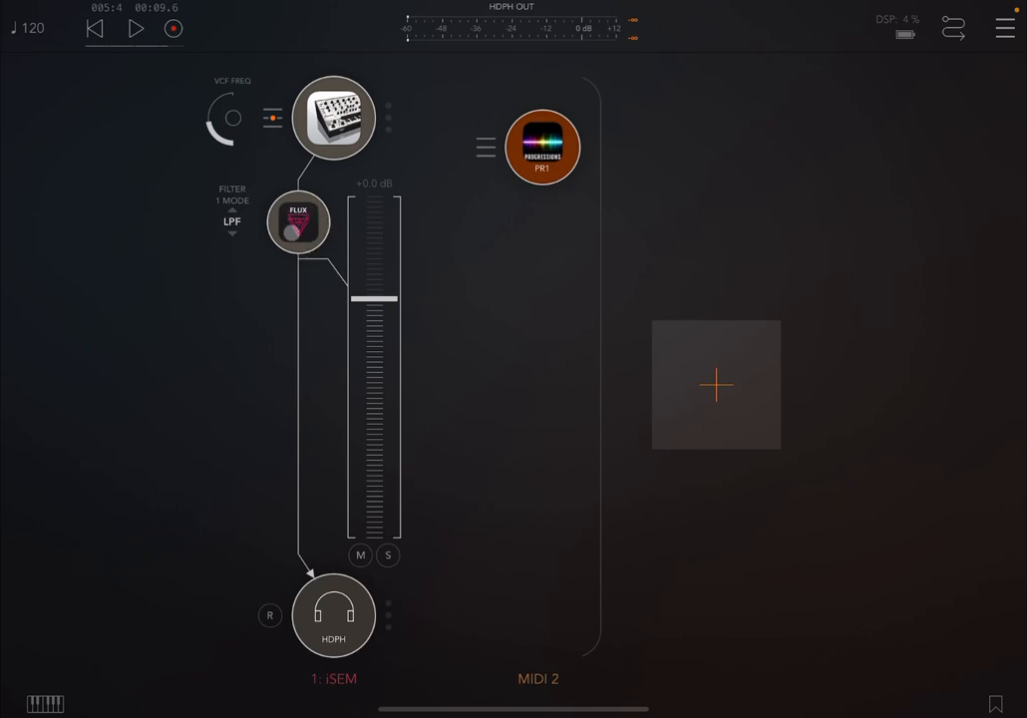
Inspect Flux Pro and Progressions, then confirm Progressions Out1 feeds iSEM's MIDI input.
double_click(297, 221)
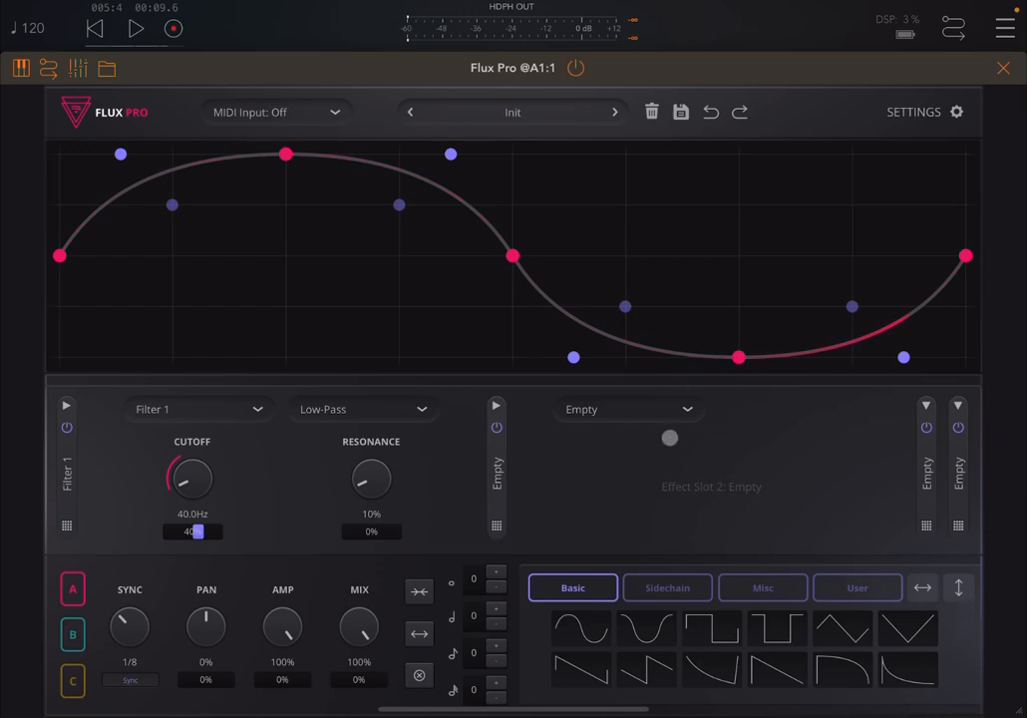
left_click(1003, 67)
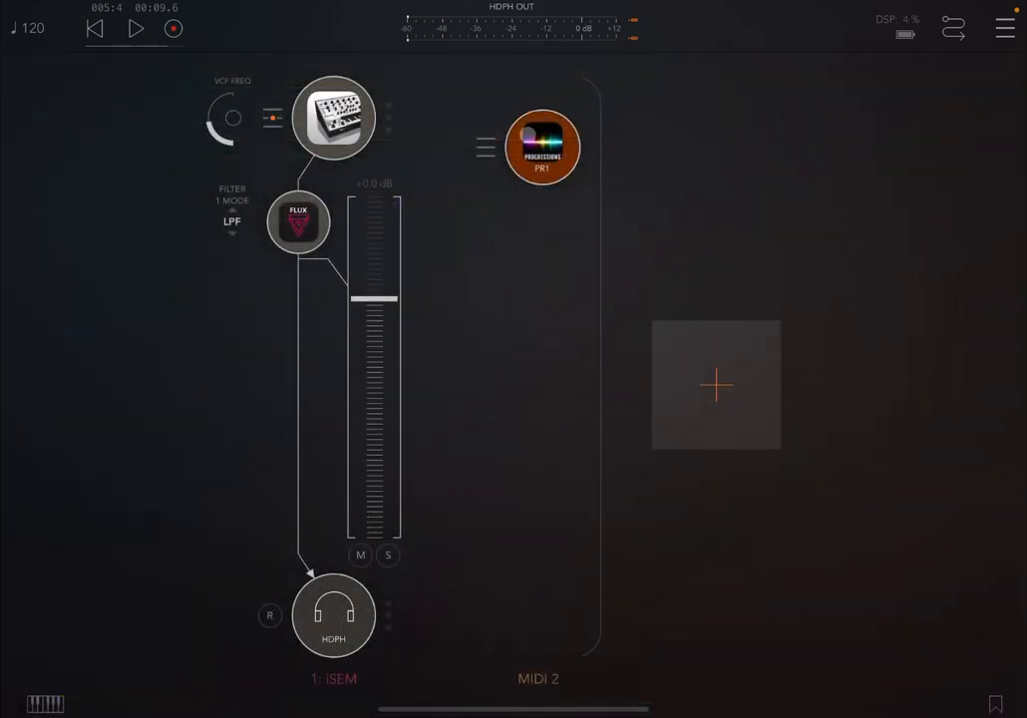
left_click(541, 150)
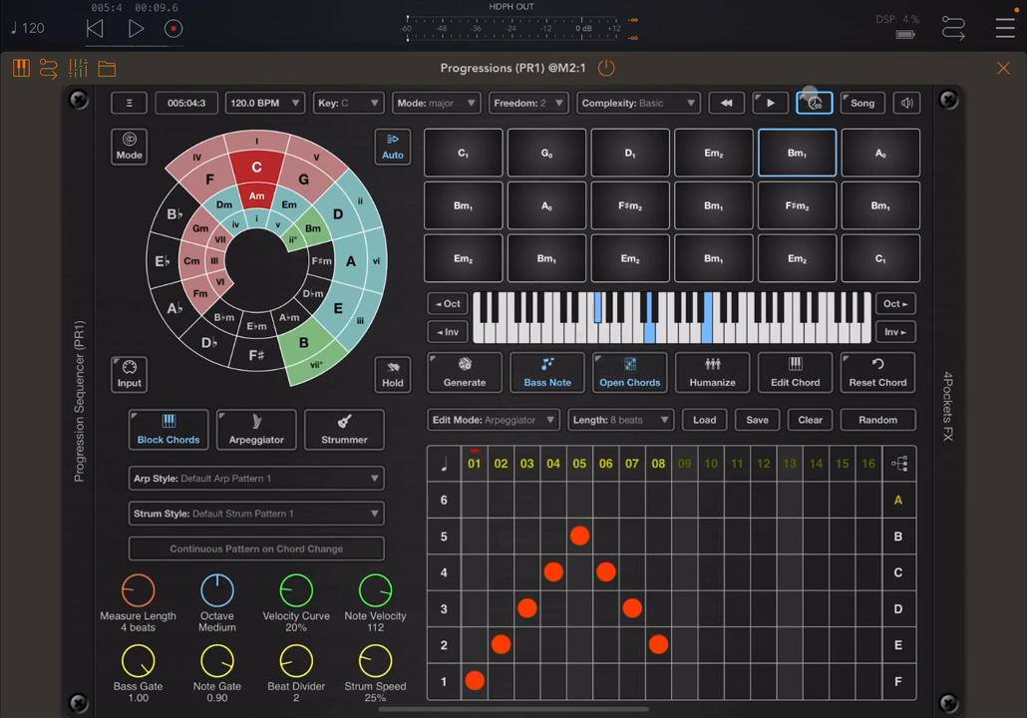
left_click(1000, 68)
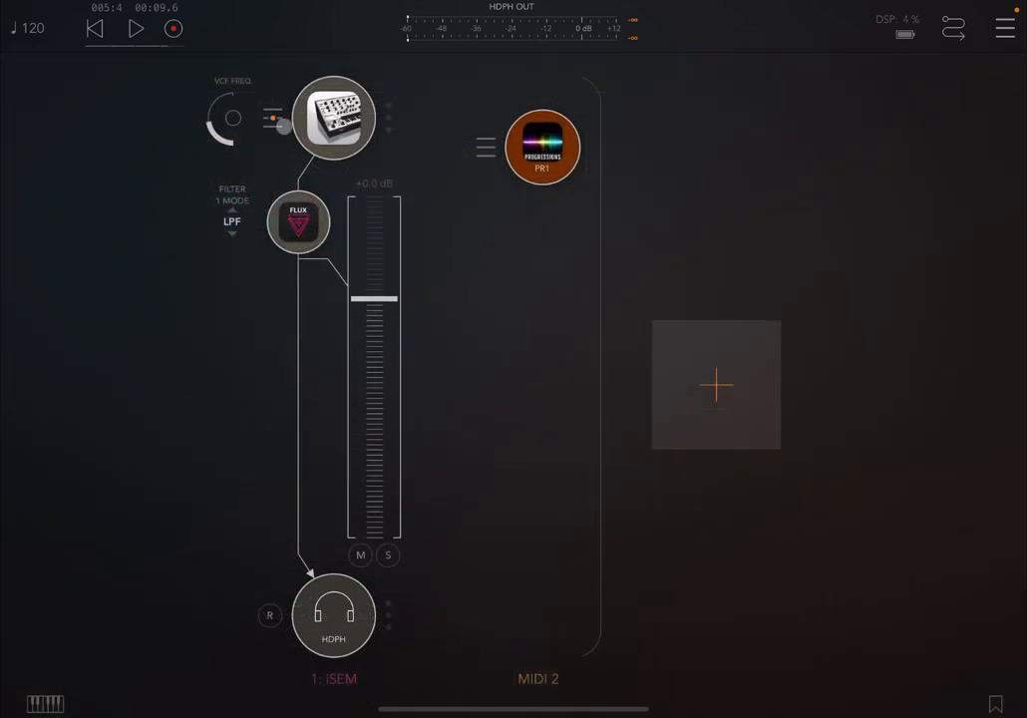
left_click(334, 116)
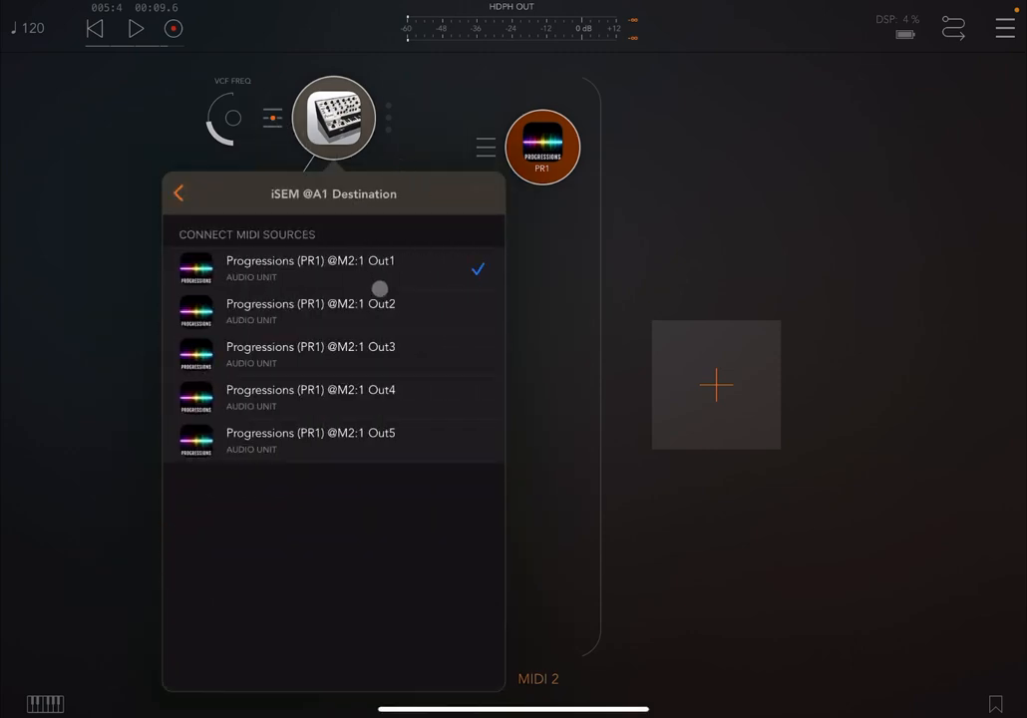
left_click(179, 193)
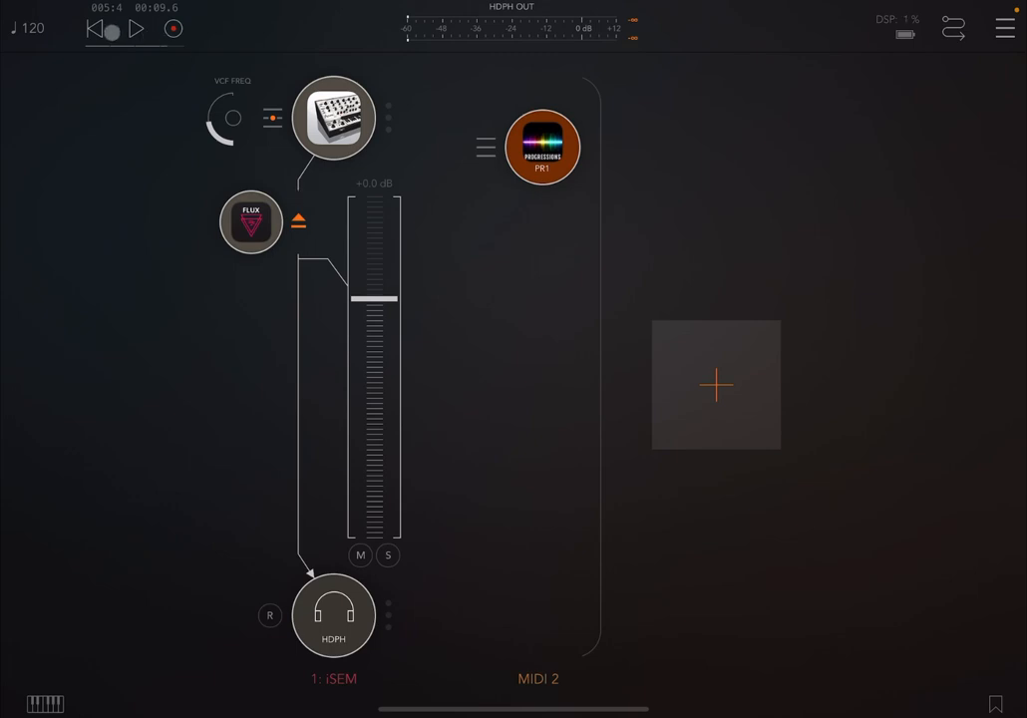
Play the chords through iSEM and load presets from All Banks > Strings.
left_click(135, 28)
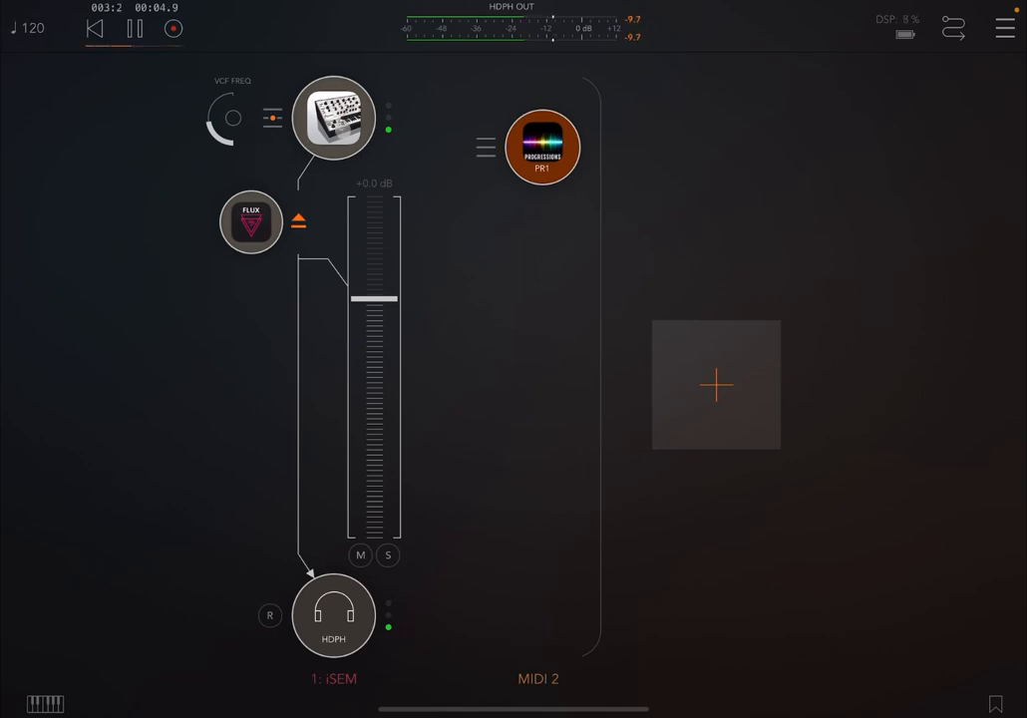
left_click(332, 114)
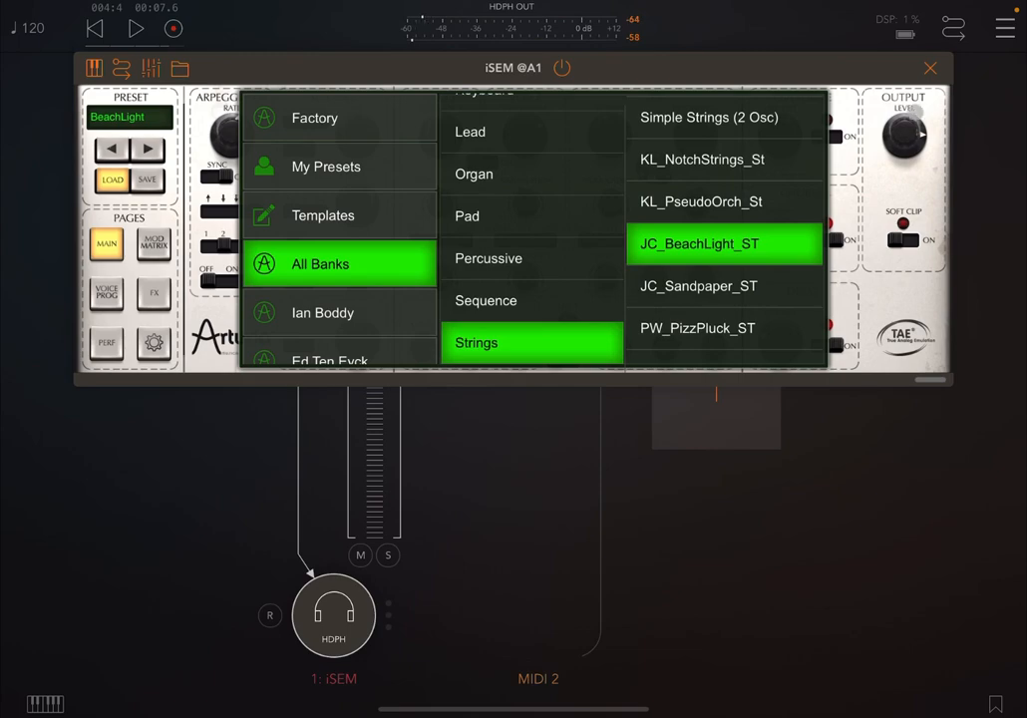
left_click(931, 67)
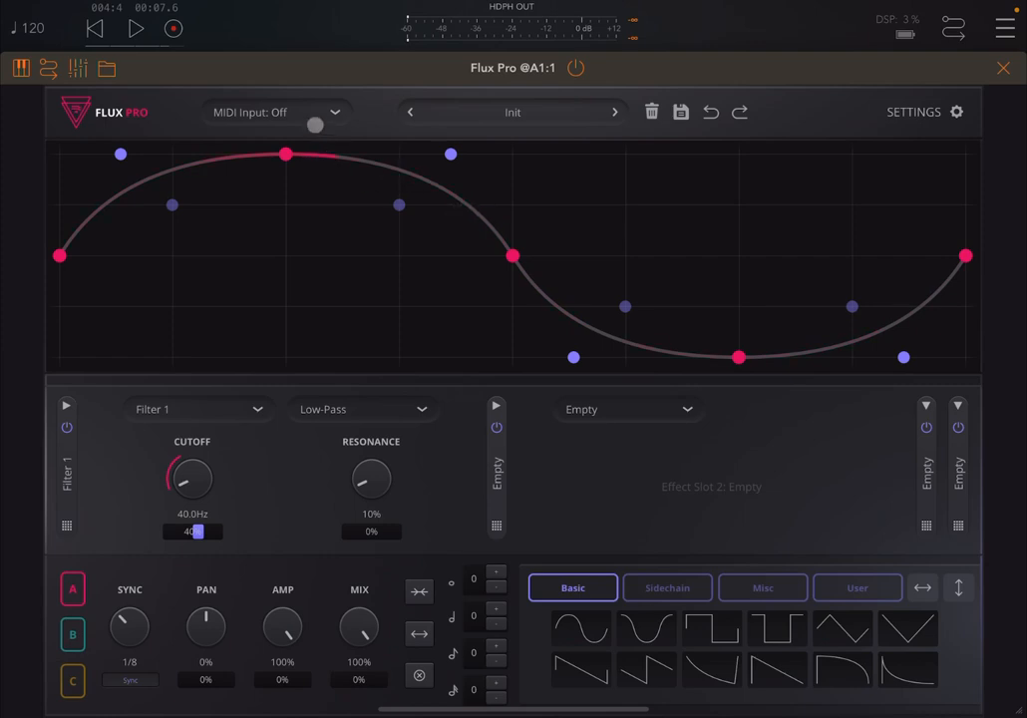
Open Flux Pro's editor, browse the preset categories, and keep the Init preset.
left_click(274, 111)
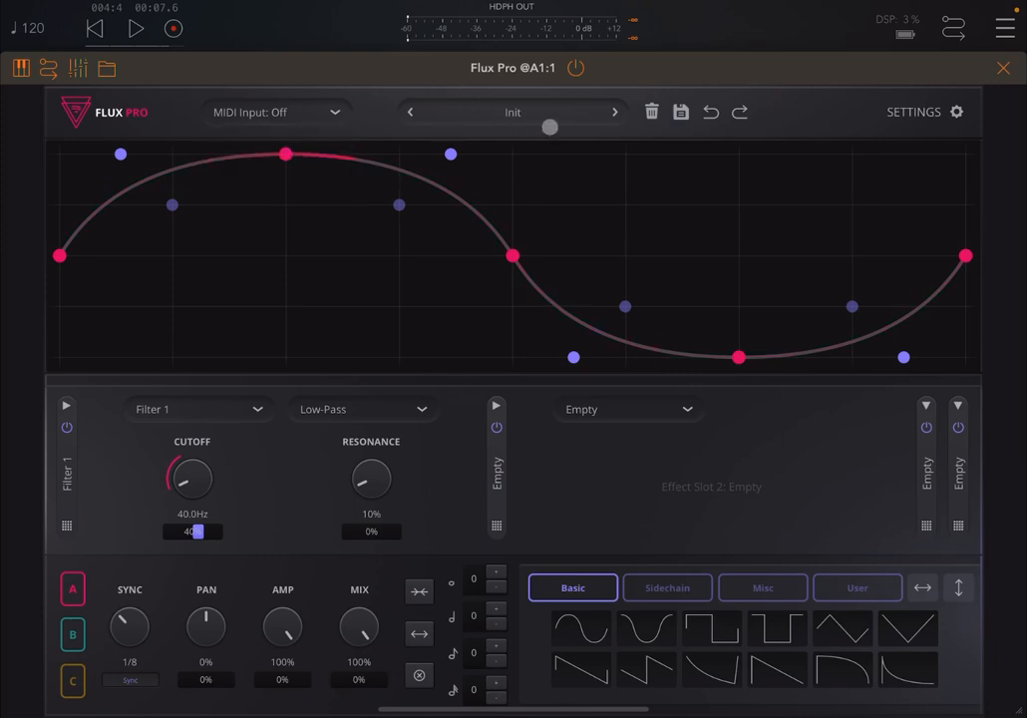
left_click(513, 111)
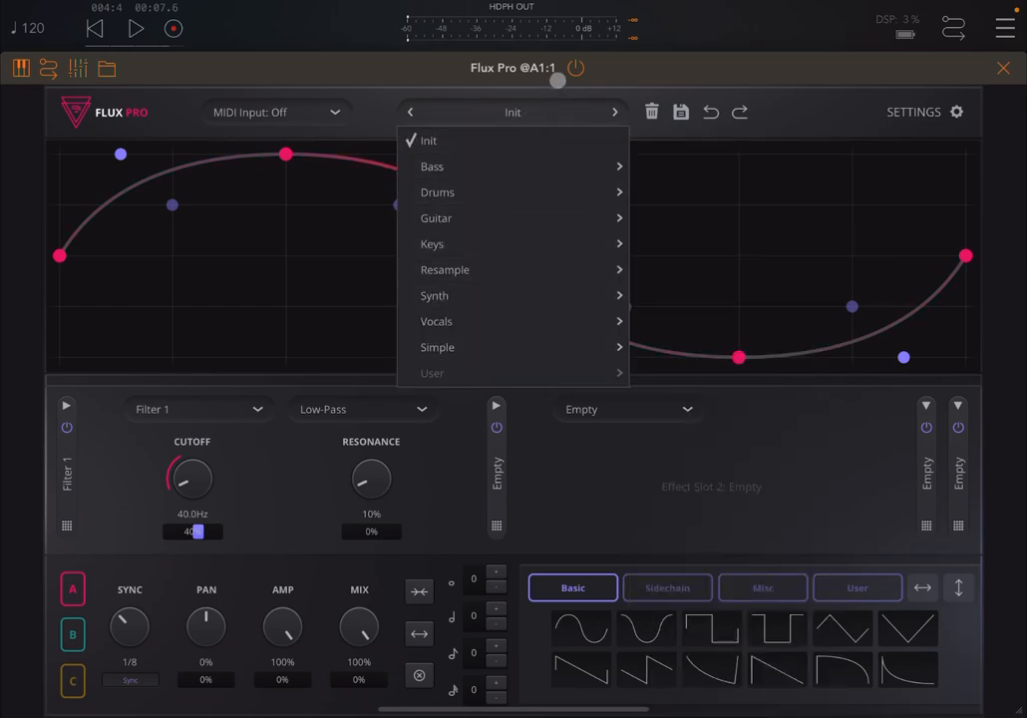
left_click(512, 112)
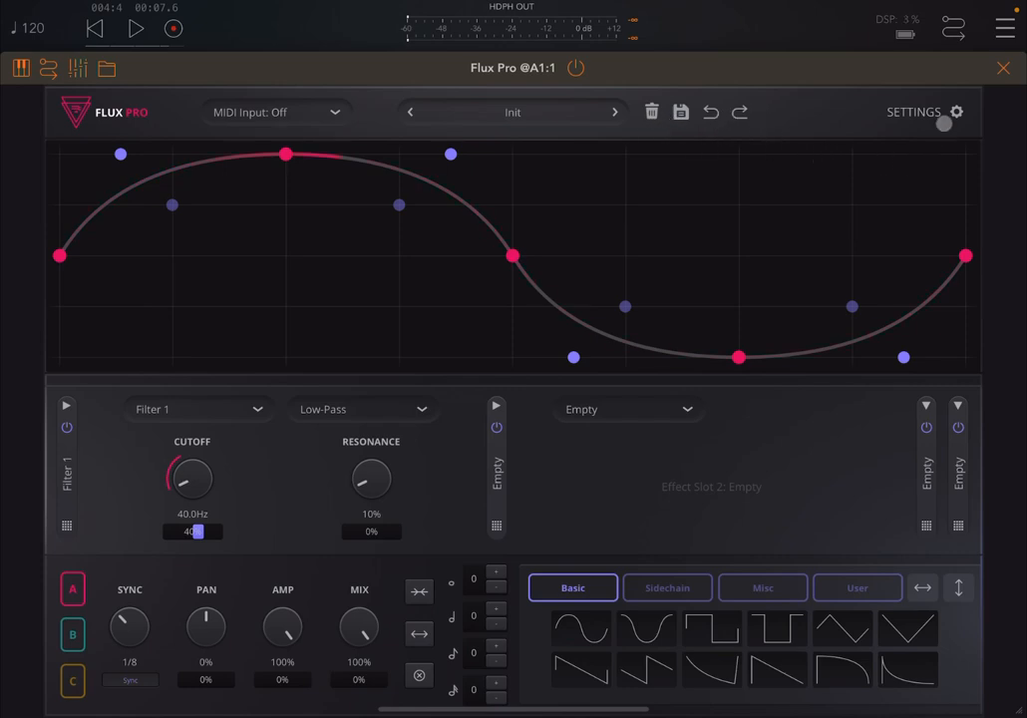
left_click(954, 112)
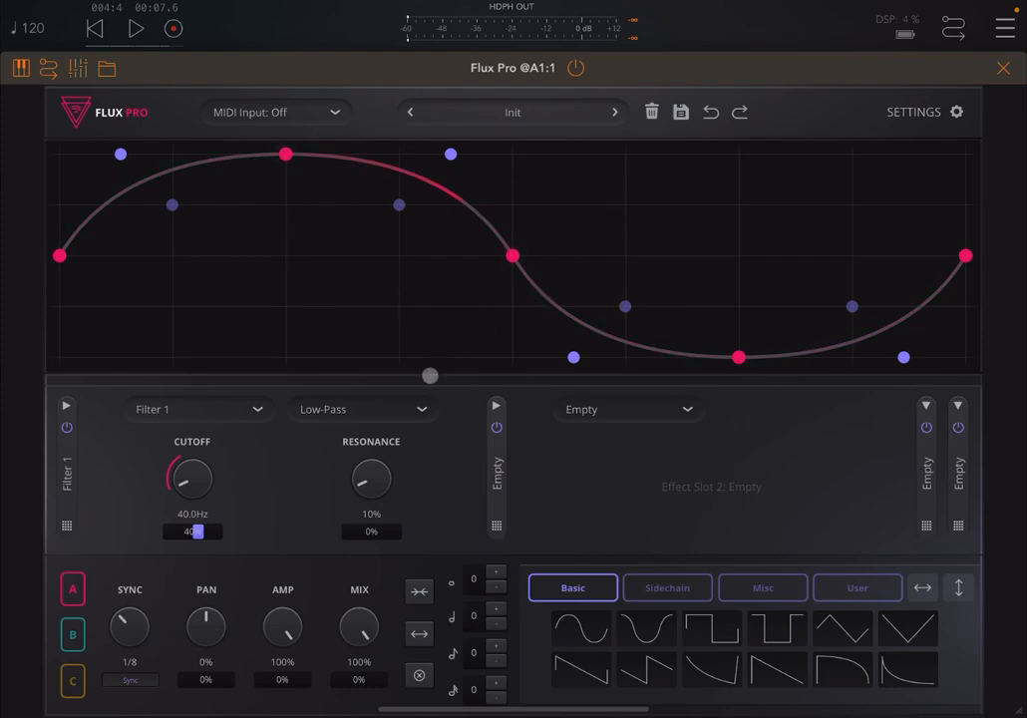
left_click_drag(430, 376, 408, 375)
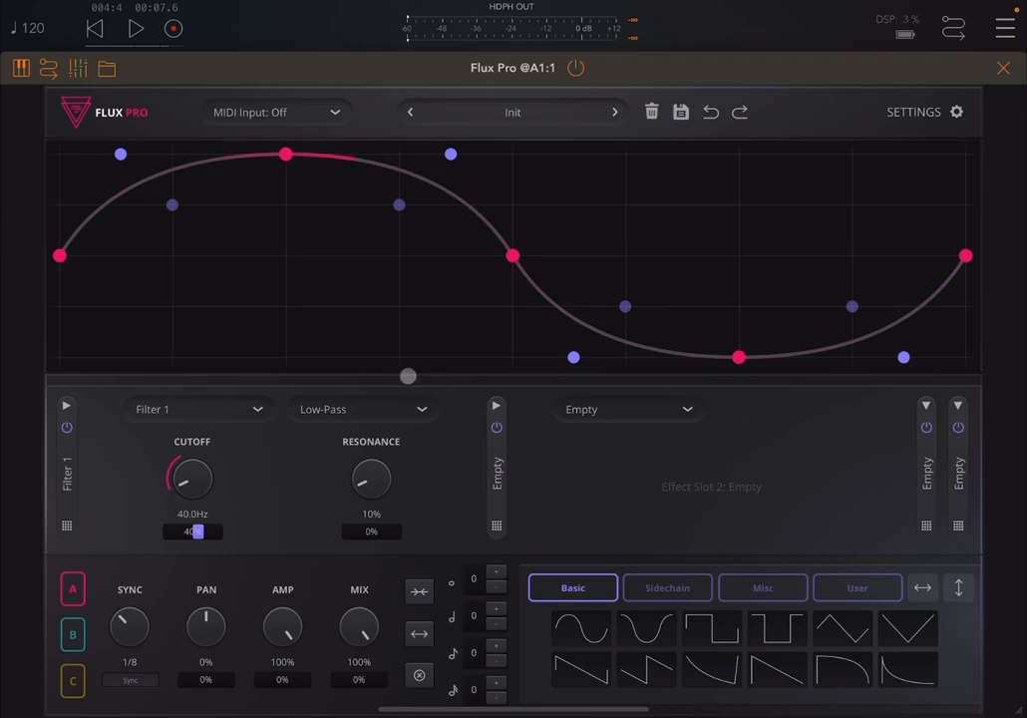
left_click_drag(407, 376, 187, 385)
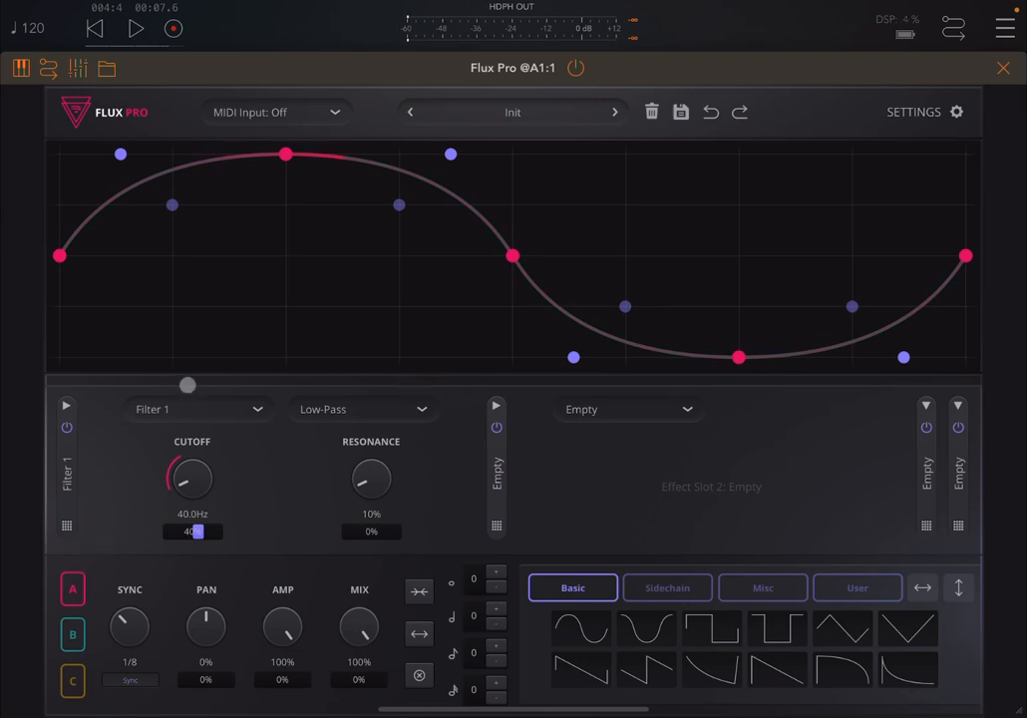
left_click(72, 634)
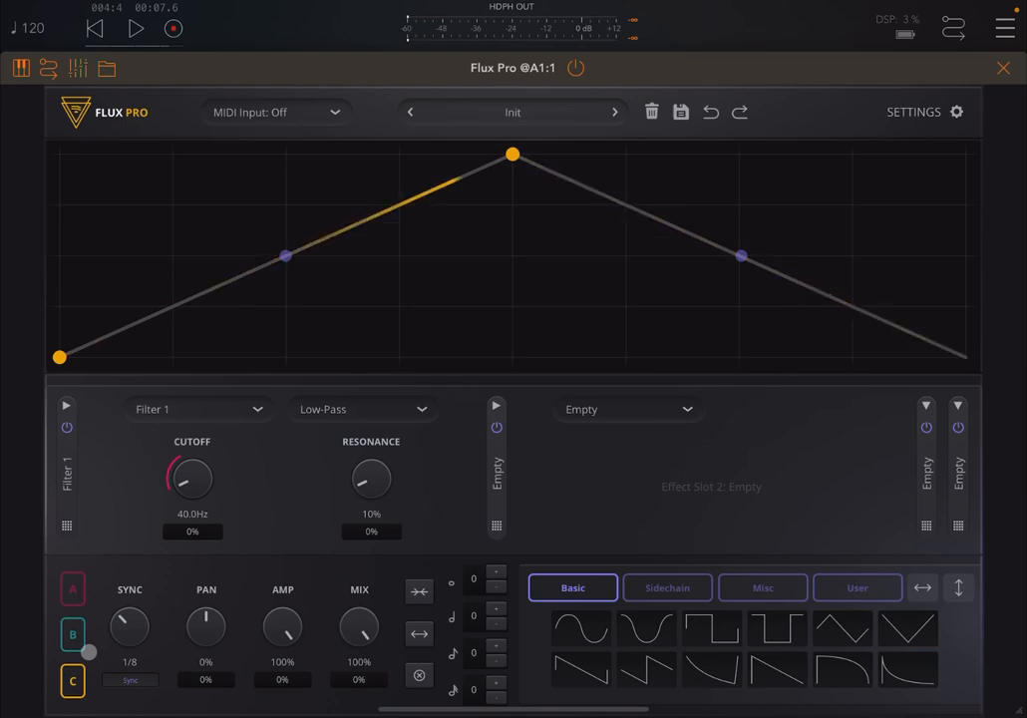
left_click(74, 633)
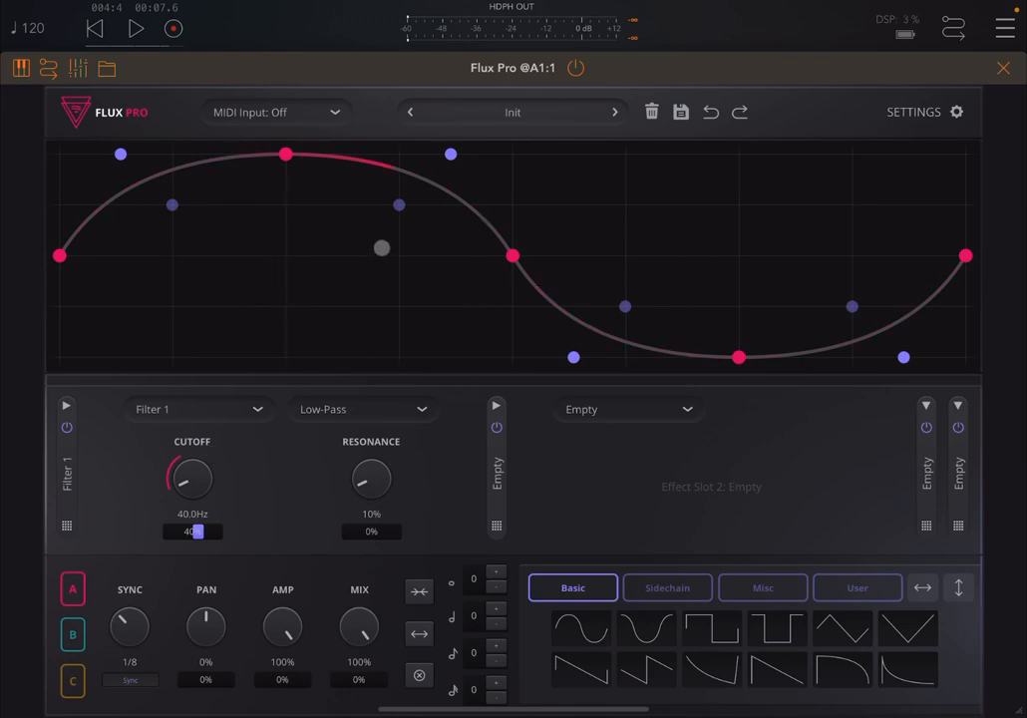
Drag Flux Pro's graph nodes into a low dip, flattened start, and sharp peaks.
left_click_drag(285, 153, 285, 223)
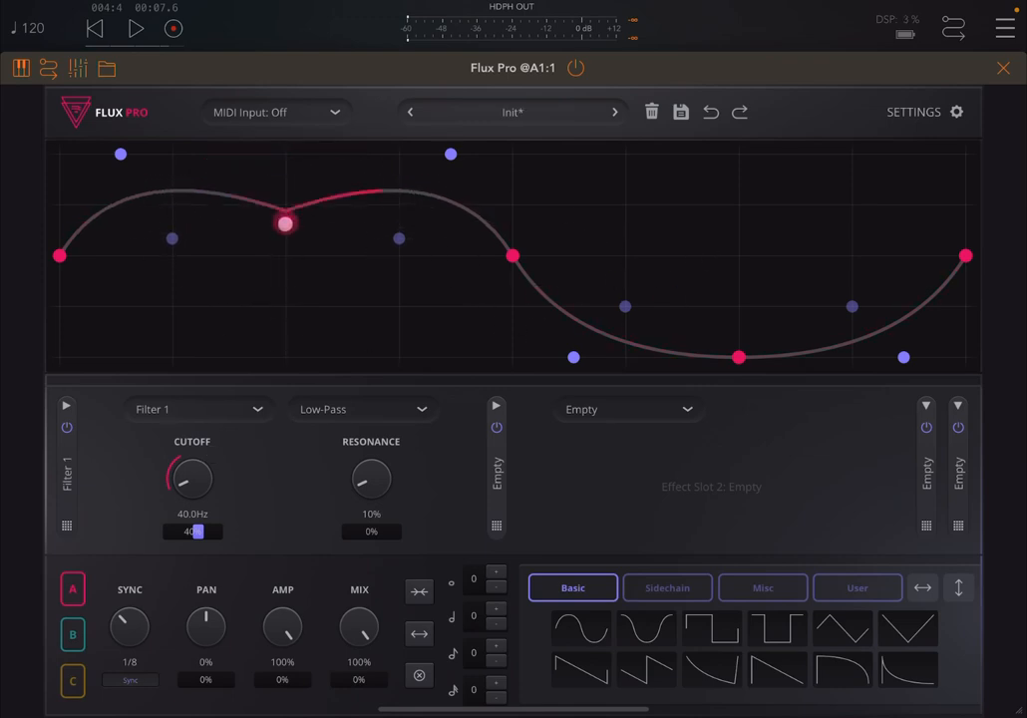
left_click_drag(284, 222, 329, 306)
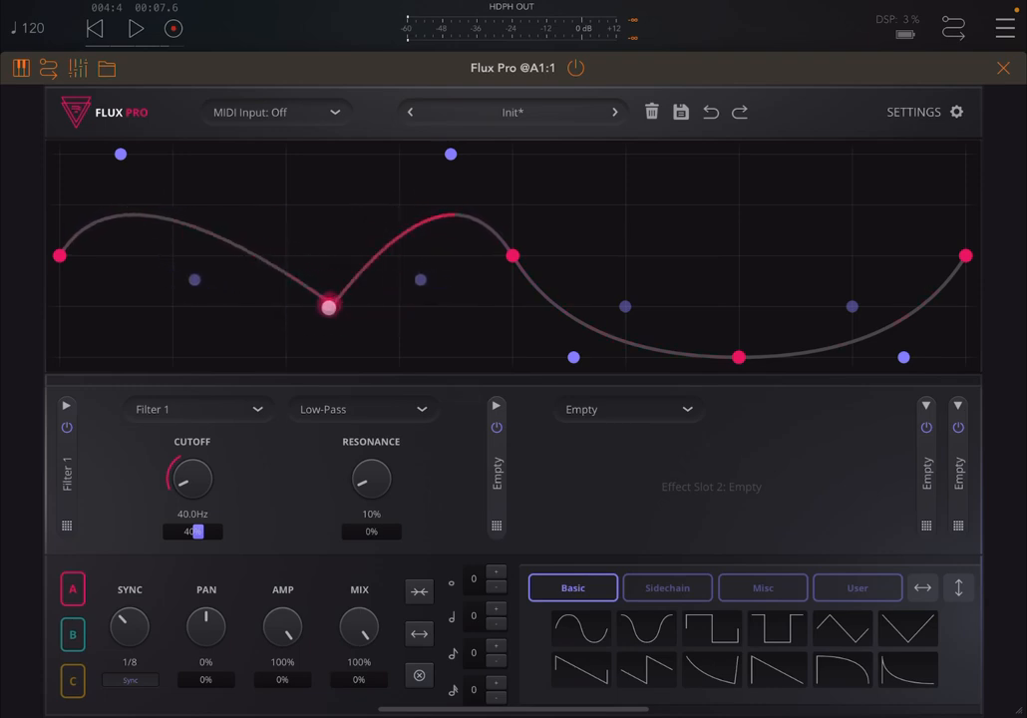
left_click_drag(328, 306, 319, 289)
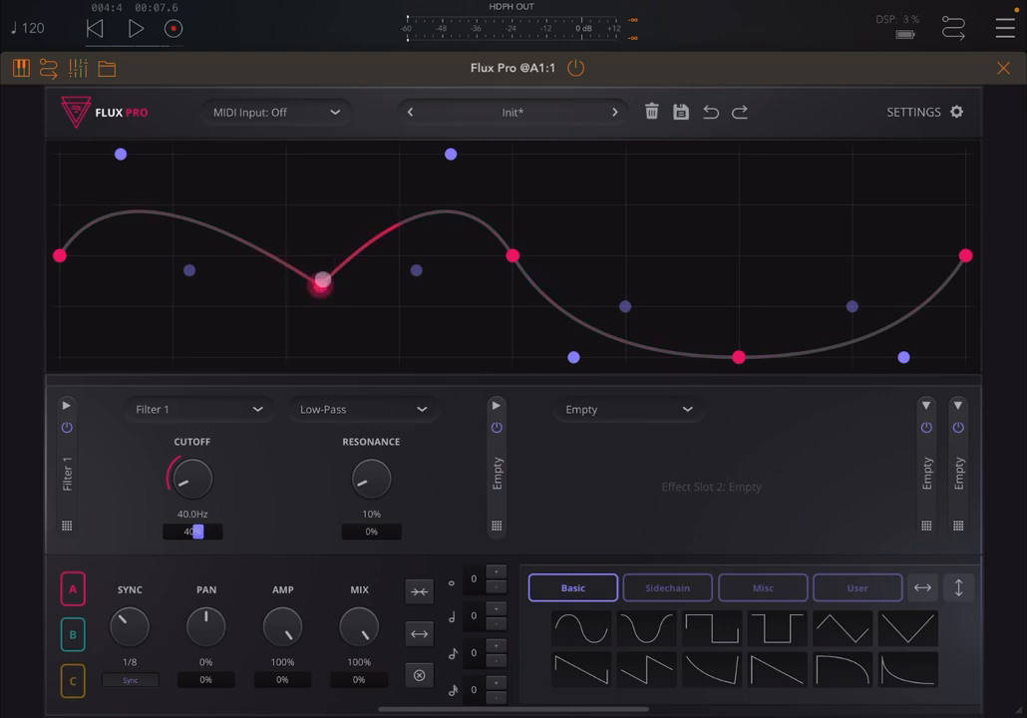
left_click_drag(321, 281, 175, 286)
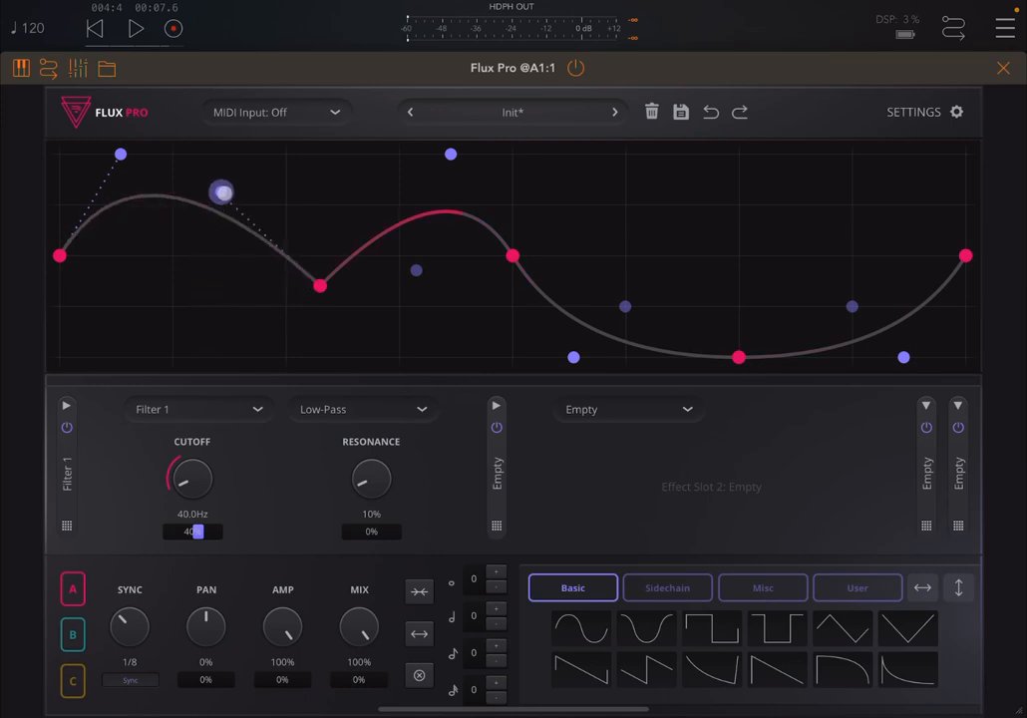
left_click_drag(221, 192, 154, 286)
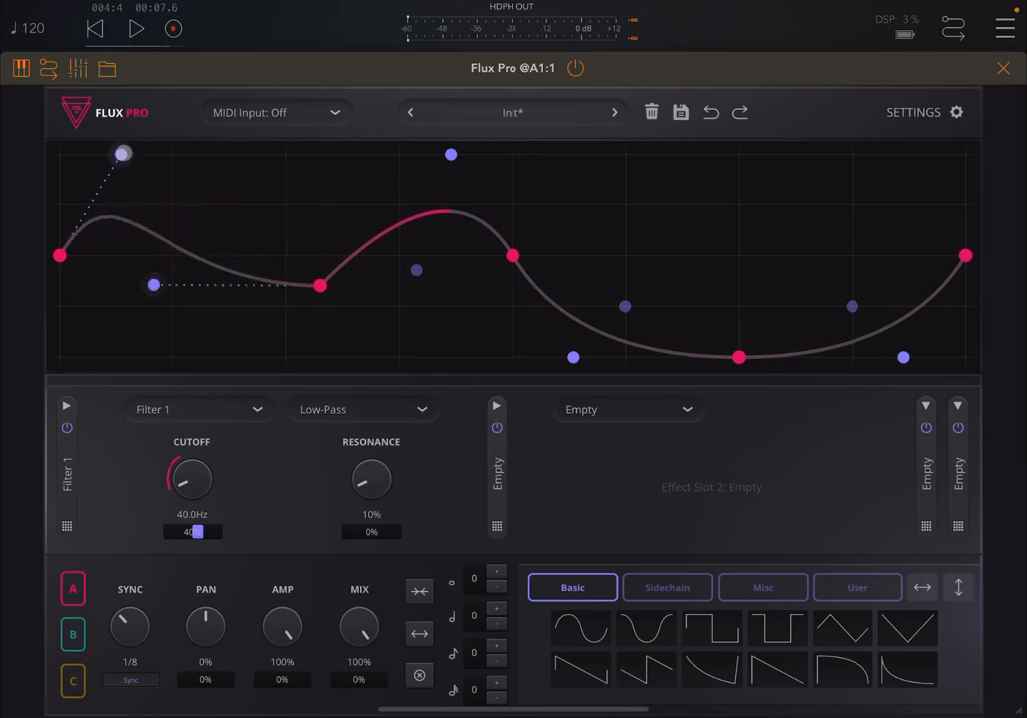
left_click_drag(122, 153, 199, 259)
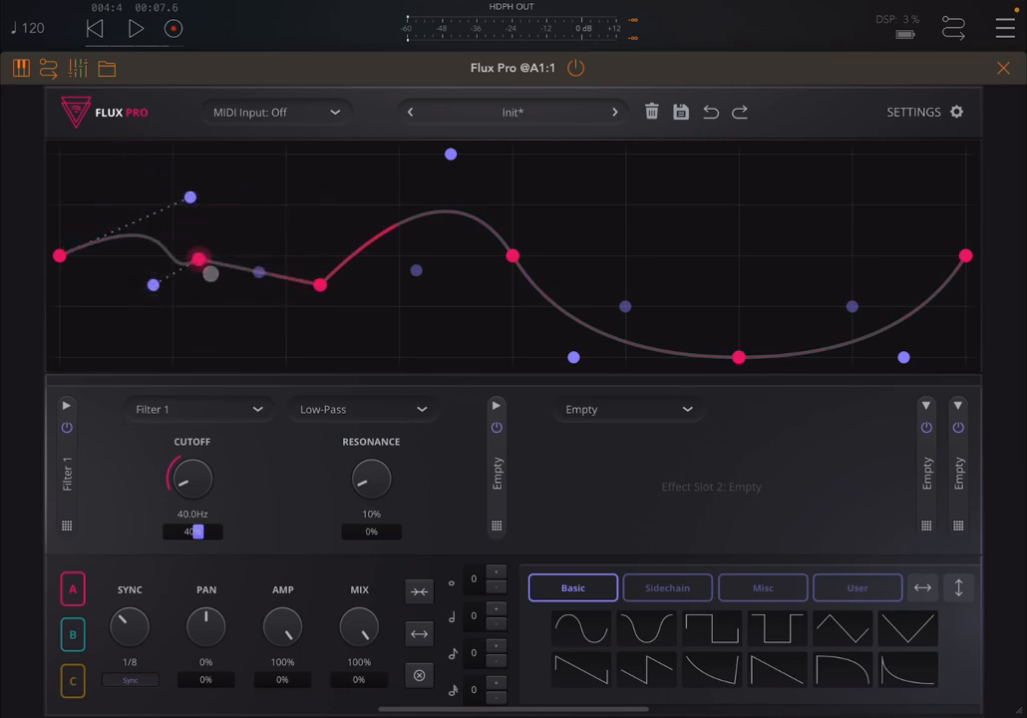
left_click_drag(197, 258, 276, 177)
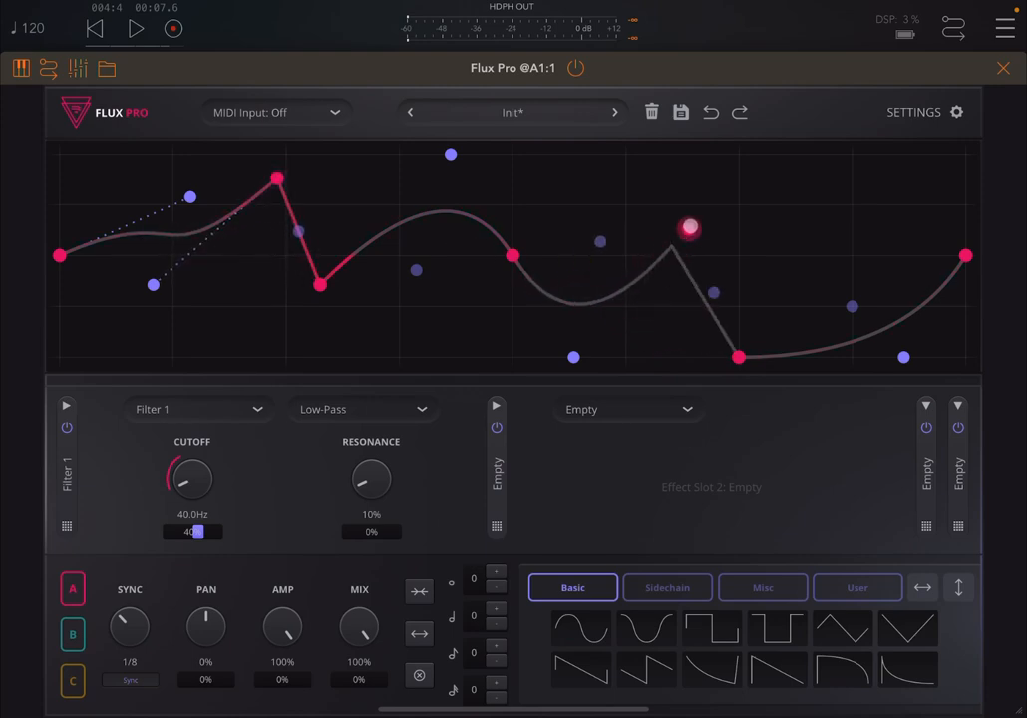
left_click_drag(689, 228, 713, 203)
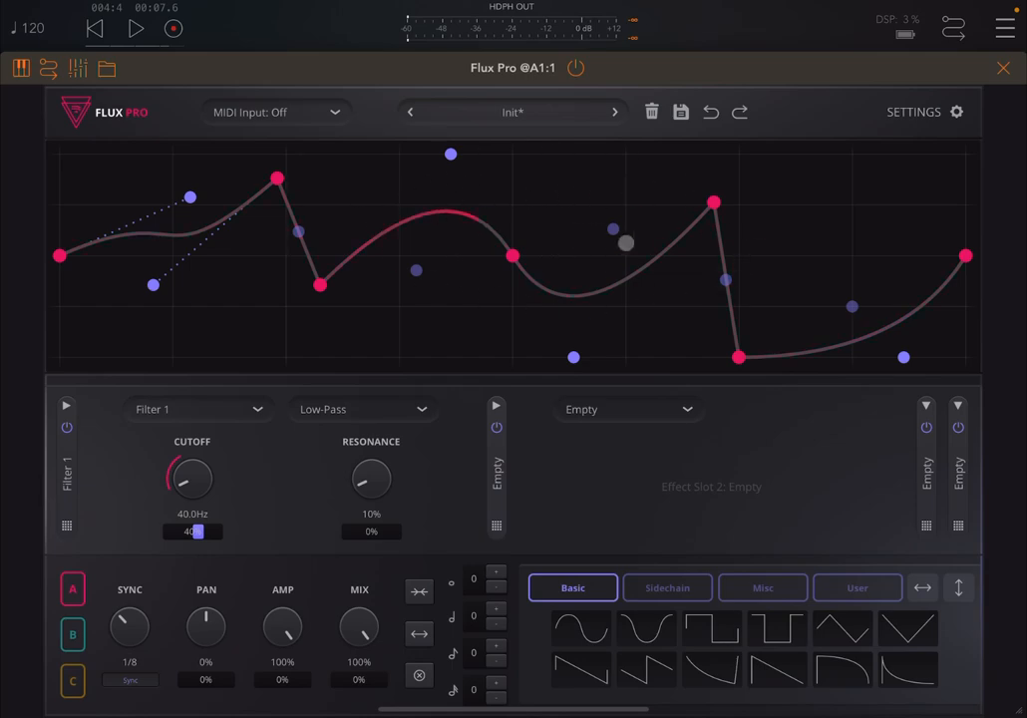
left_click_drag(626, 242, 790, 227)
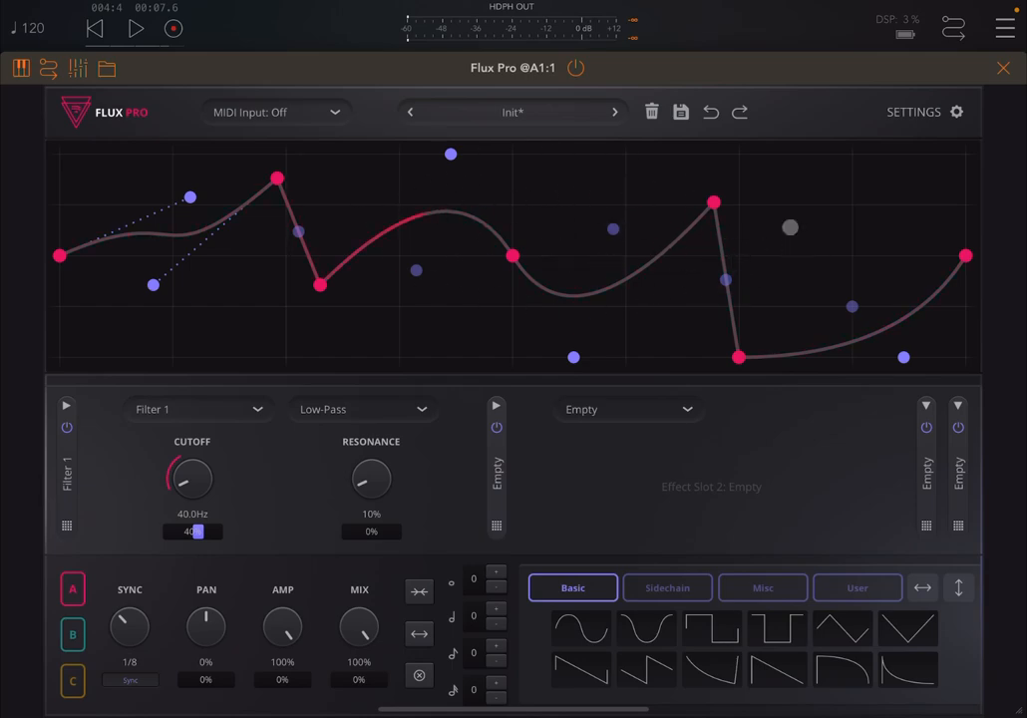
Set the graph editor's snapping grid to 8×8 in settings.
left_click(957, 111)
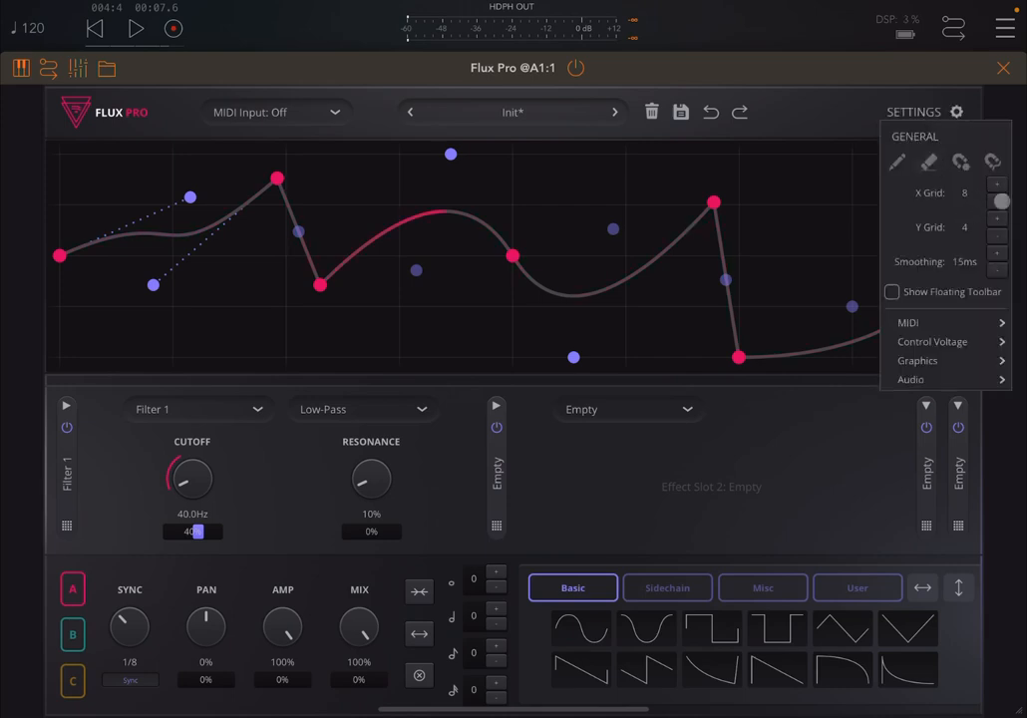
left_click(997, 184)
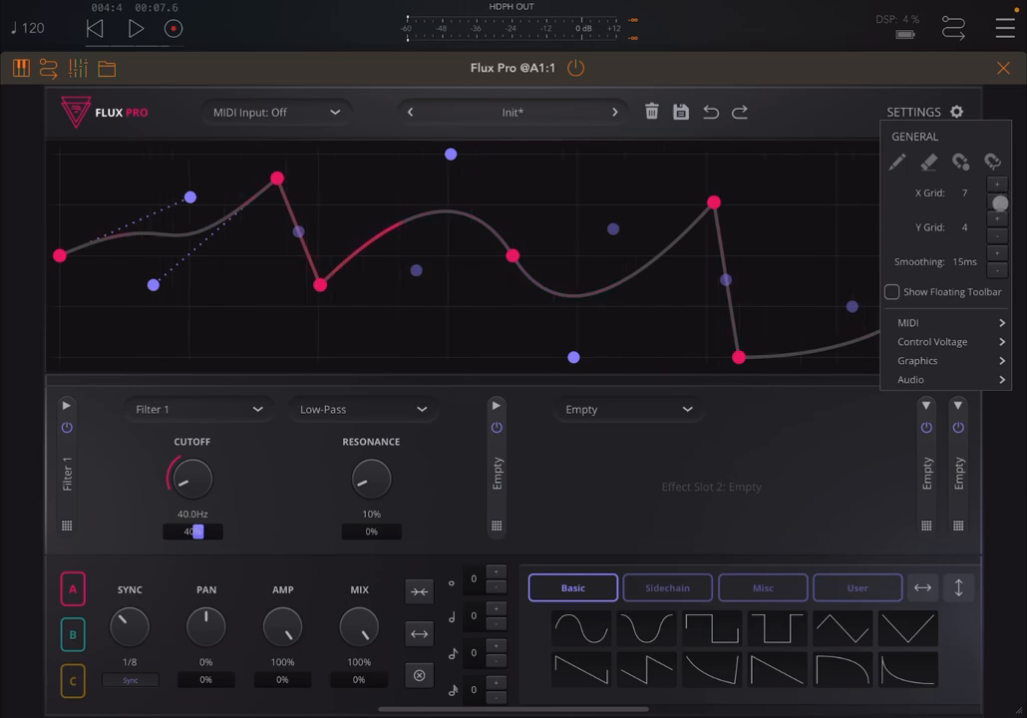
left_click(999, 183)
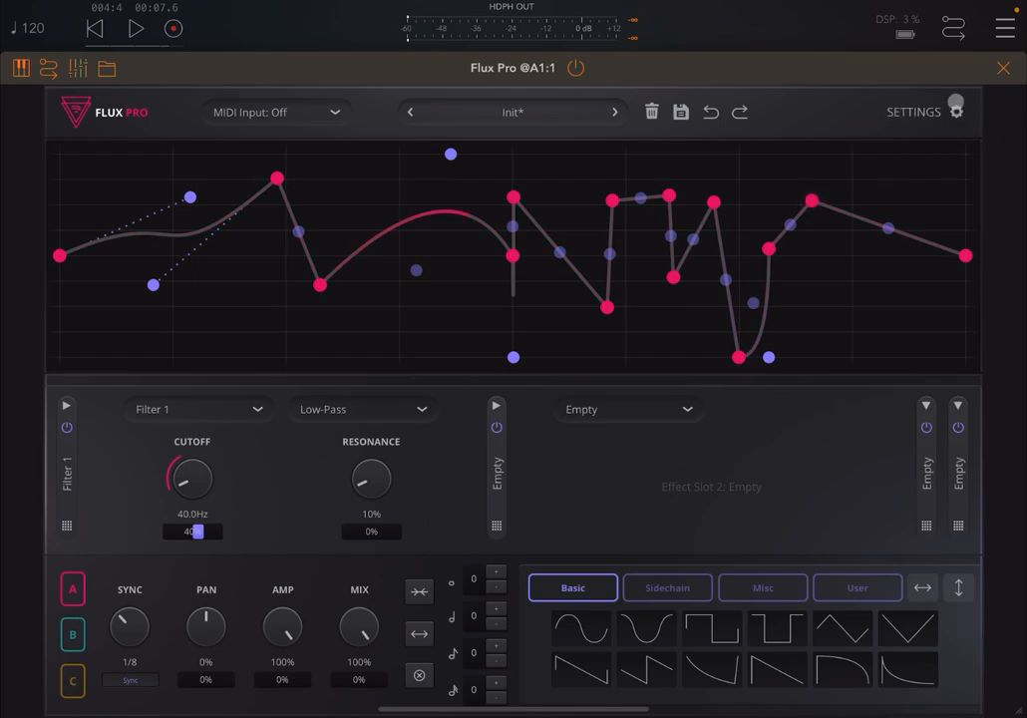
Rework the curve's right half and check the Graphics > Visualiser option.
left_click(955, 110)
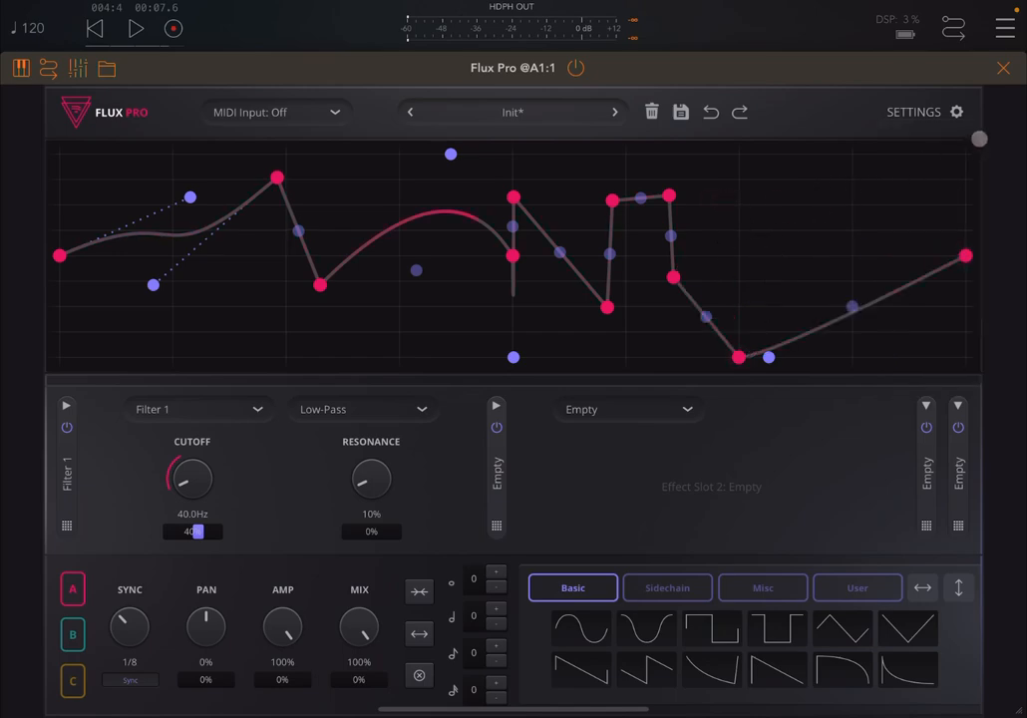
left_click(962, 110)
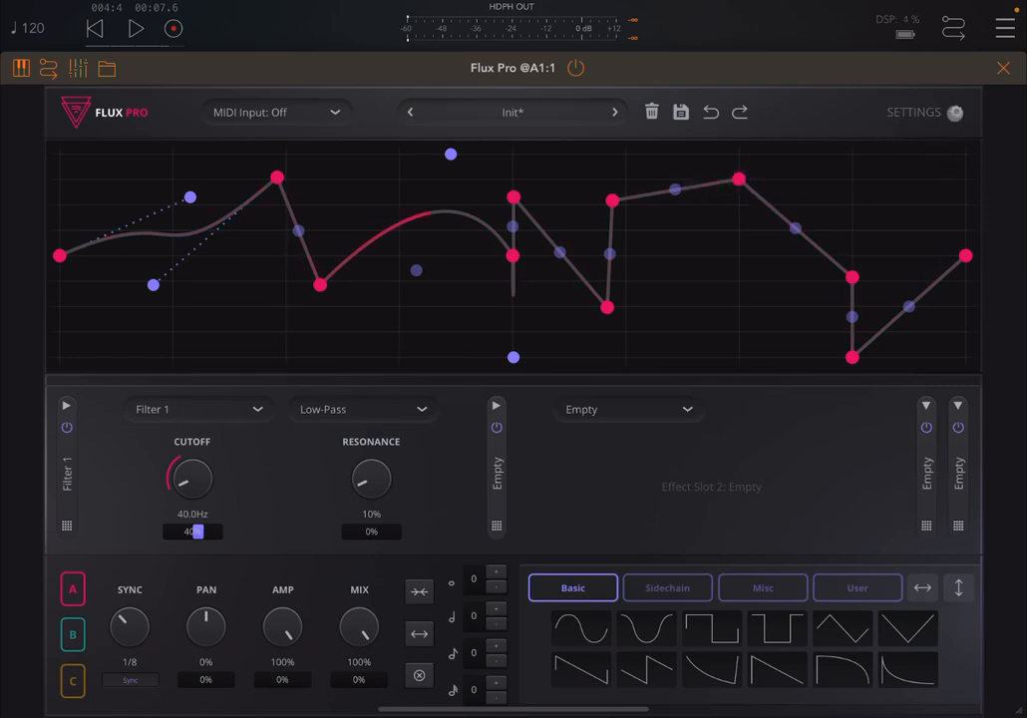
left_click(957, 112)
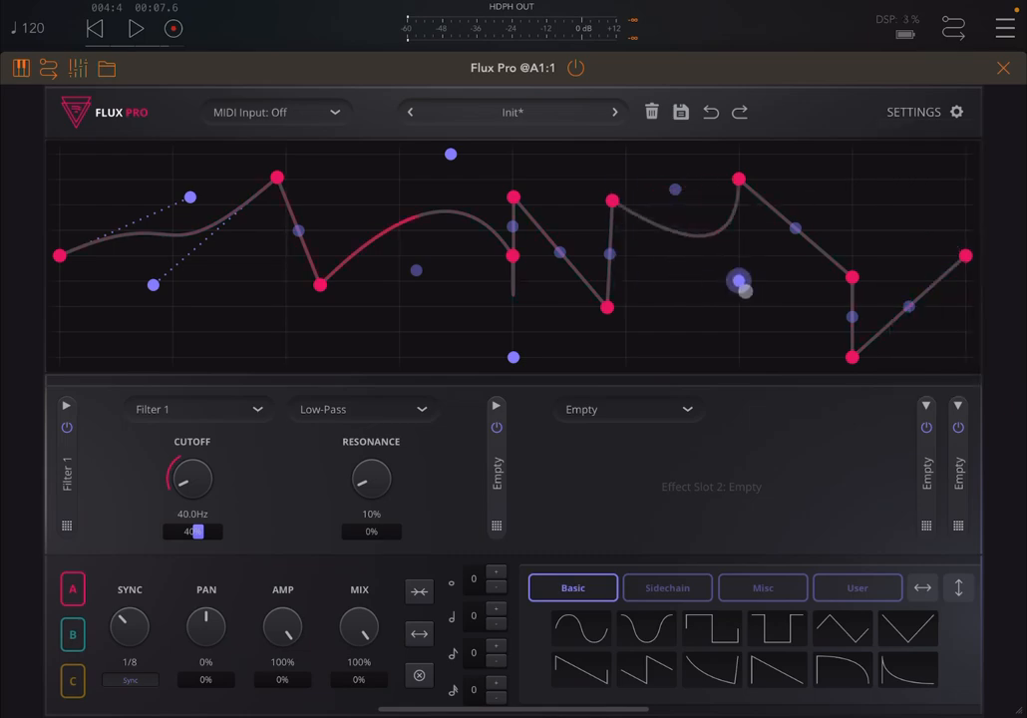
left_click(957, 111)
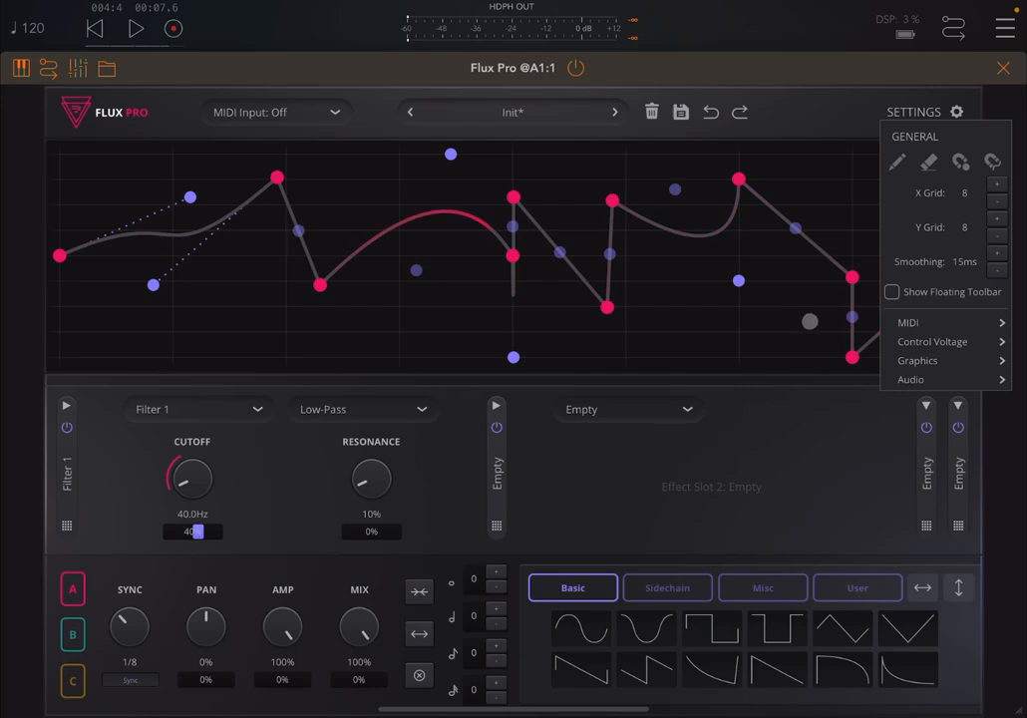
left_click(908, 322)
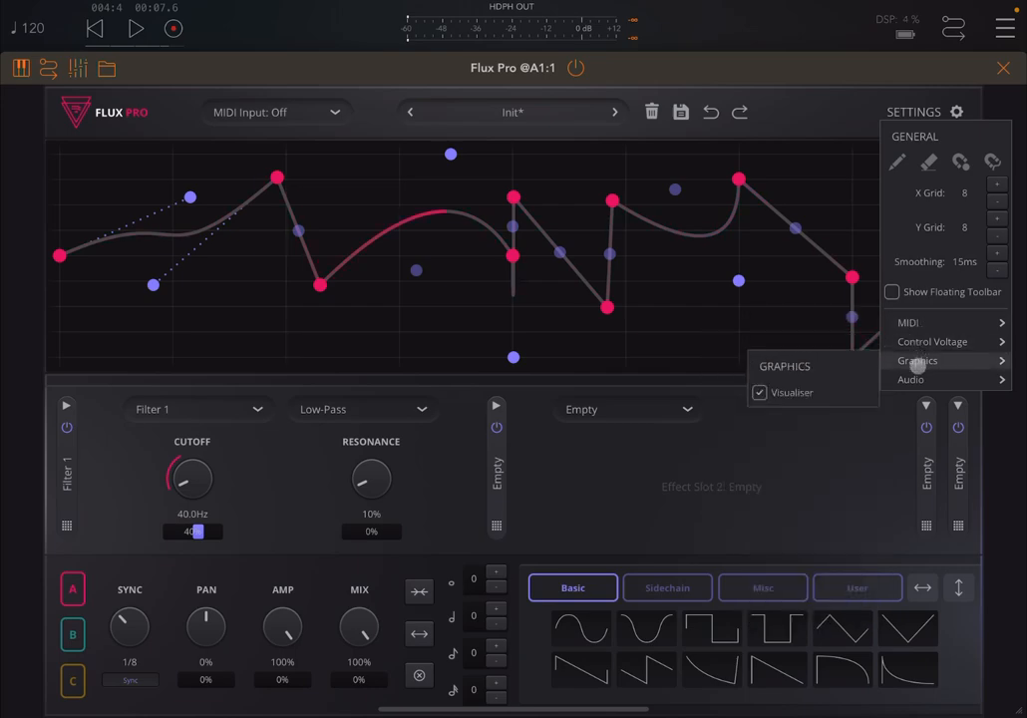
left_click(911, 379)
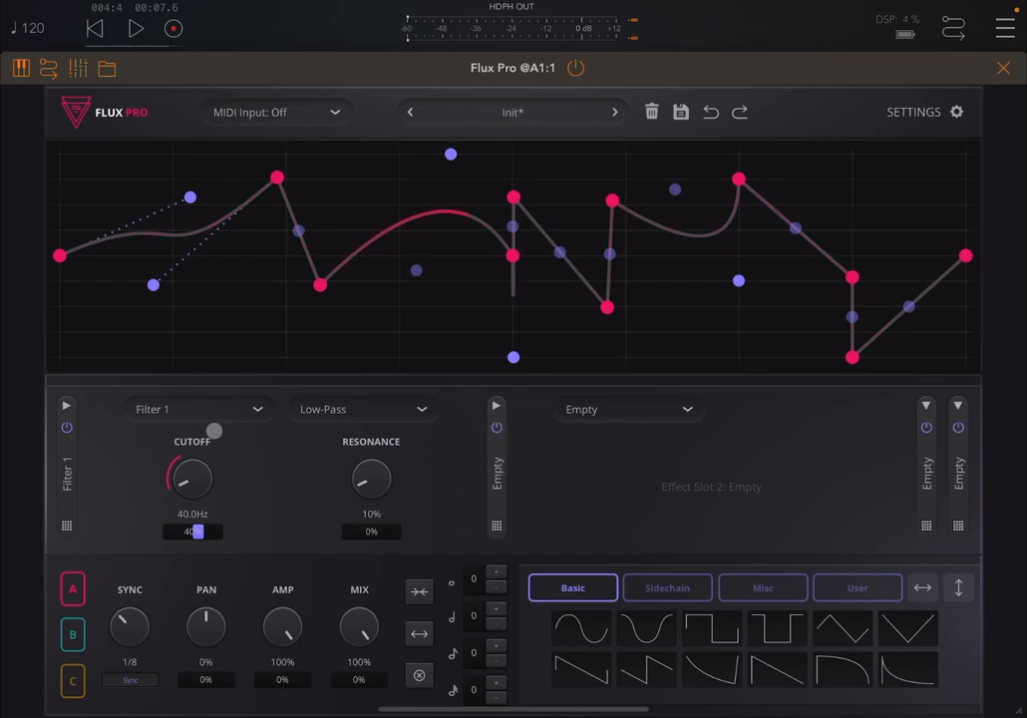
Try Width, Rate Modulation and Ring Modulation as the first slot's effect.
left_click(197, 408)
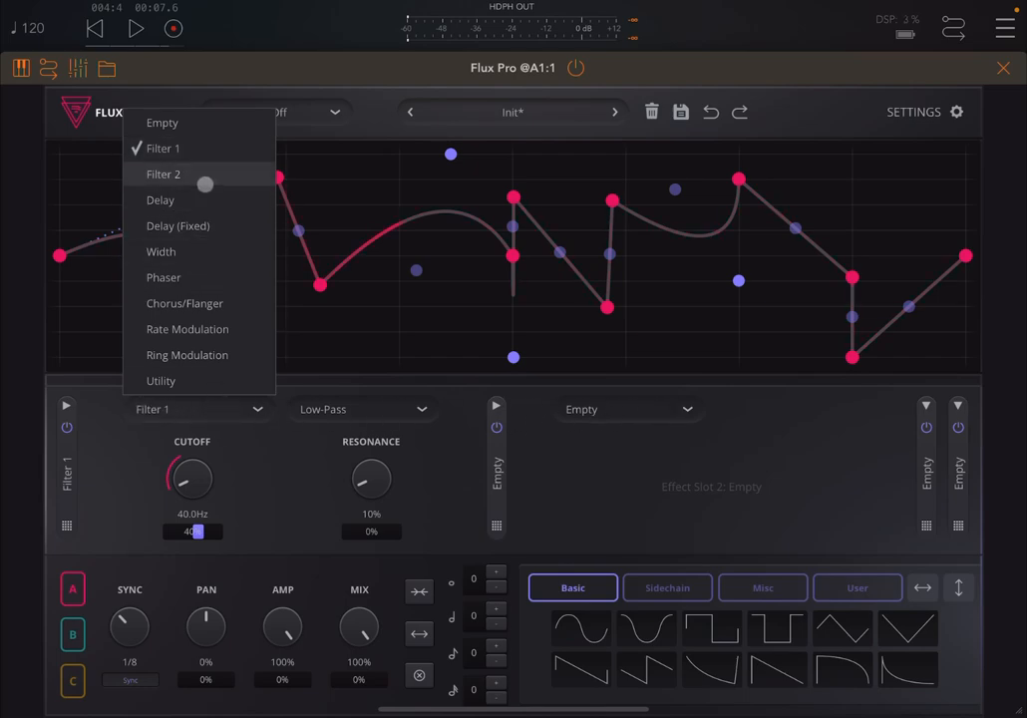
mouse_move(206, 225)
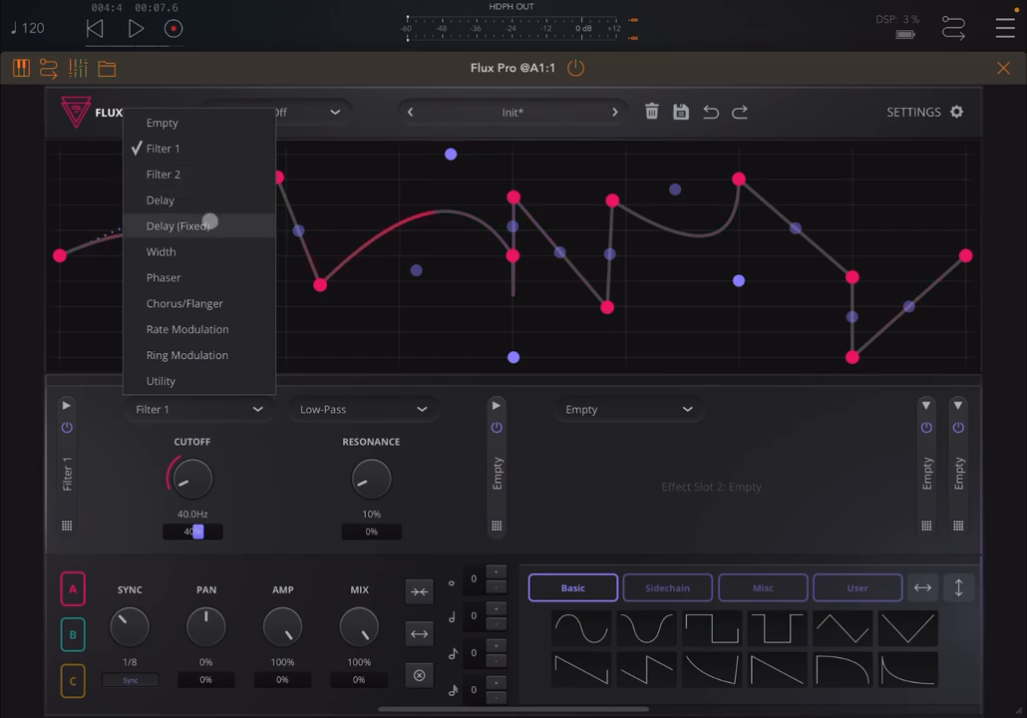
left_click(161, 252)
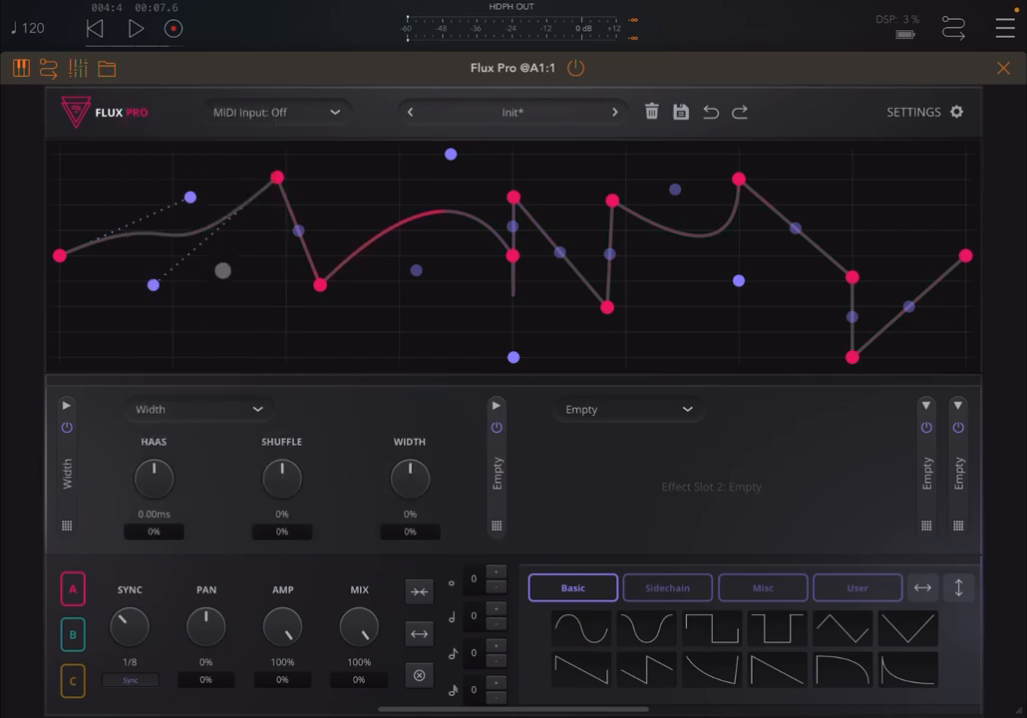
left_click(198, 408)
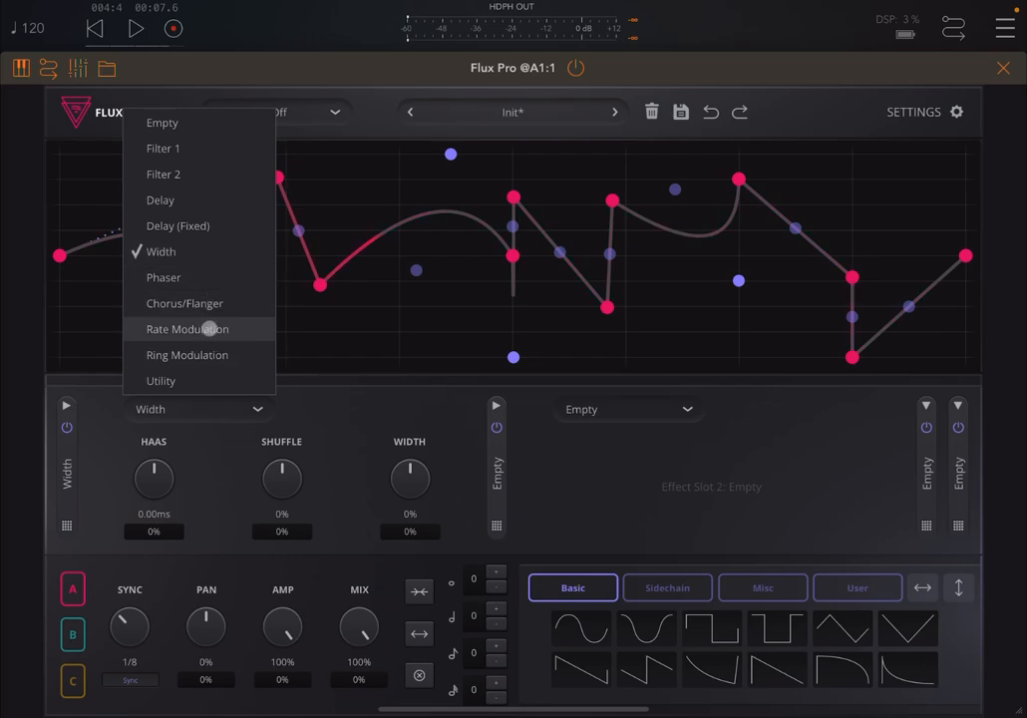
left_click(187, 328)
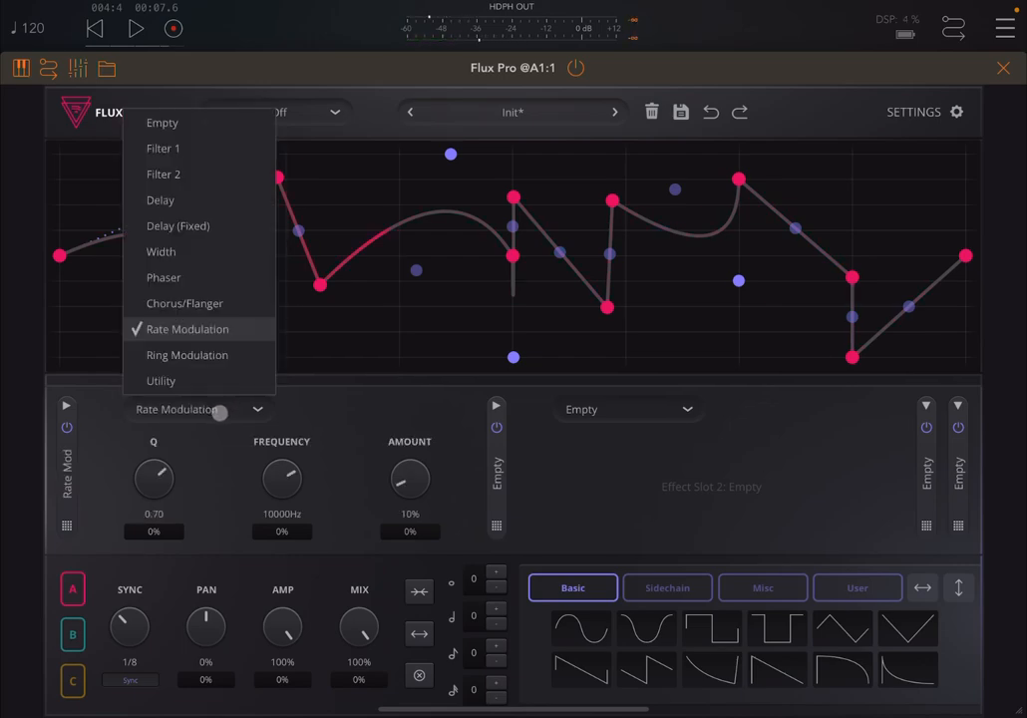
mouse_move(227, 363)
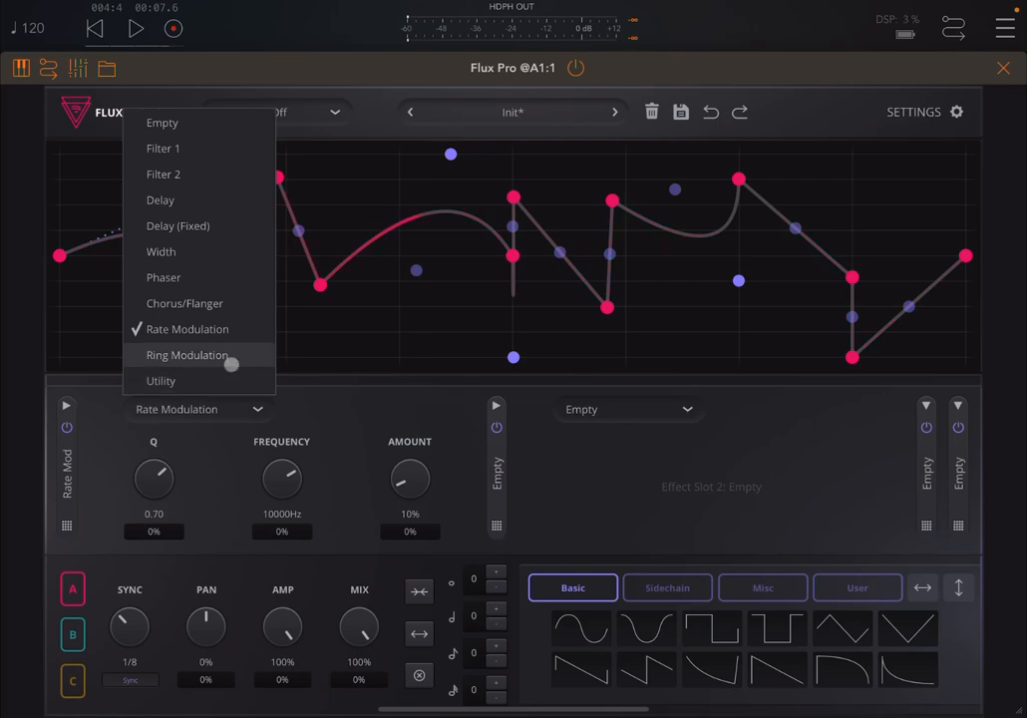
left_click(159, 381)
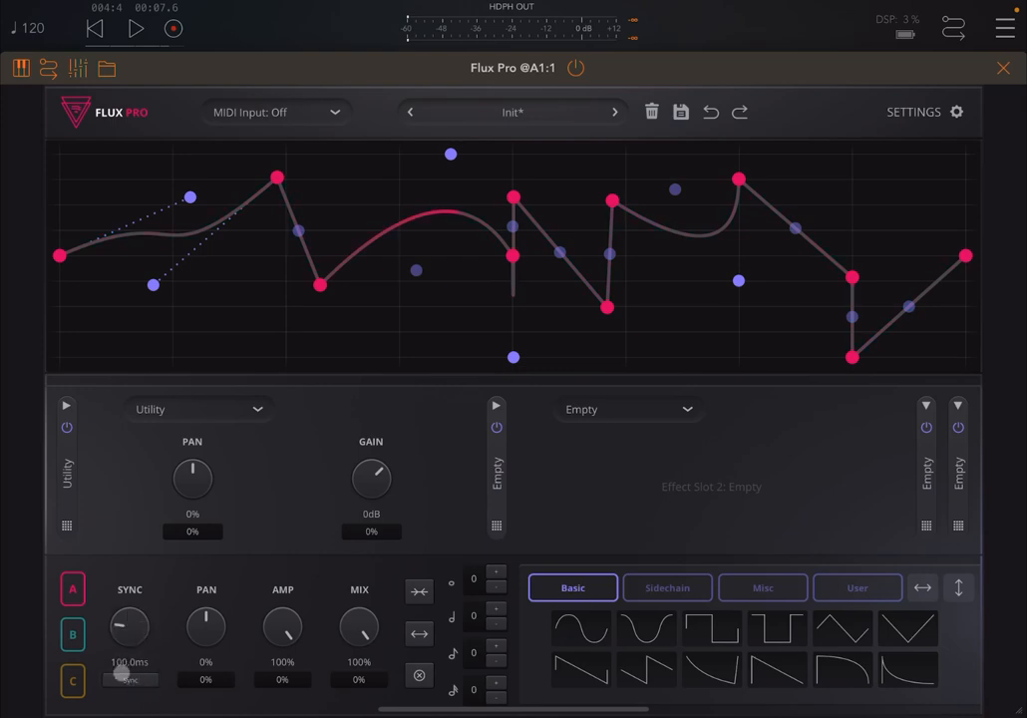
Load the two-cycle sine shape from the Basic row, synced at 1/4 T.
left_click_drag(122, 678, 128, 679)
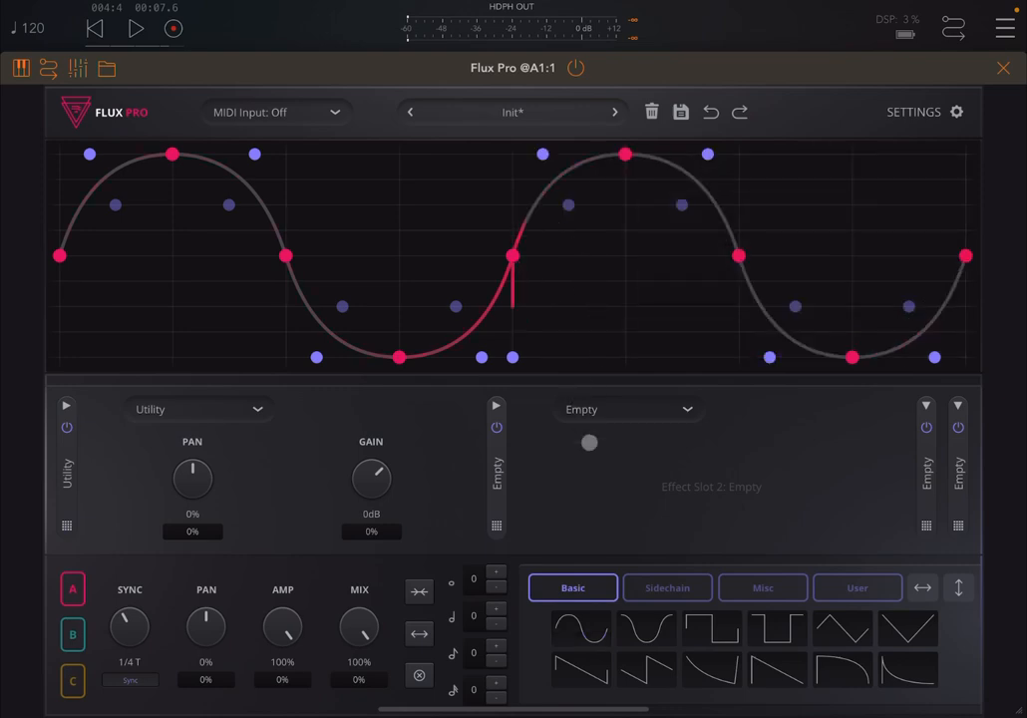
Browse the Sidechain, Misc and User shape collections, returning to Basic.
left_click(667, 587)
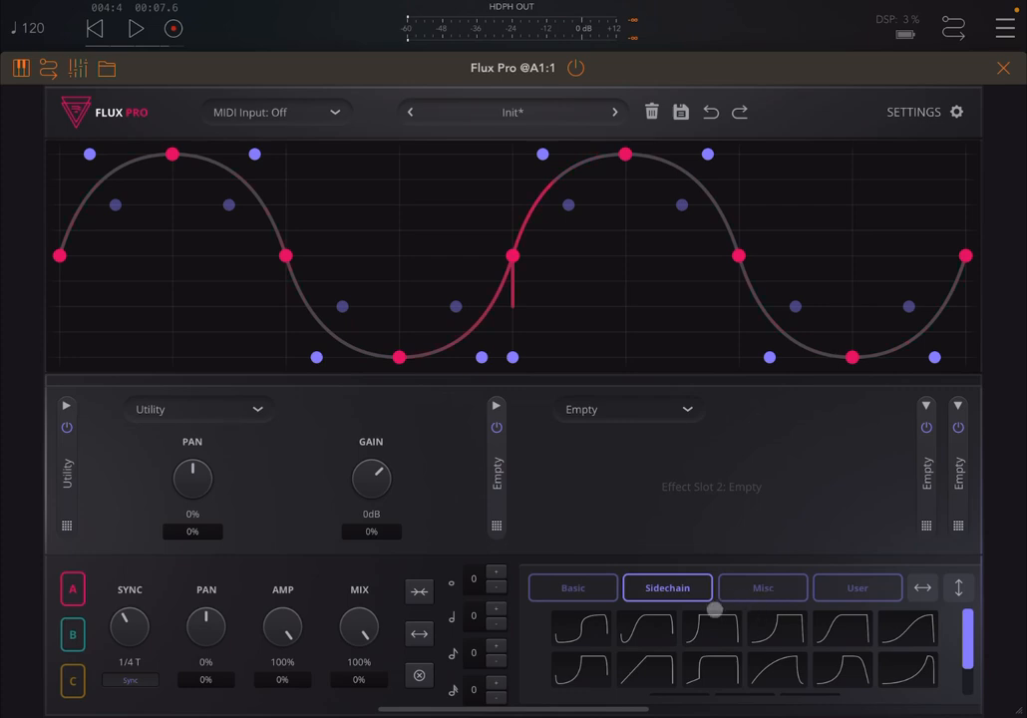
left_click(761, 587)
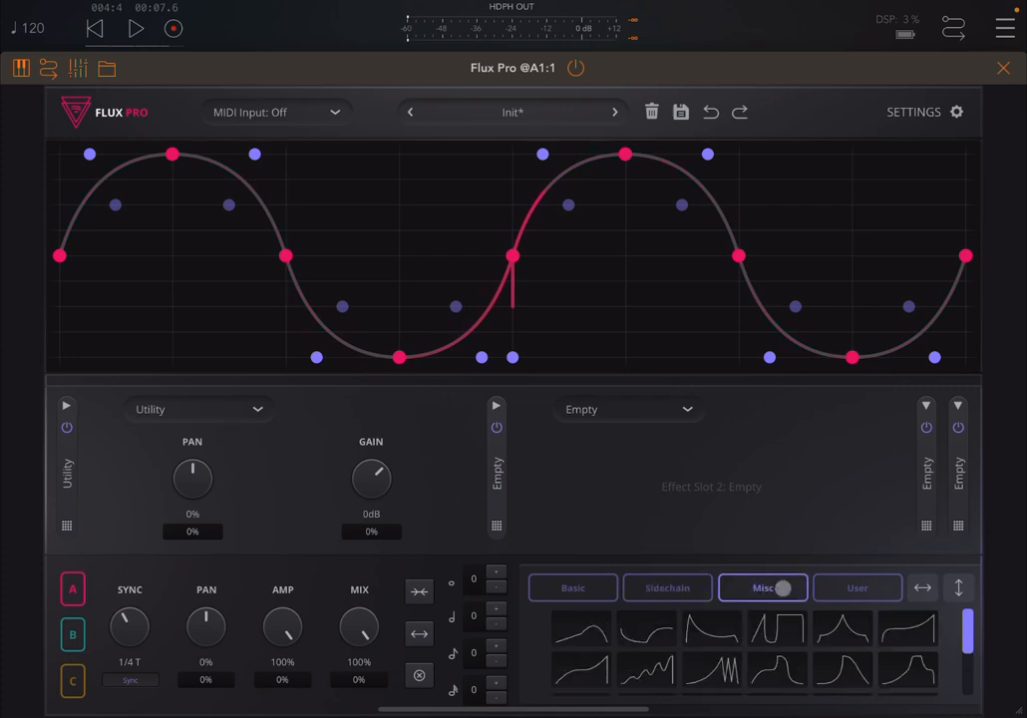
left_click(856, 587)
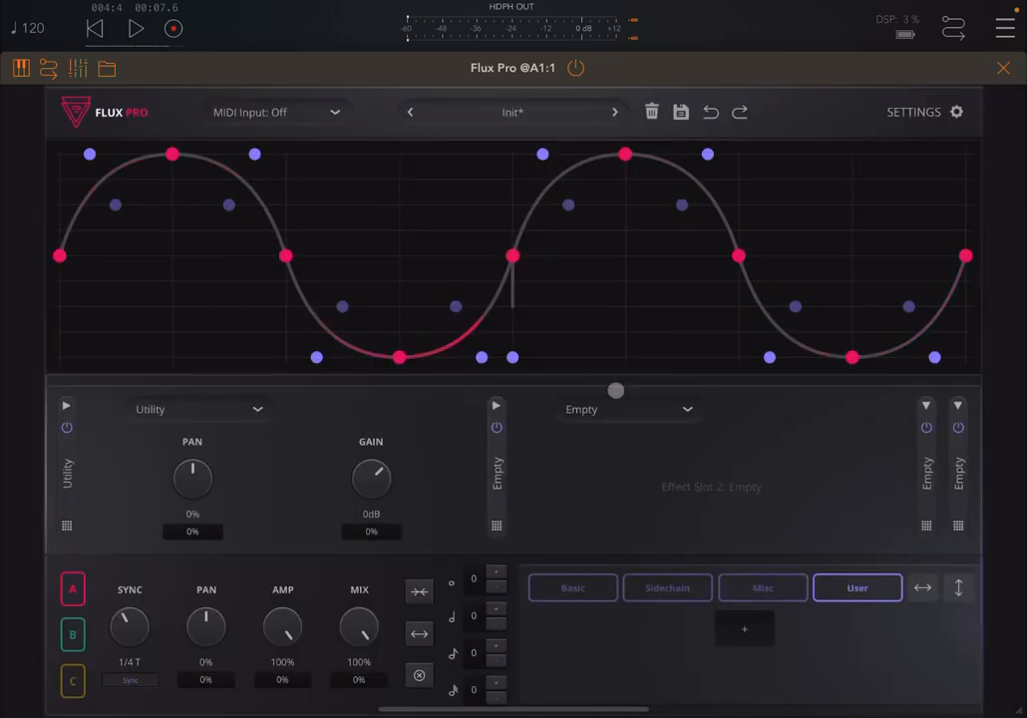
left_click(571, 587)
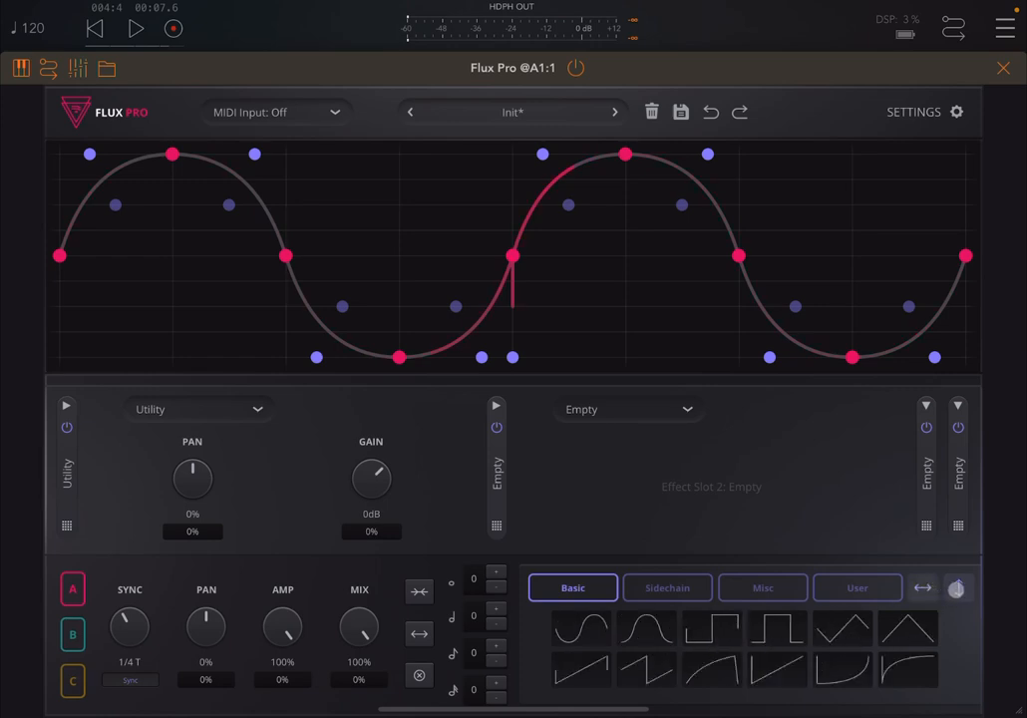
left_click(667, 588)
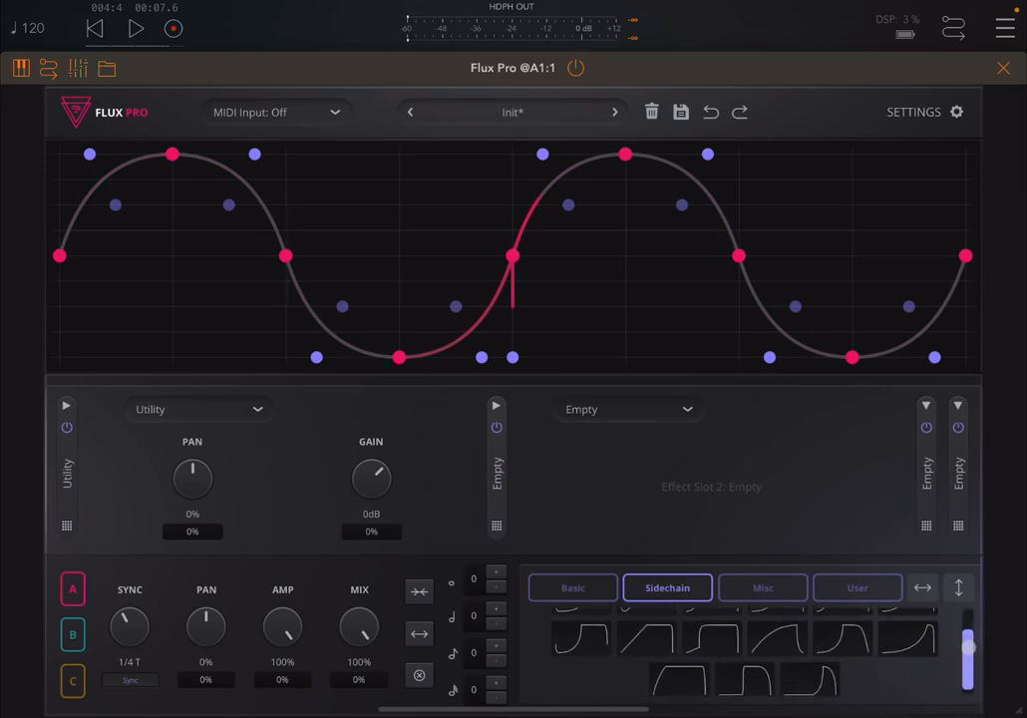
left_click(571, 587)
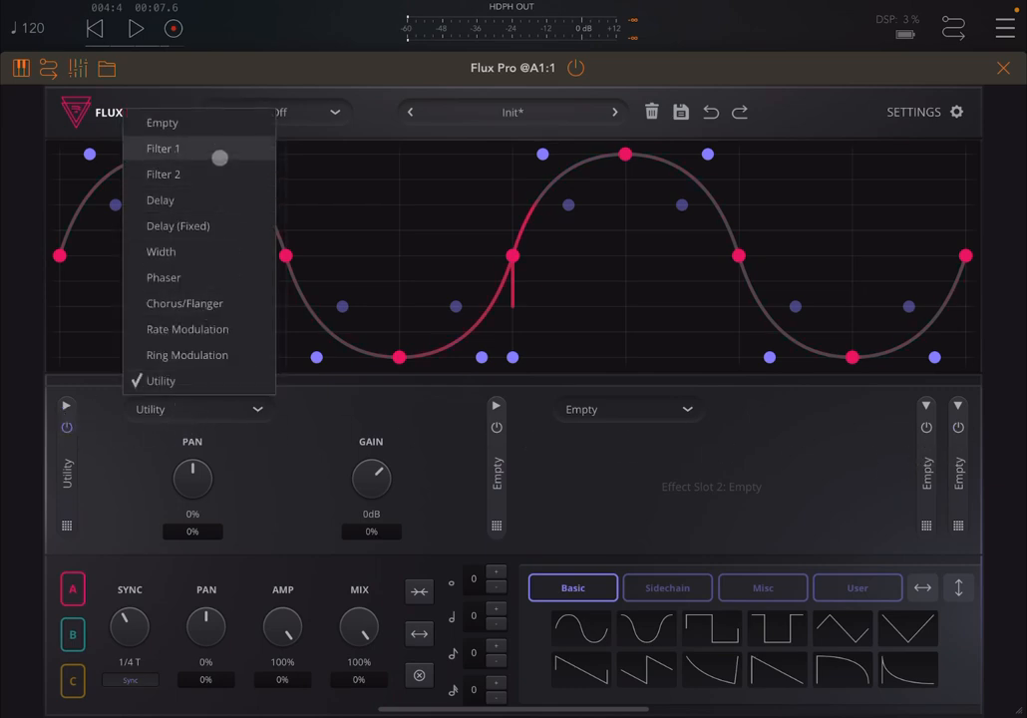
Switch slot 1 to Filter 1, play, and sweep the cutoff from 20 Hz upward.
left_click(163, 147)
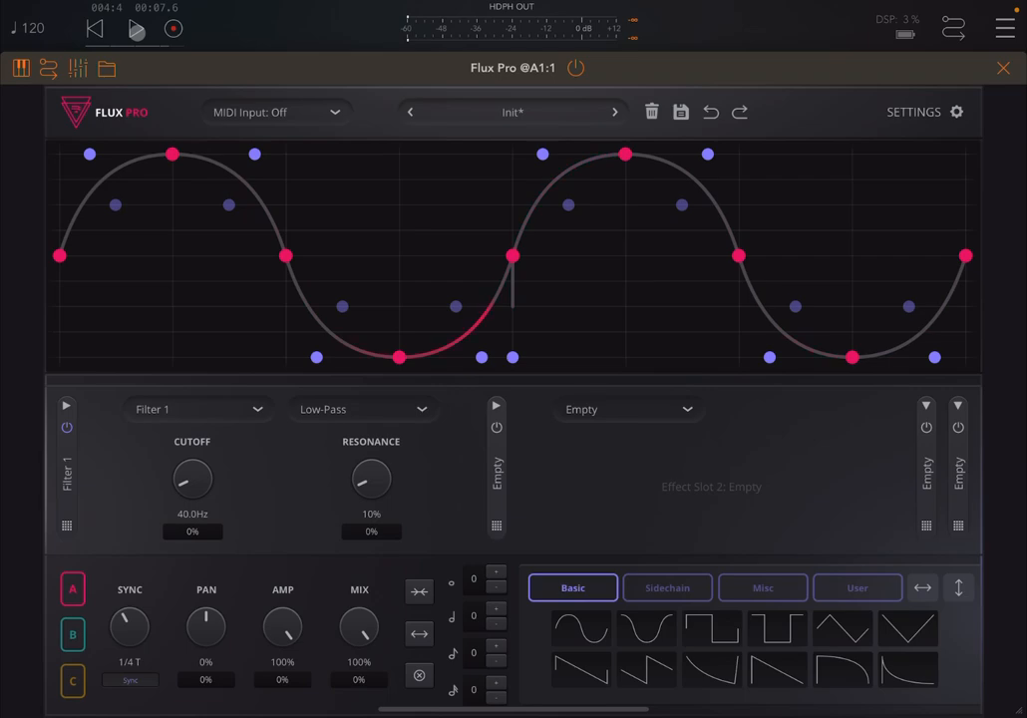
left_click(132, 28)
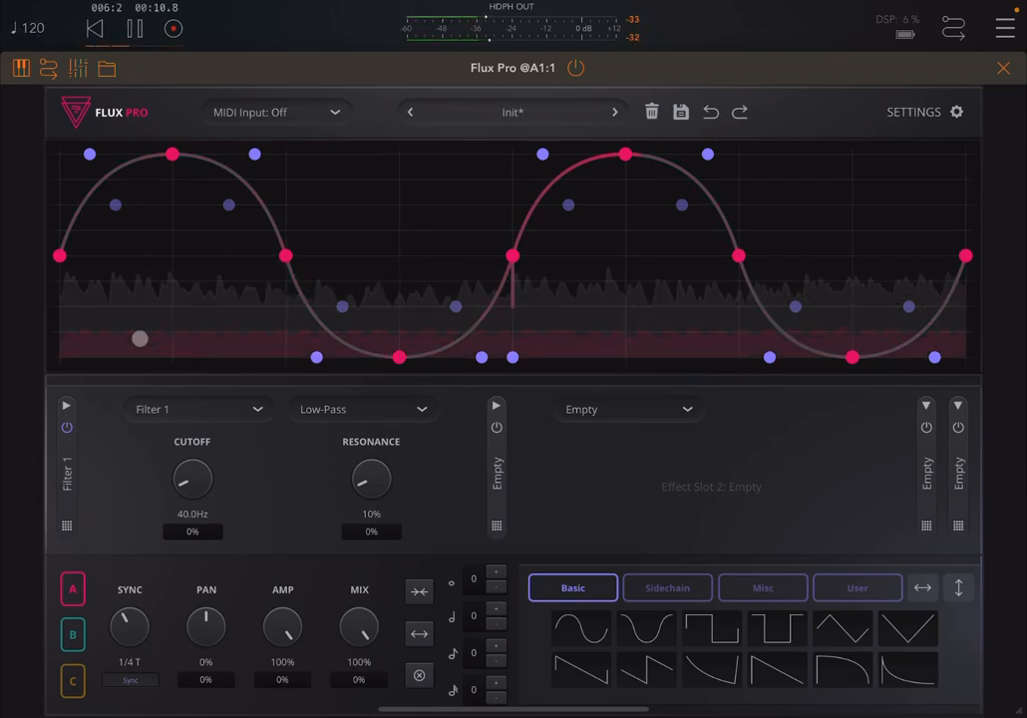
left_click_drag(193, 478, 207, 501)
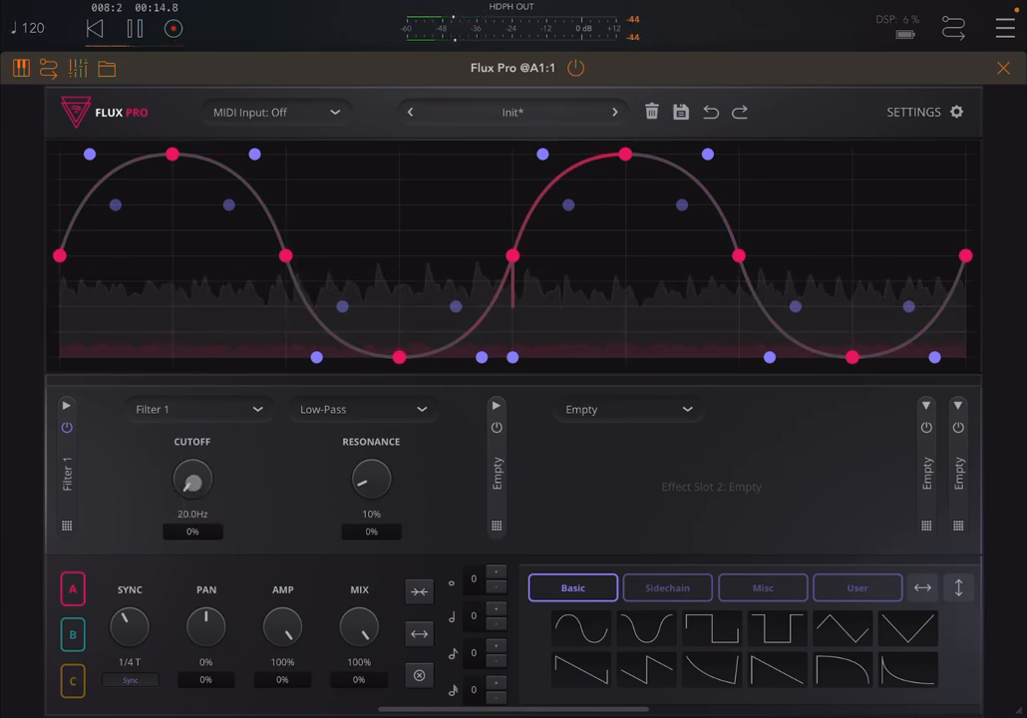
left_click_drag(193, 479, 192, 463)
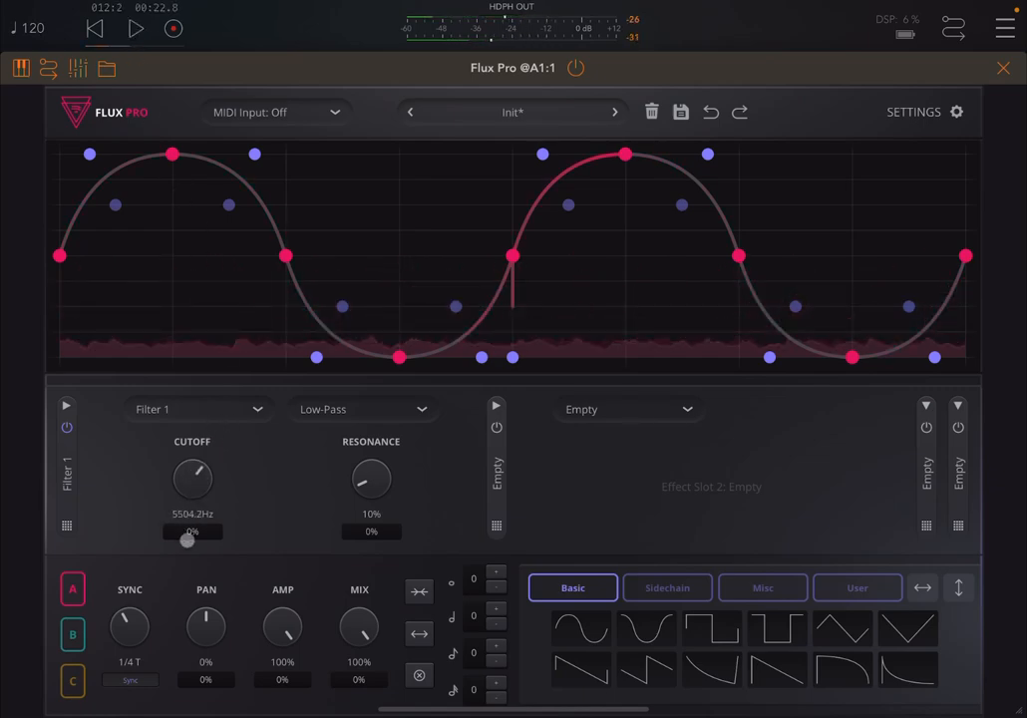
Replay and settle the filter cutoff near 965 Hz.
left_click_drag(192, 479, 213, 463)
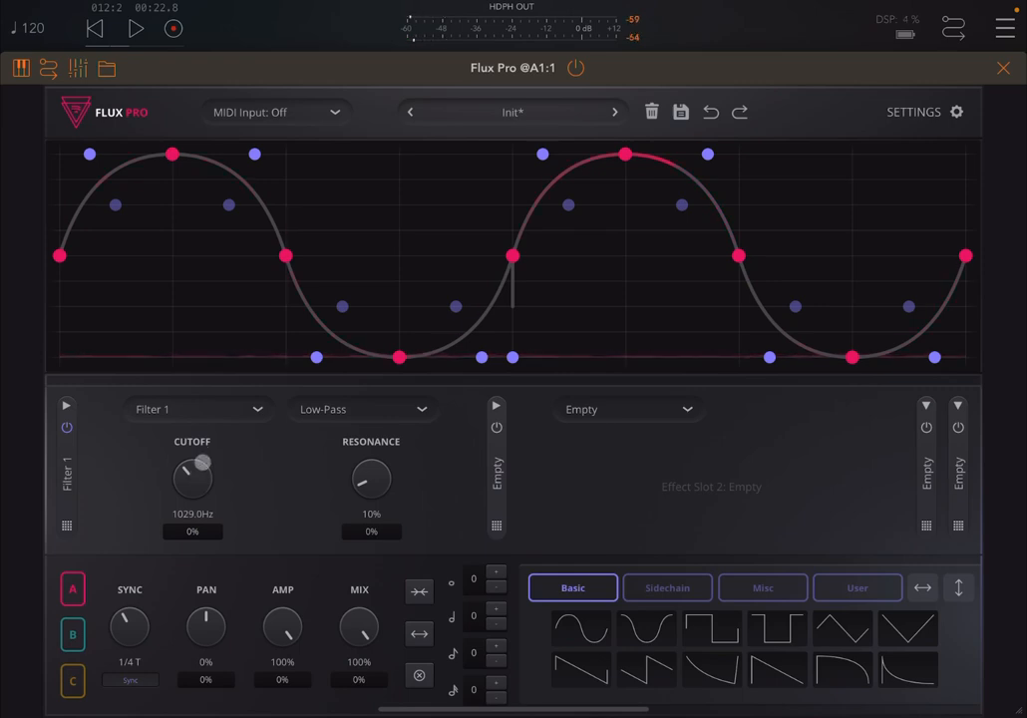
left_click(133, 28)
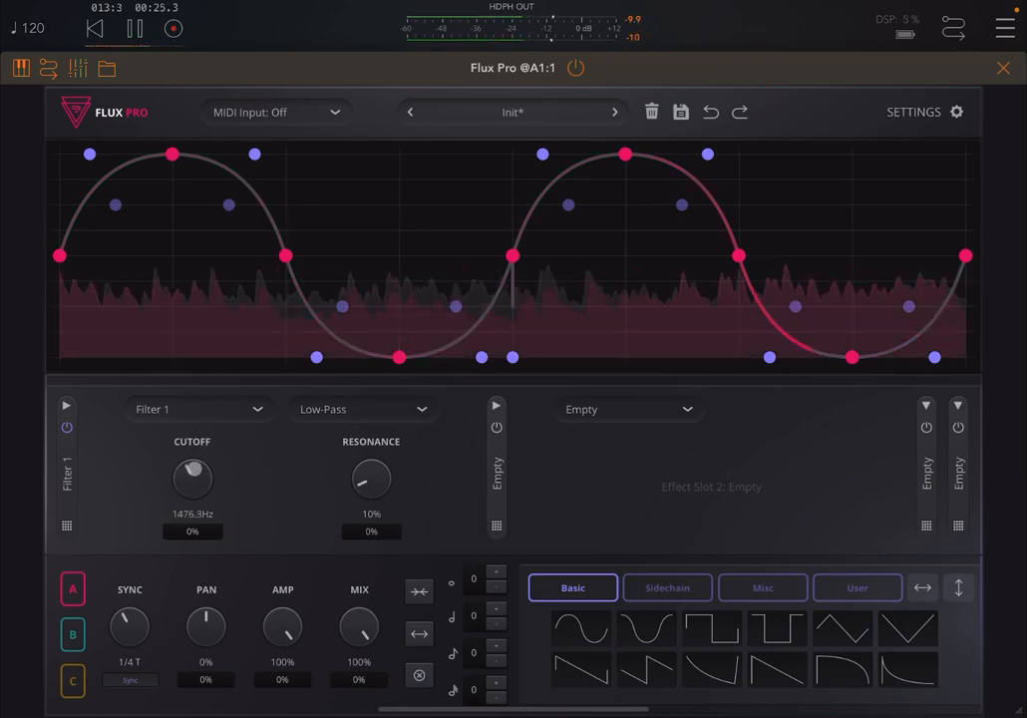
left_click_drag(192, 479, 198, 464)
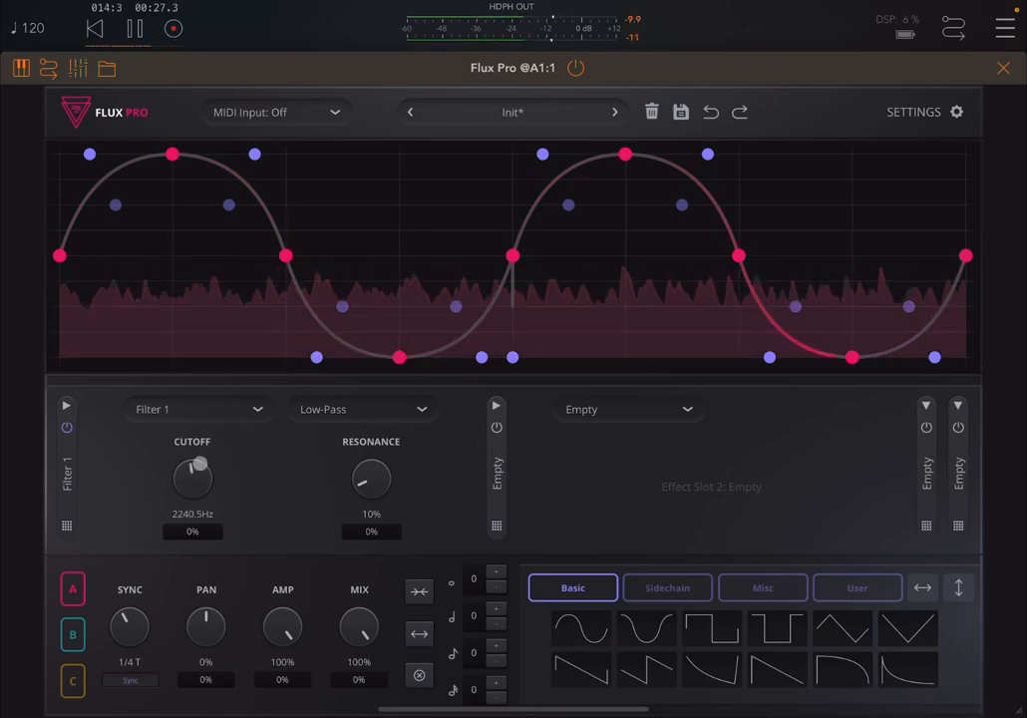
left_click_drag(191, 464, 185, 499)
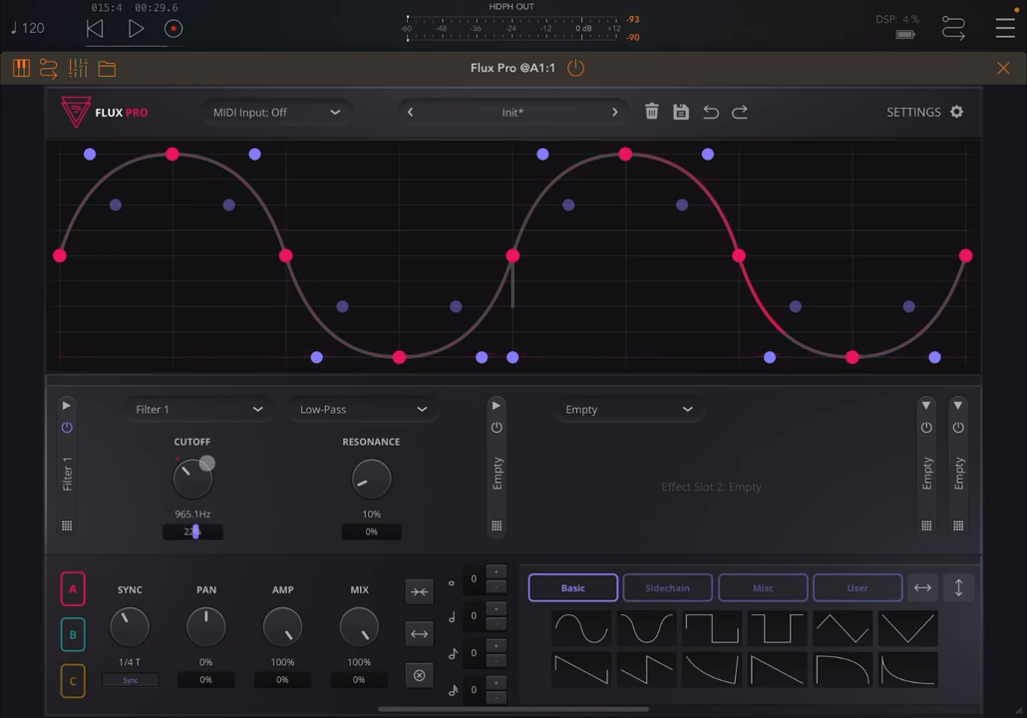
Play, deepen the cutoff modulation to about 68%, and change SYNC to 1/4.
left_click(134, 28)
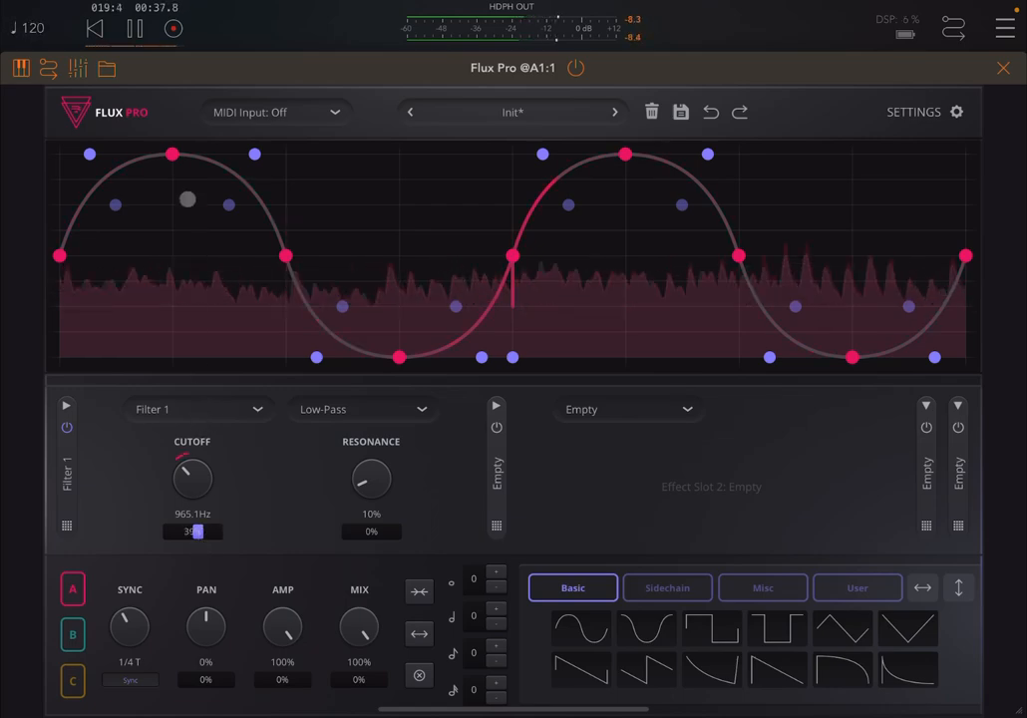
left_click(131, 28)
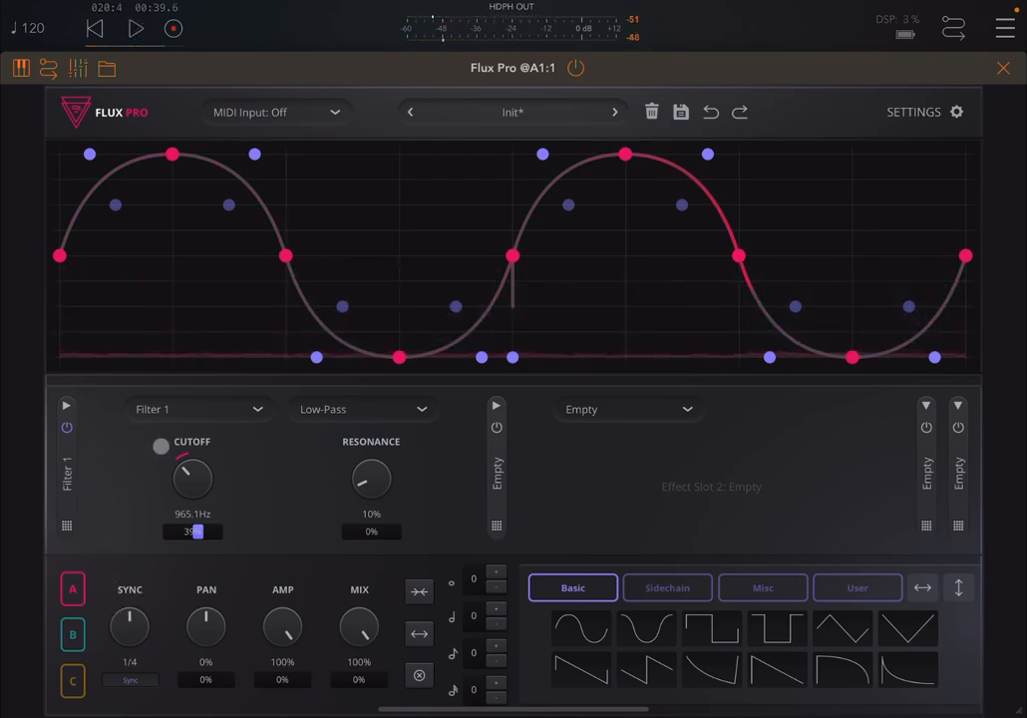
left_click(134, 28)
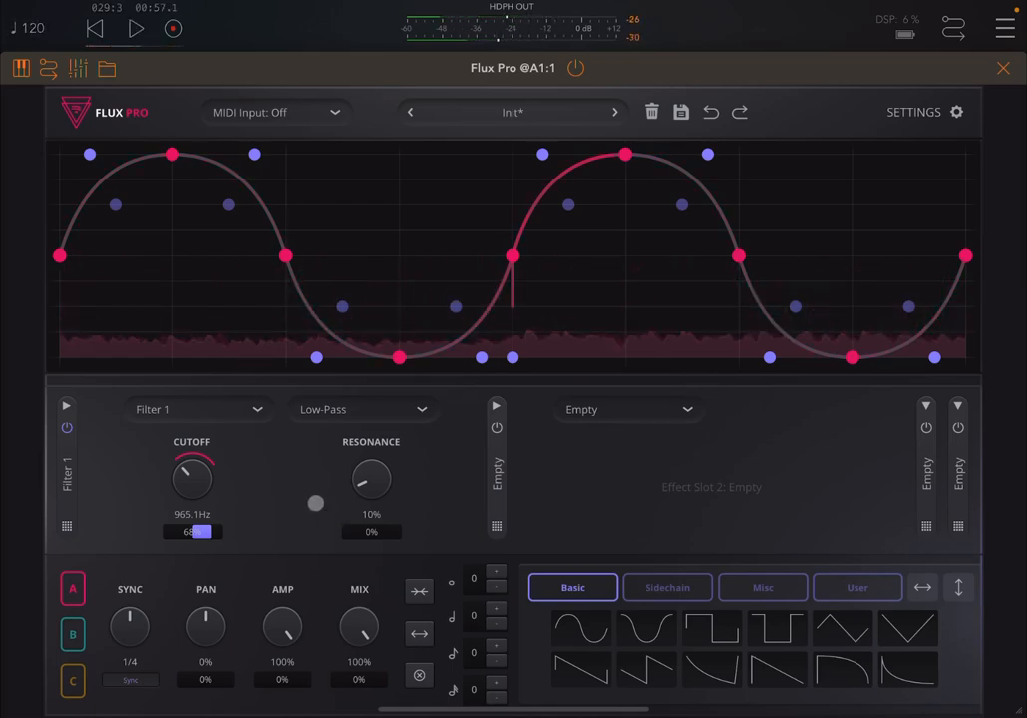
Select modulation lane B and raise the base resonance to about 21%.
left_click(71, 634)
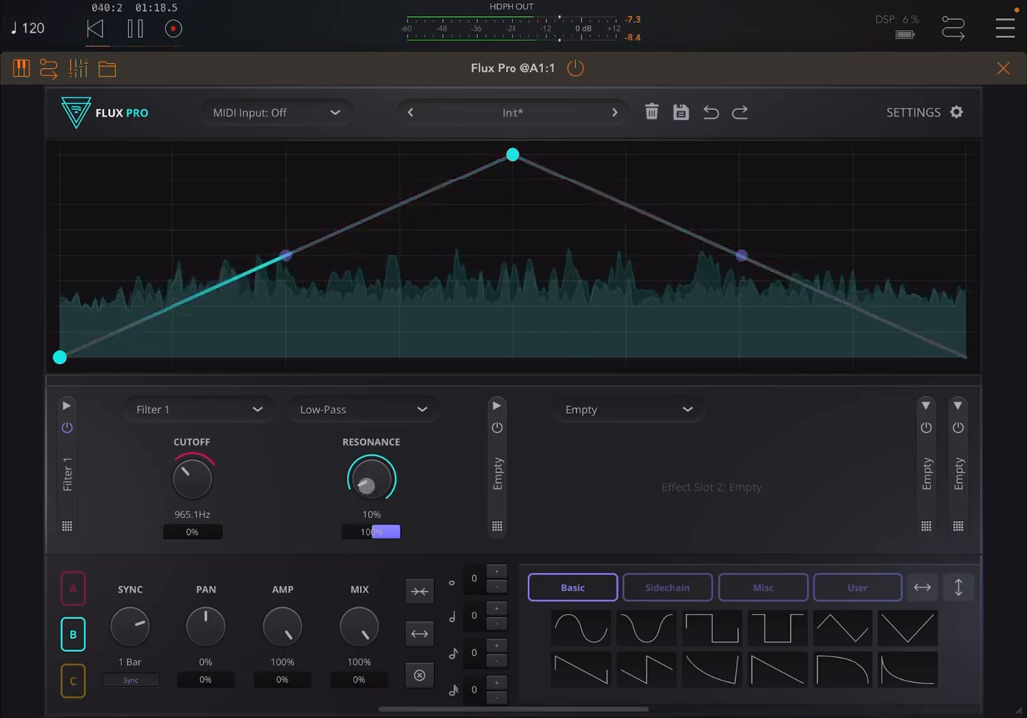
left_click_drag(371, 476, 371, 453)
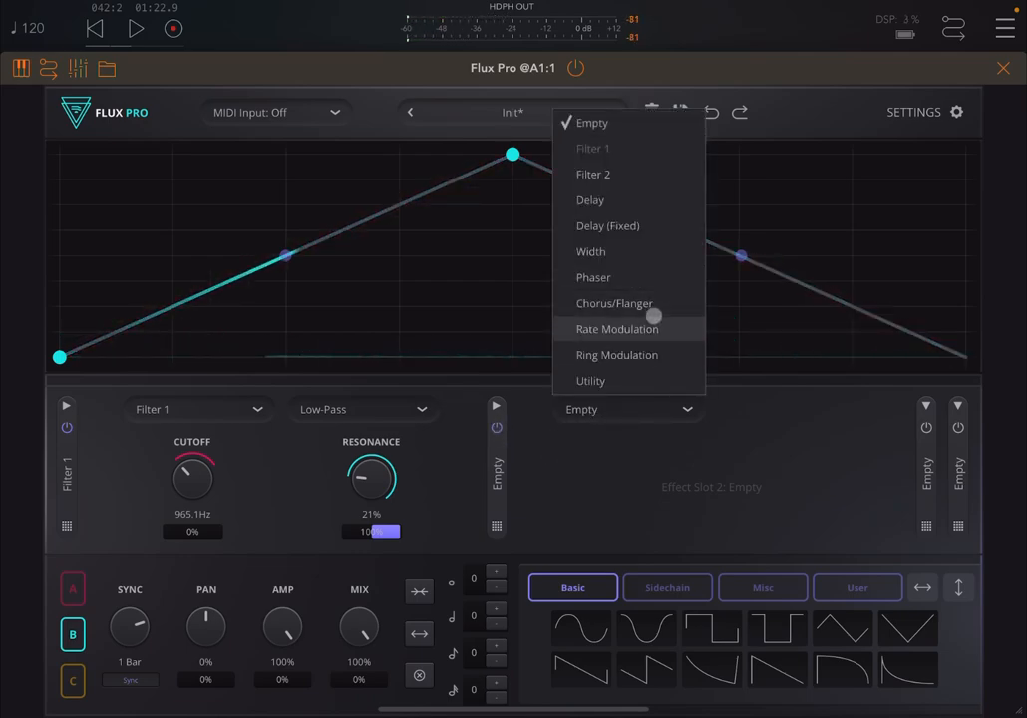
Put Chorus/Flanger into Flux Pro's second effect slot and select modulation lane C.
left_click(614, 303)
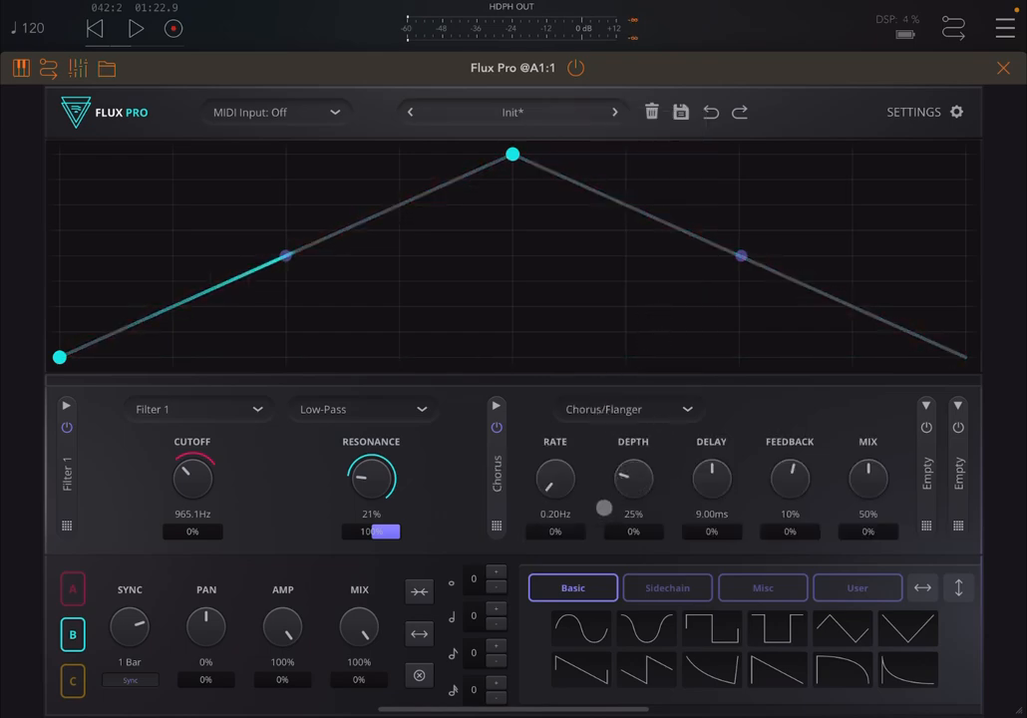
left_click(70, 680)
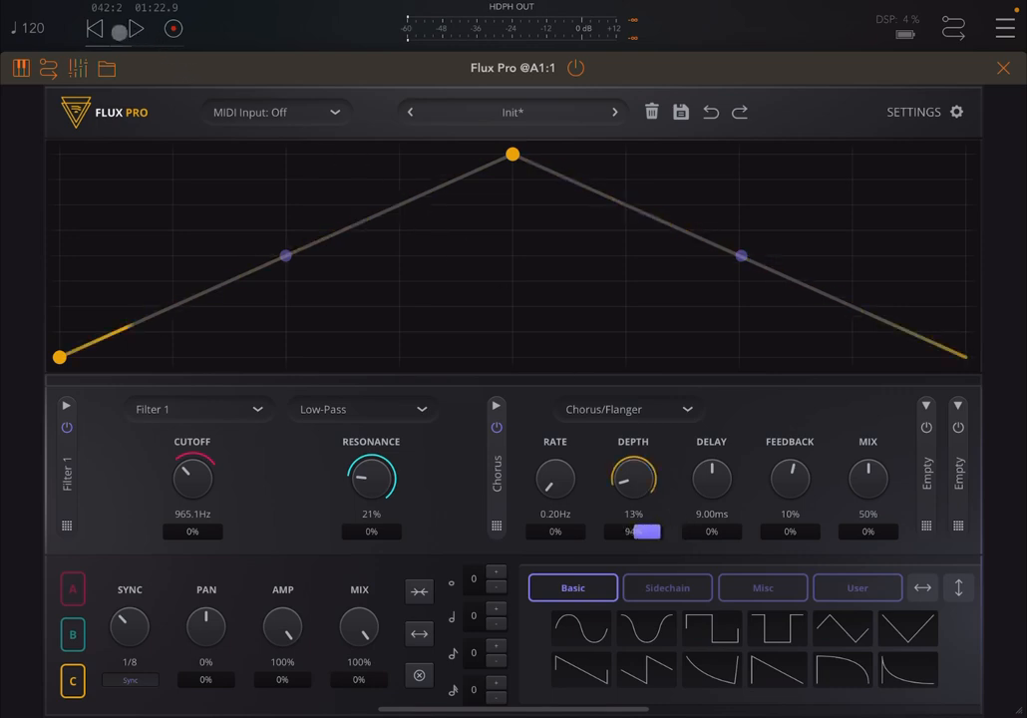
Start playback to audition the lane C chorus depth modulation.
left_click(126, 27)
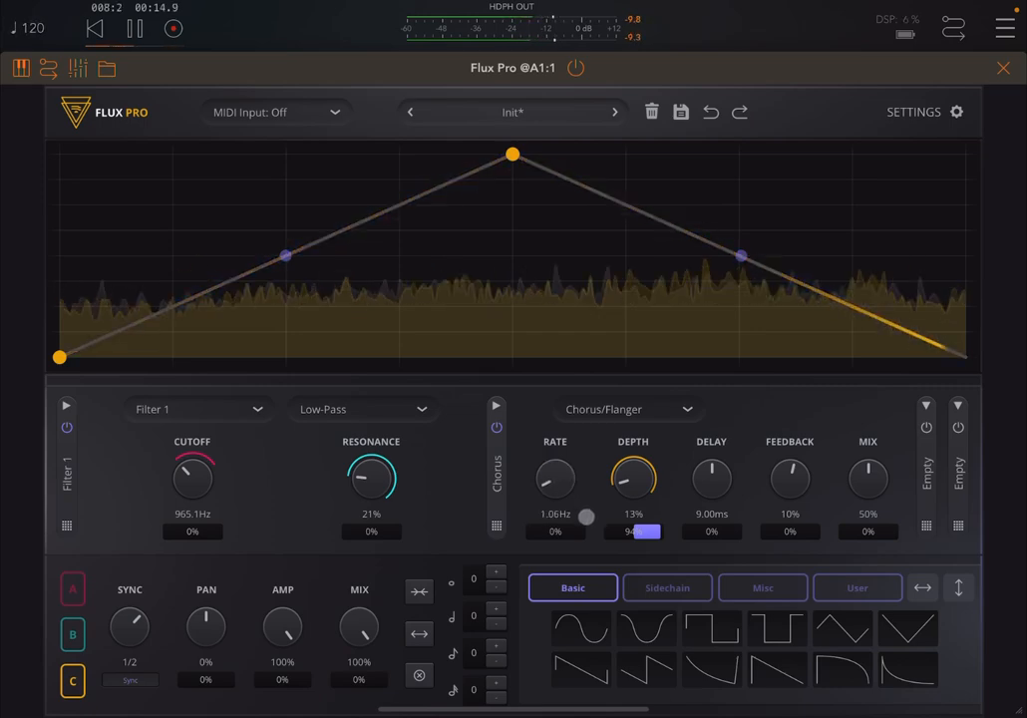
Raise the chorus mix knob to about 82%.
left_click_drag(868, 478, 867, 458)
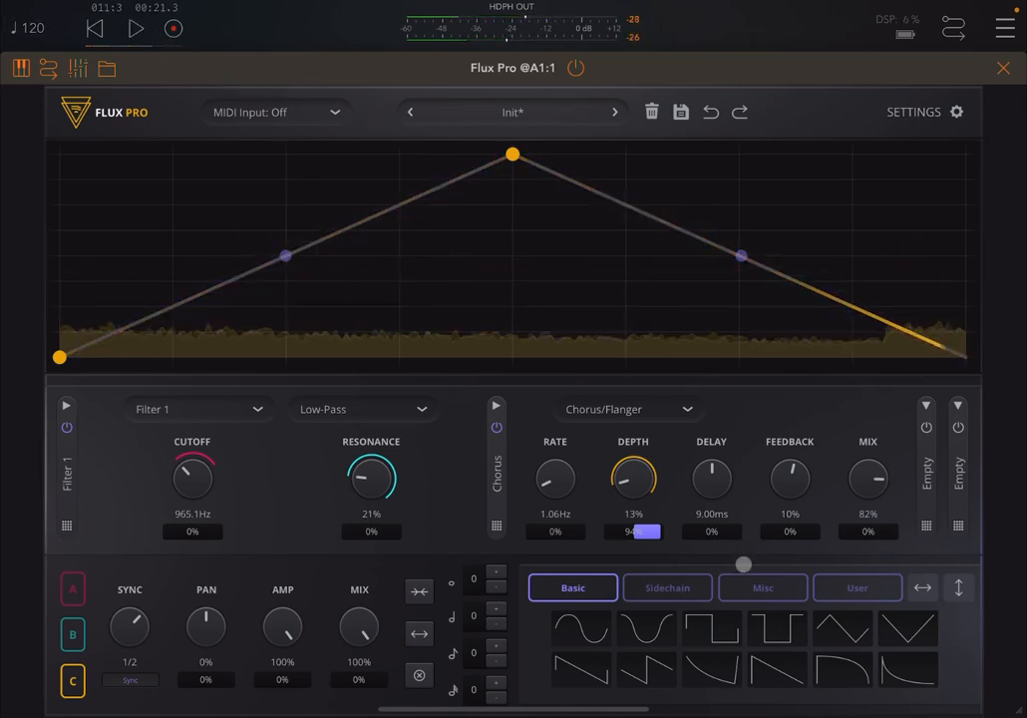
Load the spiky burst shape from the Misc shape library into lane C.
left_click(667, 588)
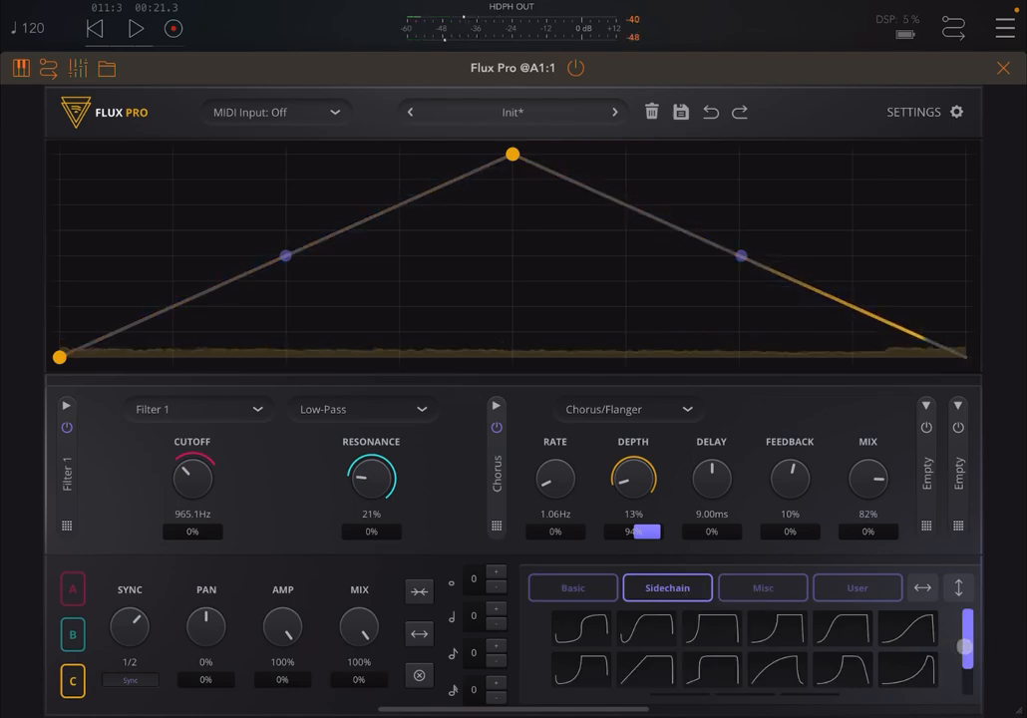
left_click(762, 586)
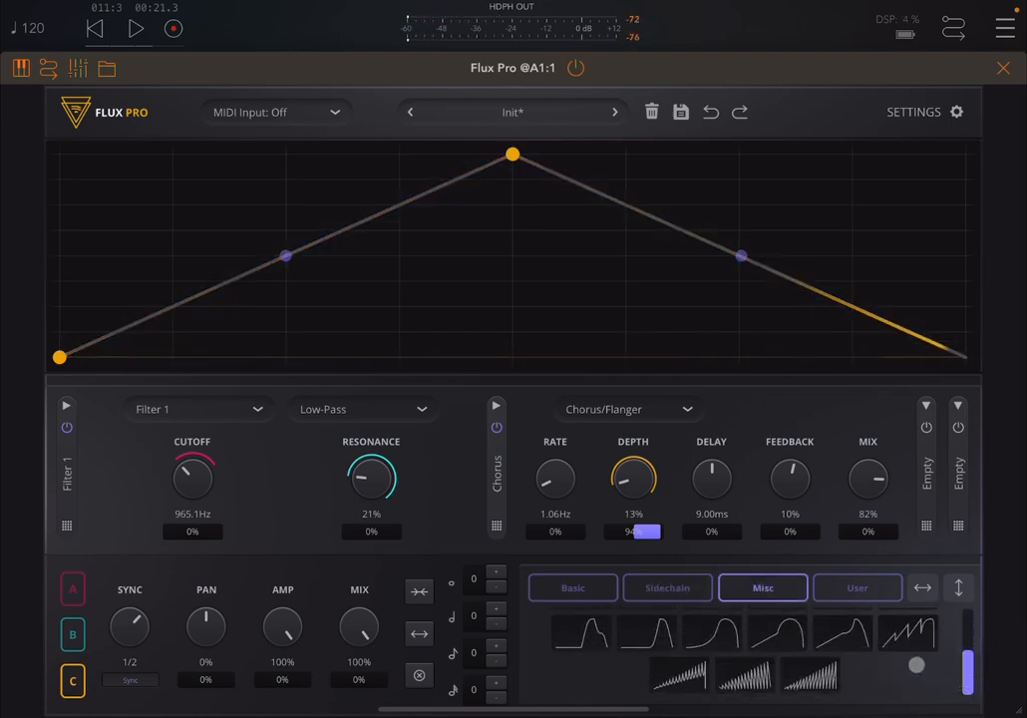
left_click(722, 684)
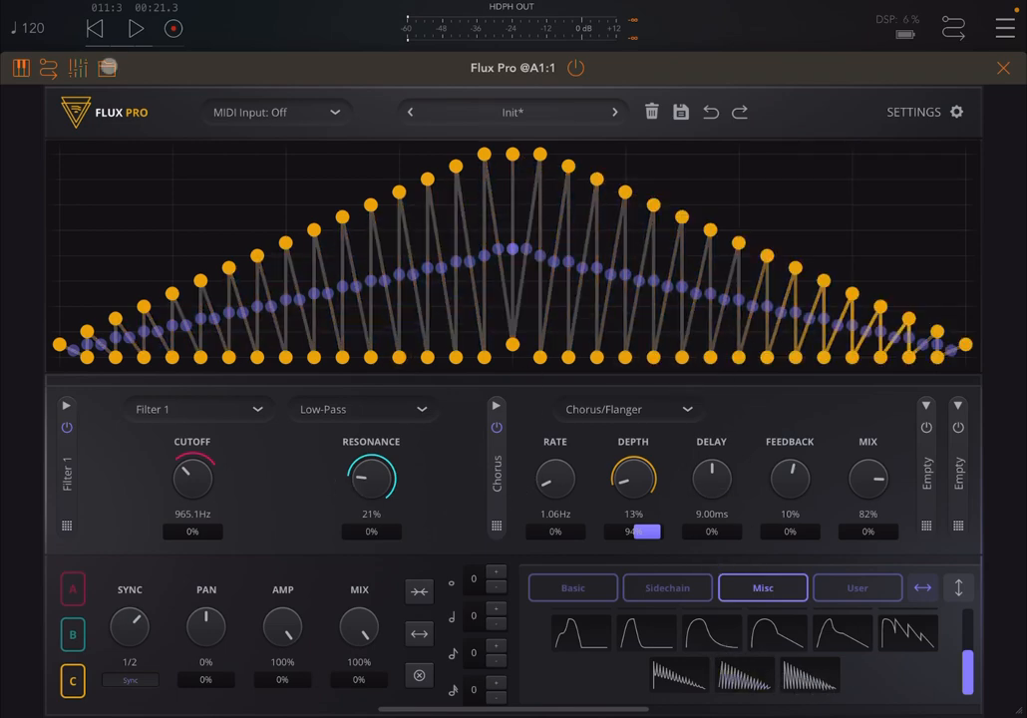
During playback, push the chorus rate to about 3.9 Hz, then collapse the chorus panel.
left_click(135, 28)
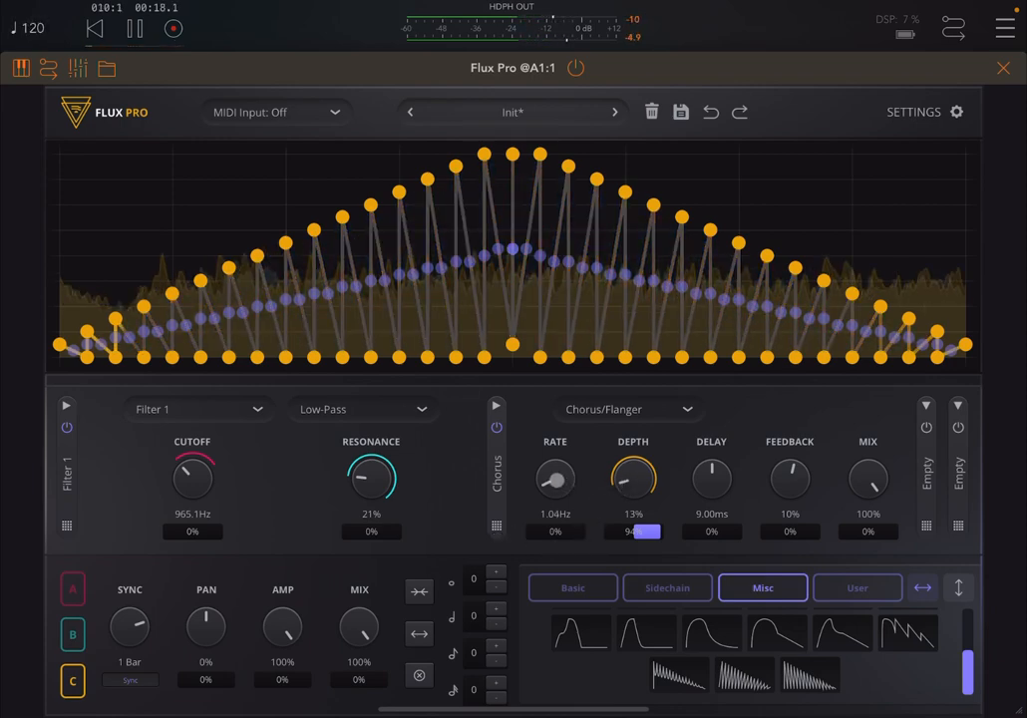
left_click_drag(554, 479, 554, 453)
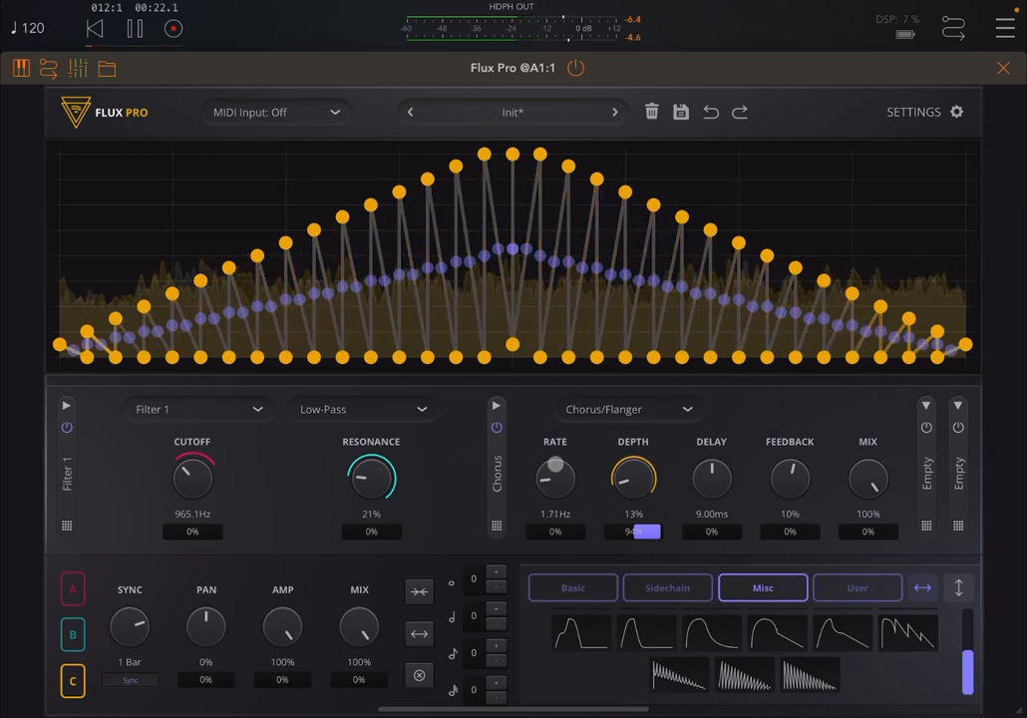
left_click_drag(554, 476, 554, 449)
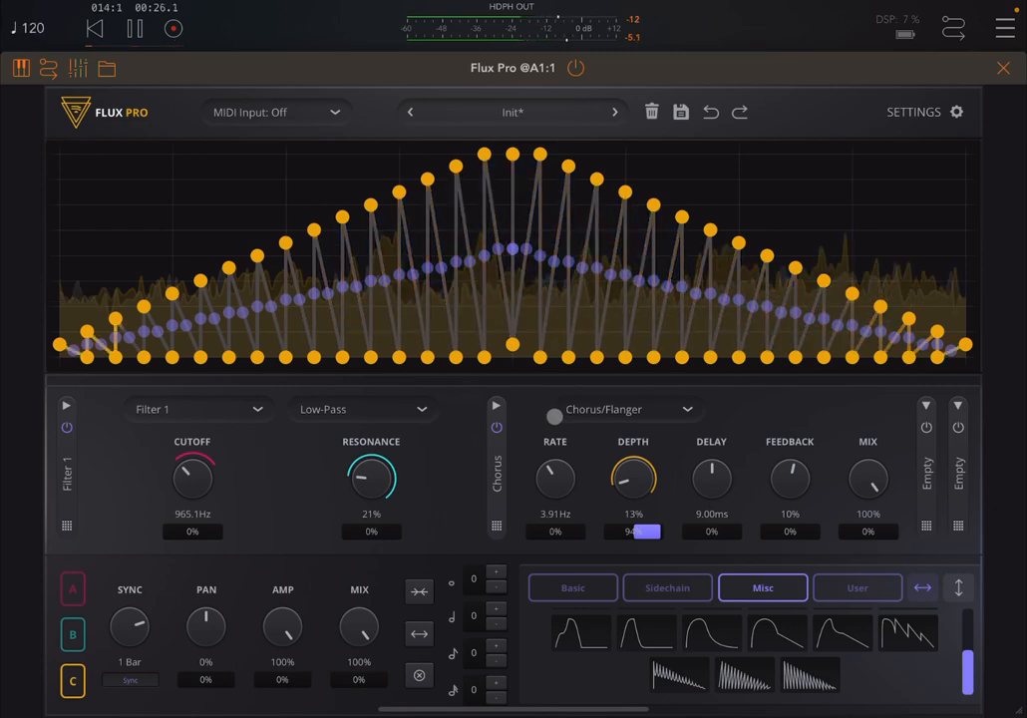
left_click(154, 29)
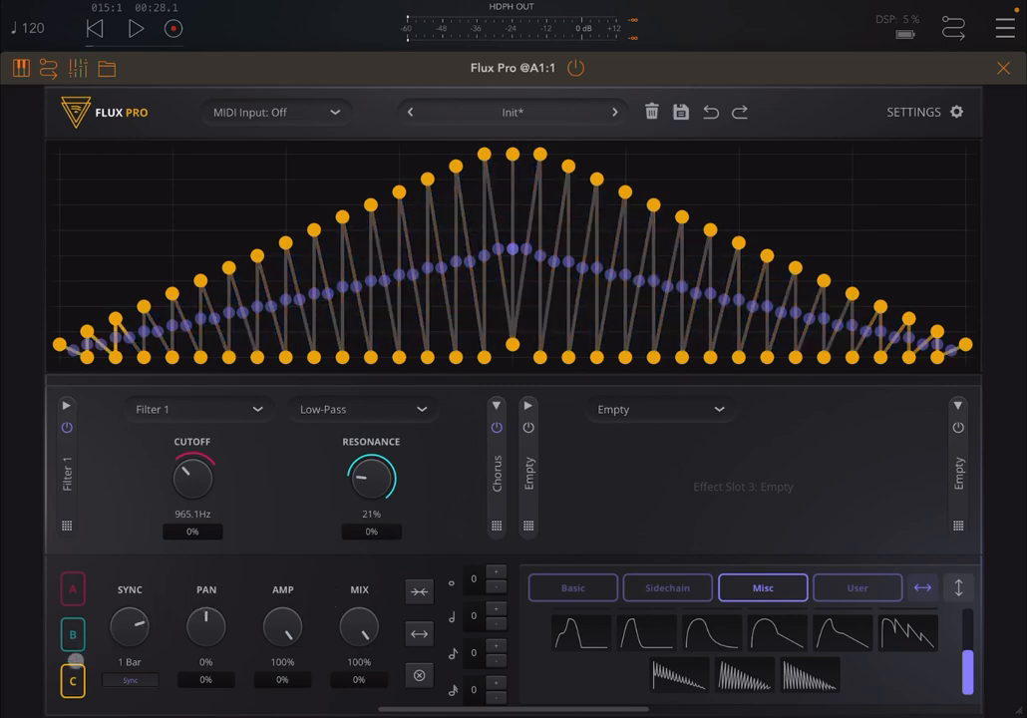
Switch modulation graphs, raise the graph amplitude to 100%, and open the preset menu.
left_click(72, 631)
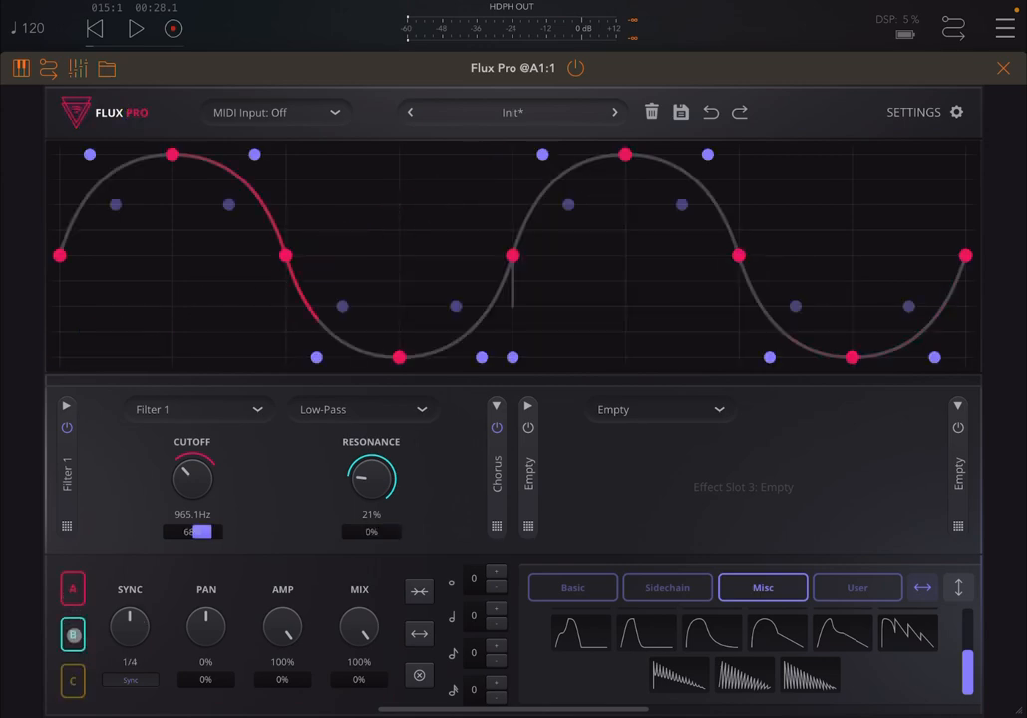
left_click(69, 633)
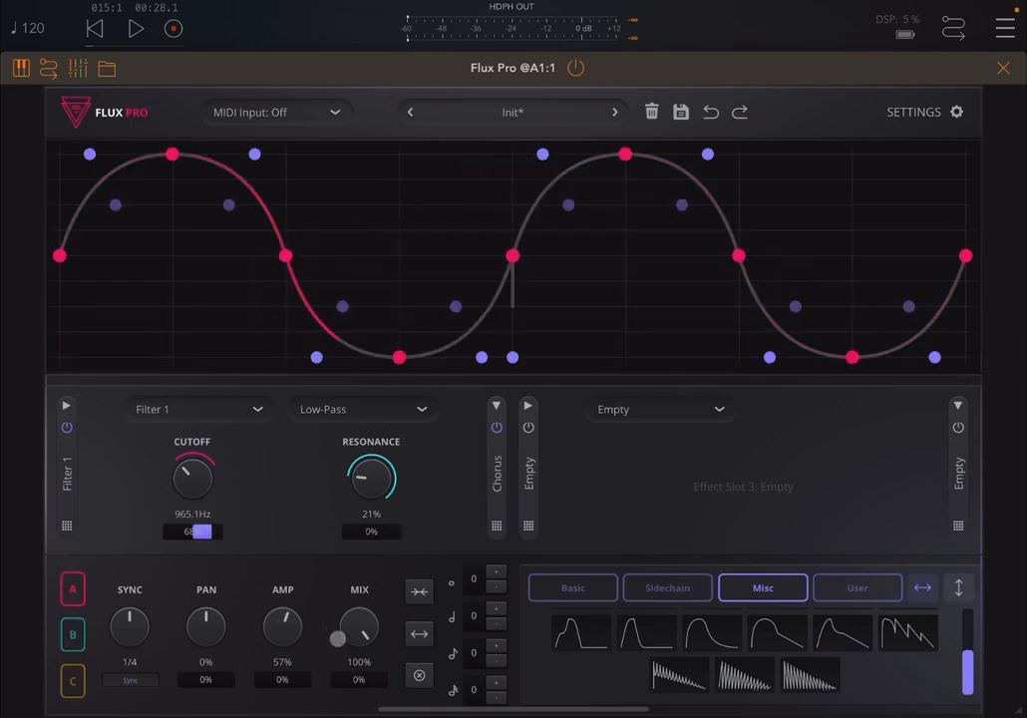
left_click_drag(282, 626, 274, 561)
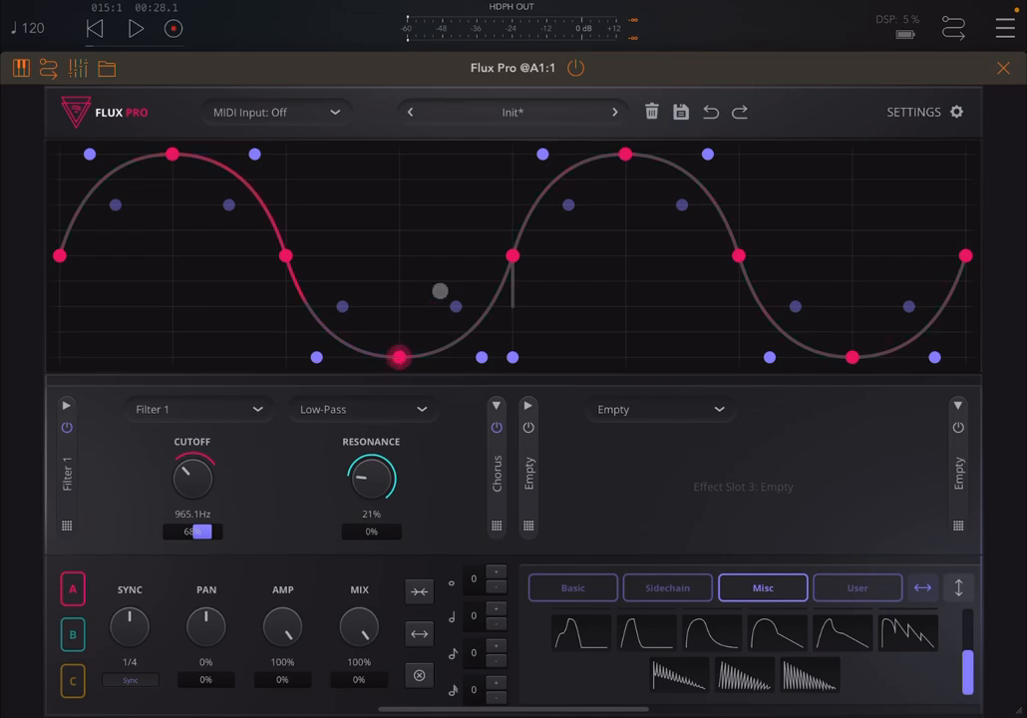
left_click(513, 111)
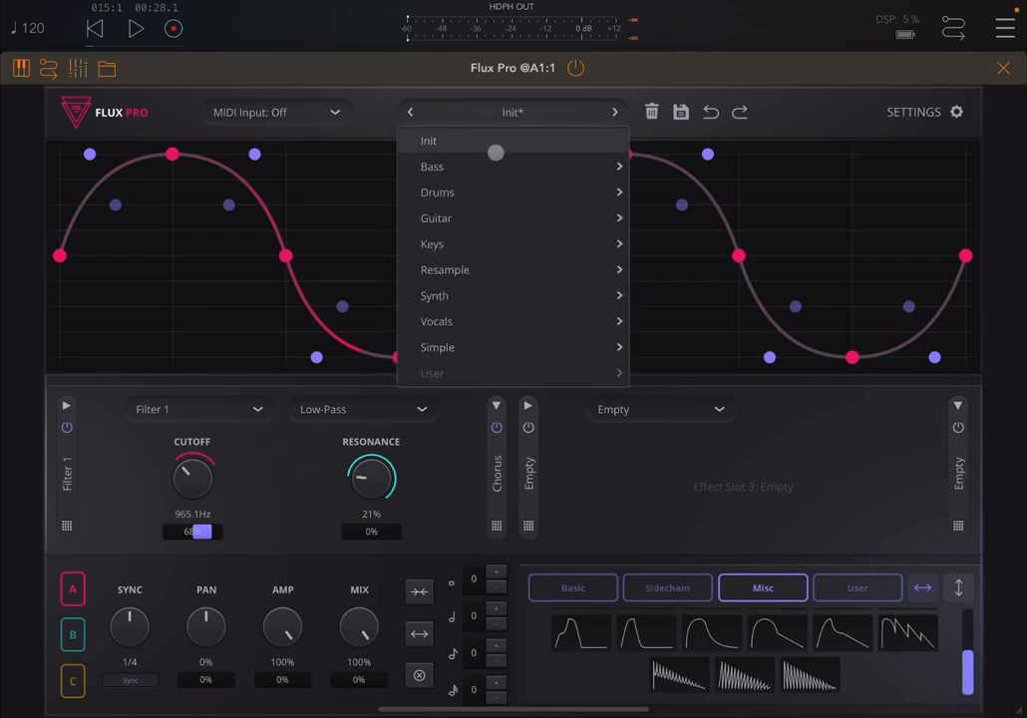
Load the Synth preset Breakbeat Pump and start playback to hear it.
left_click(432, 166)
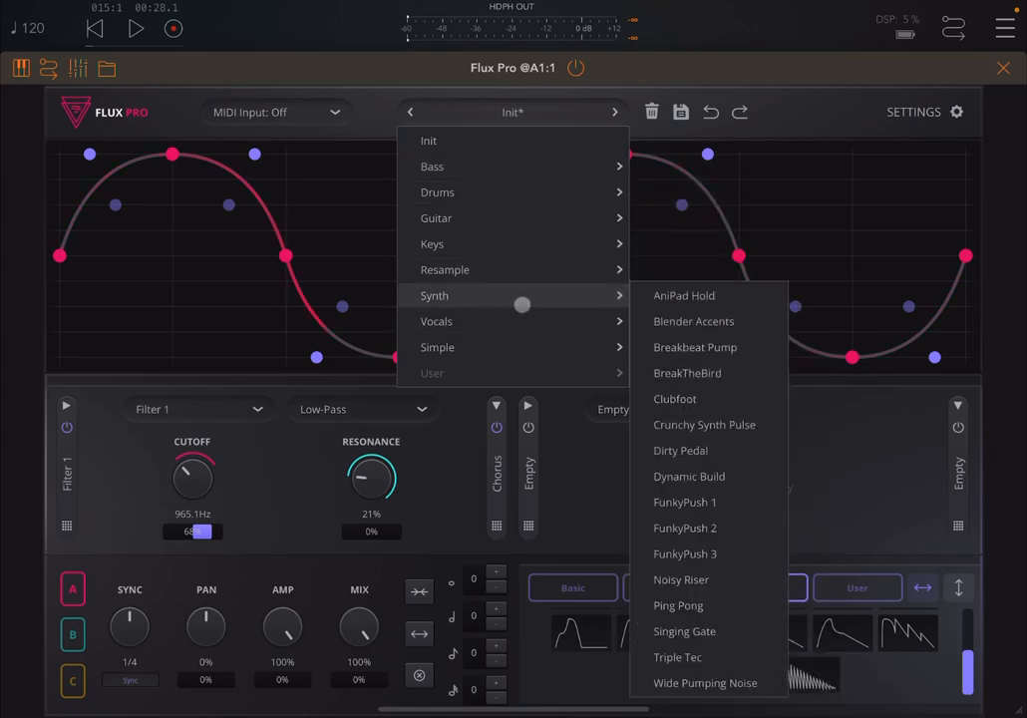
left_click(695, 347)
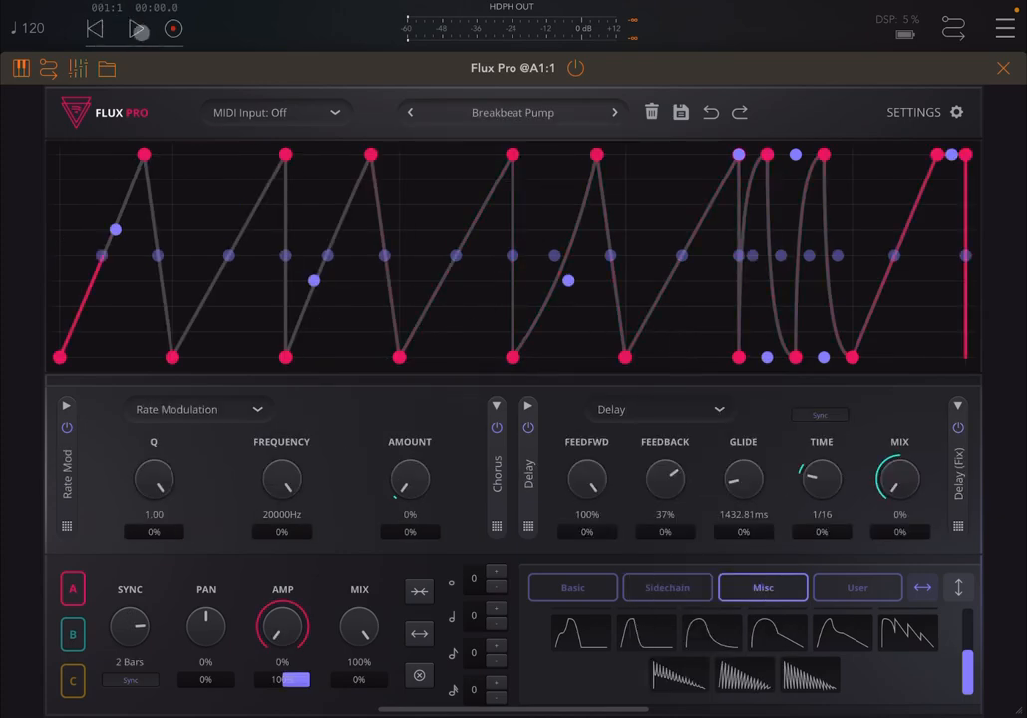
left_click(143, 27)
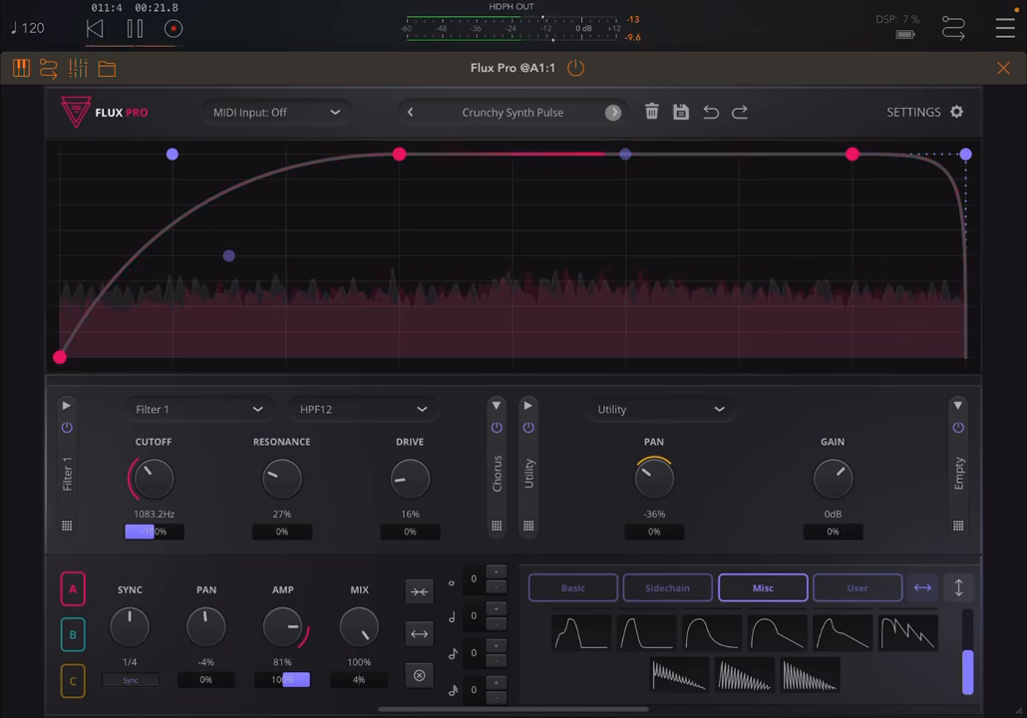
Step to the Dirty Pedal preset, stop playback, and close Flux Pro.
left_click(612, 112)
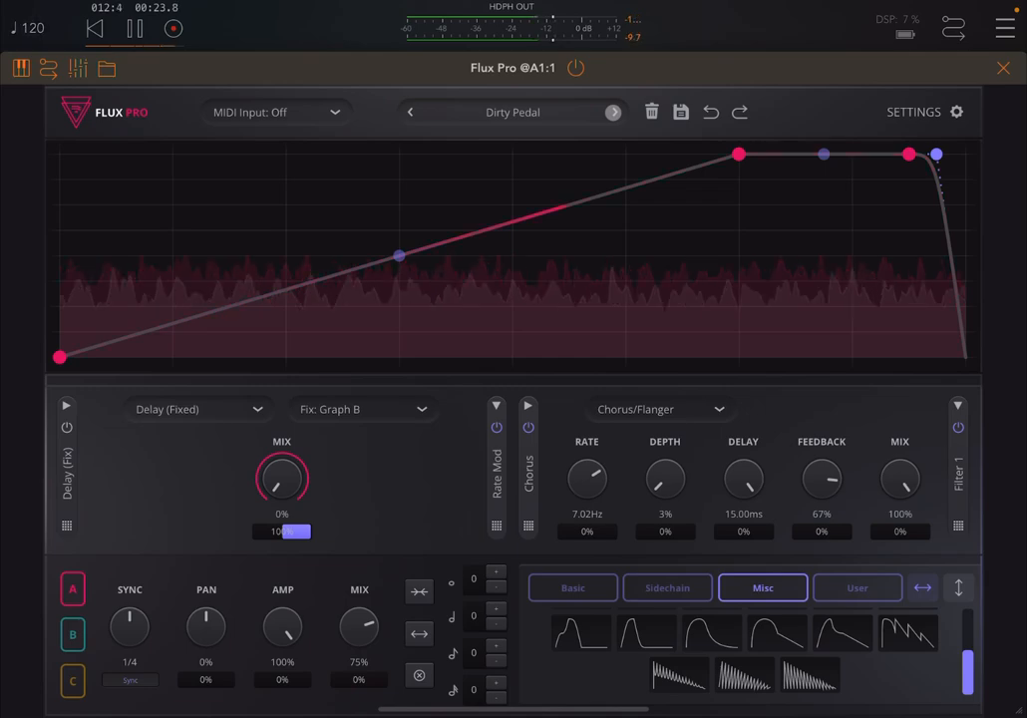
left_click(130, 28)
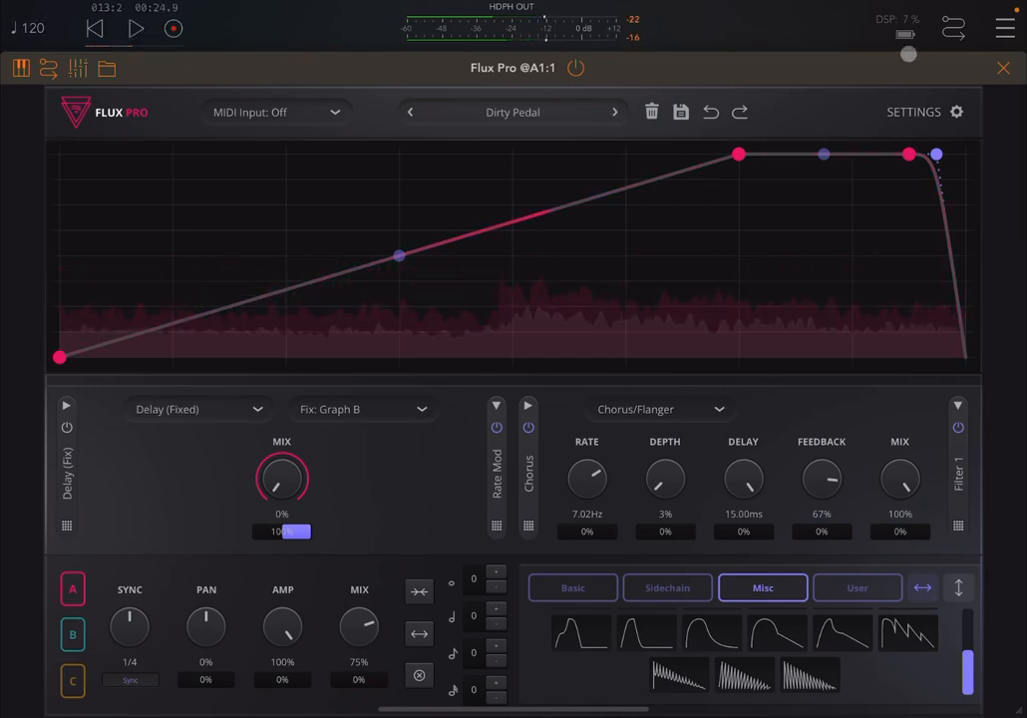
left_click(1002, 68)
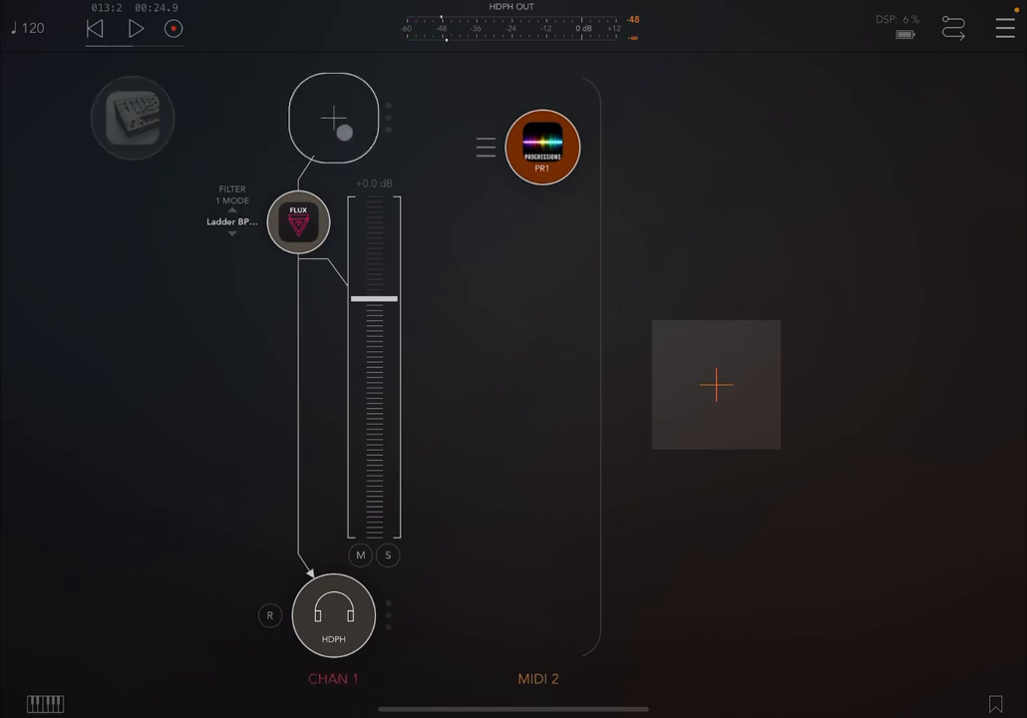
Load Pipa as channel 1's source, fed by Progressions Out1 MIDI, and reopen Flux Pro.
left_click(333, 119)
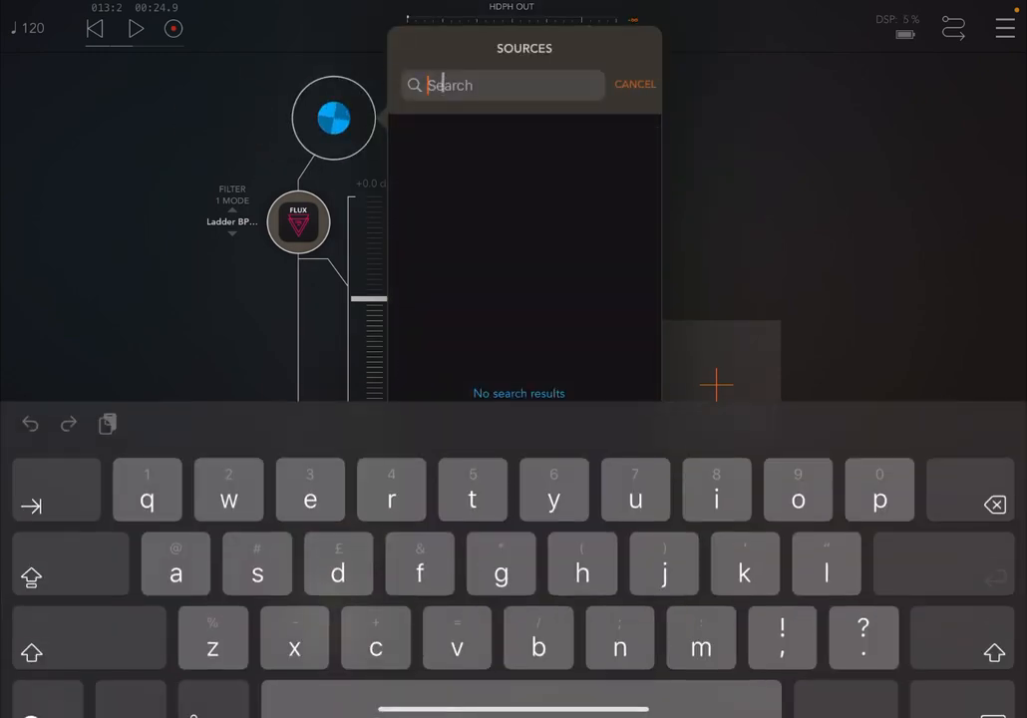
type("p")
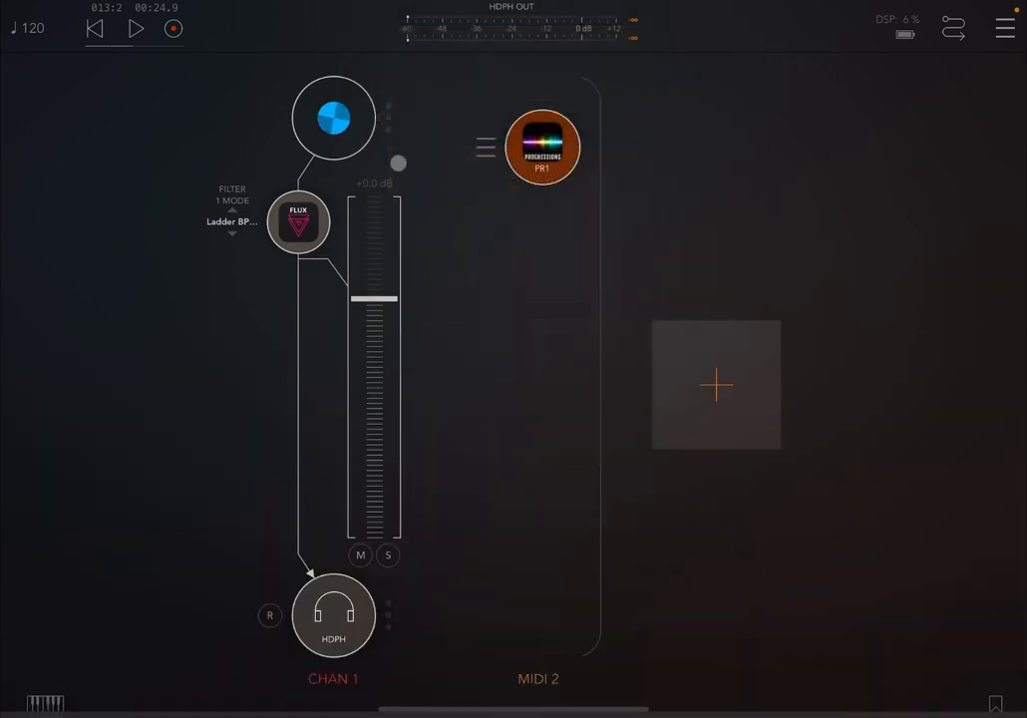
left_click(334, 118)
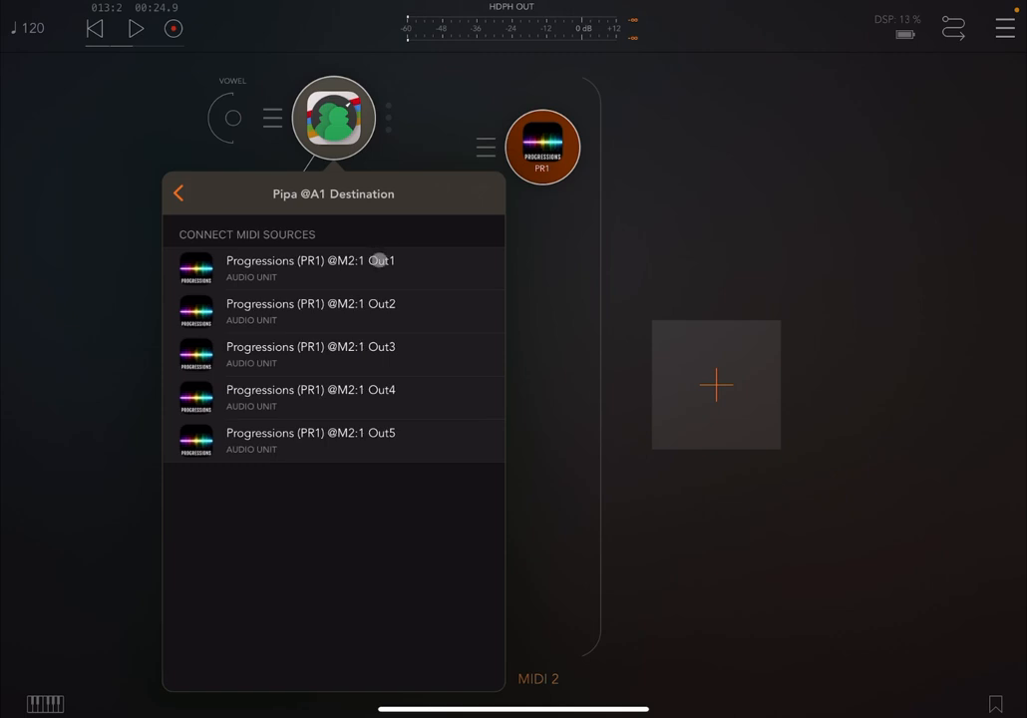
left_click(179, 192)
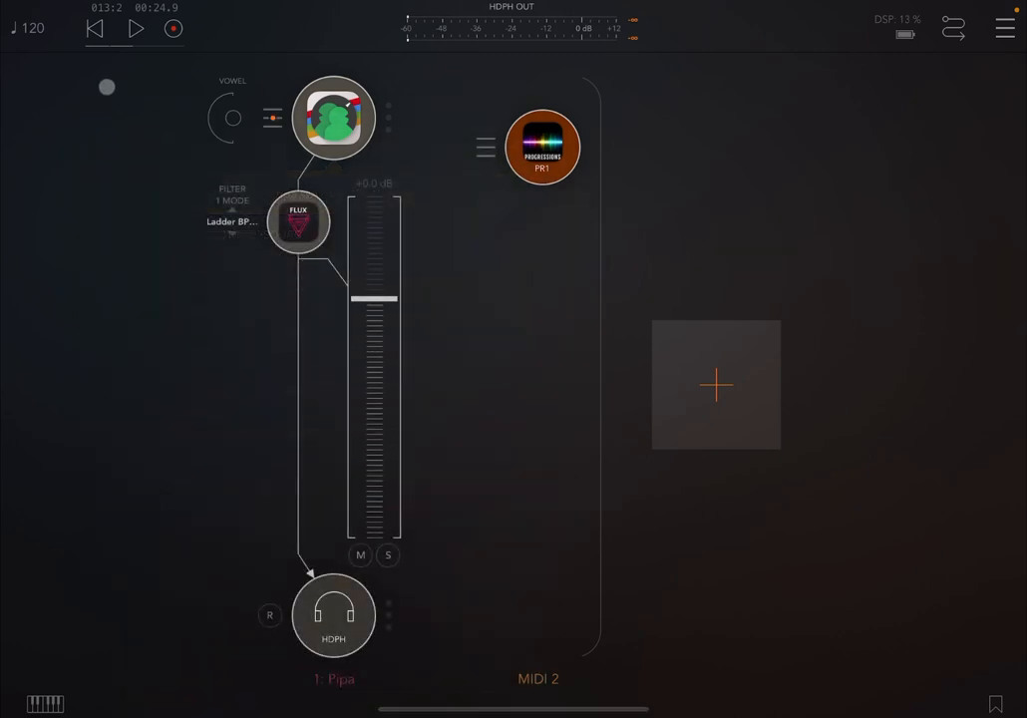
left_click(133, 29)
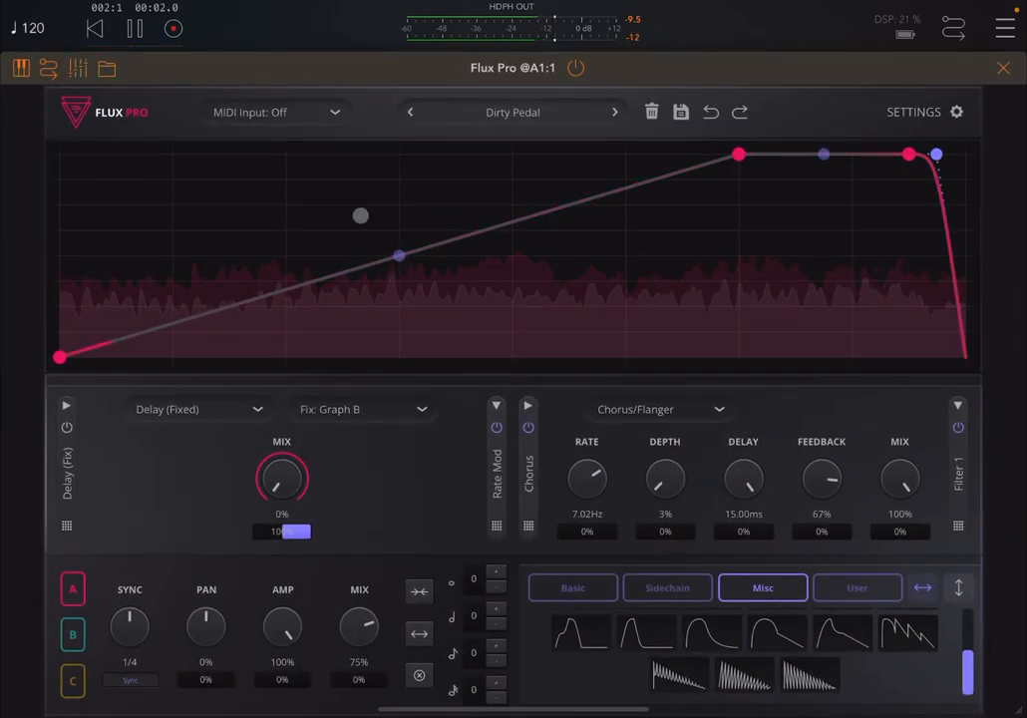
Audition Flux Pro presets, load the Vocals preset Widelibs, and close the plugin window.
left_click(511, 111)
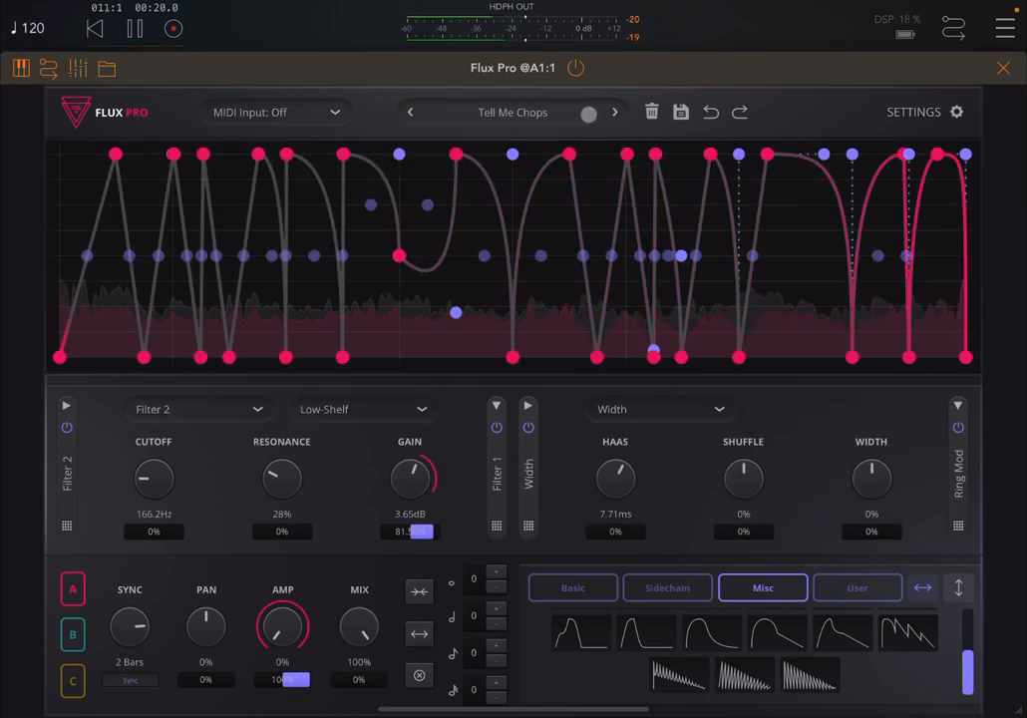
left_click(511, 112)
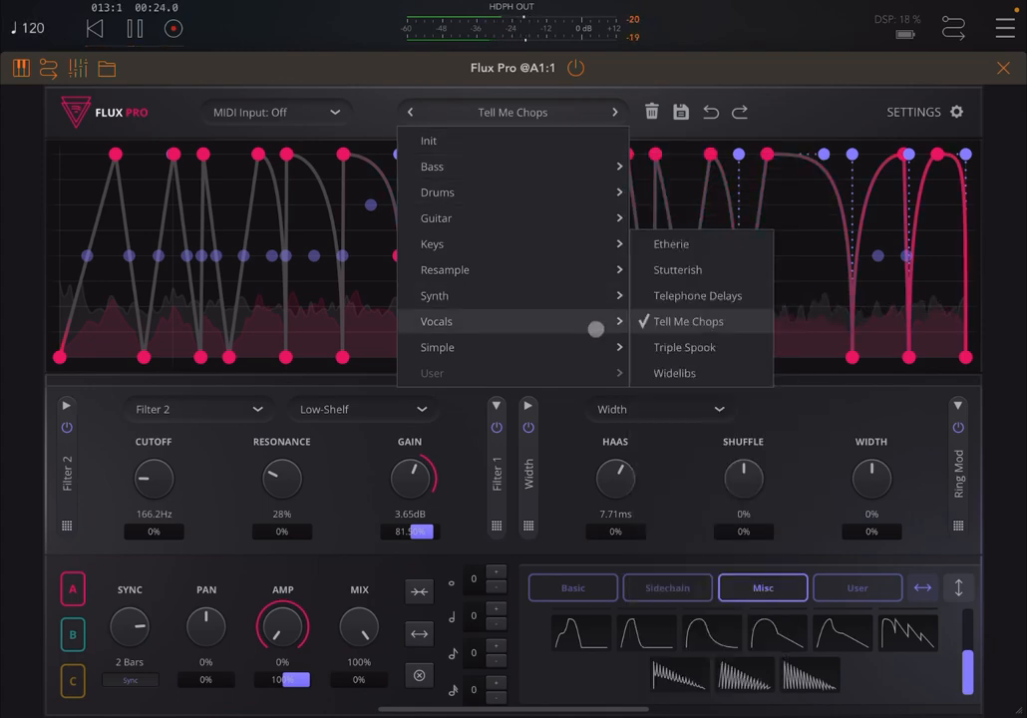
left_click(683, 347)
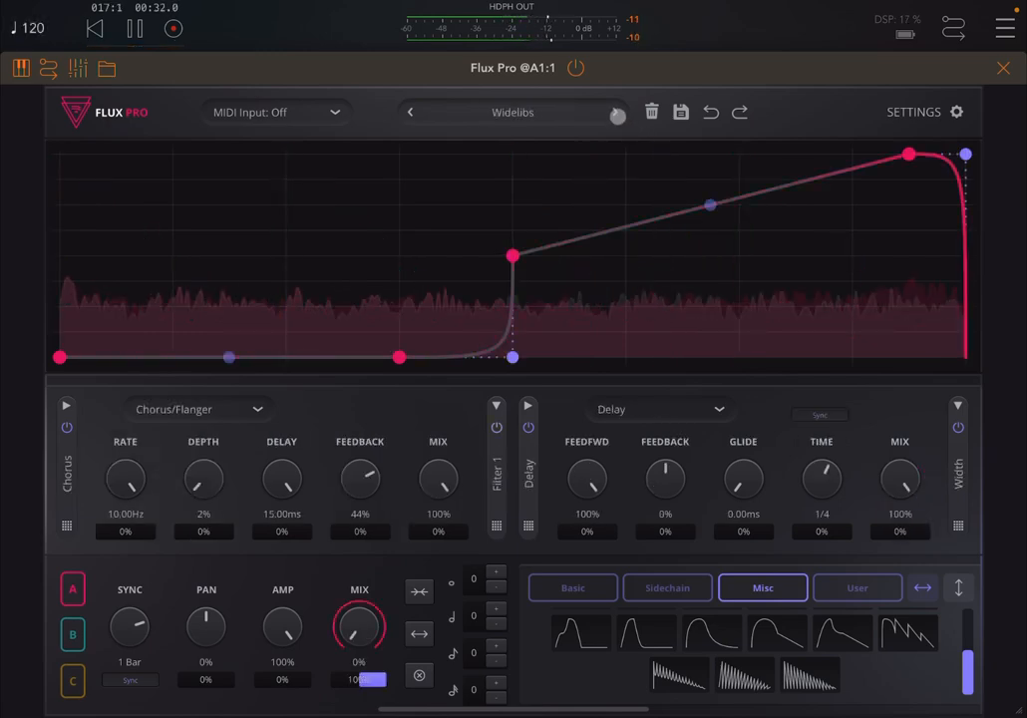
left_click(135, 28)
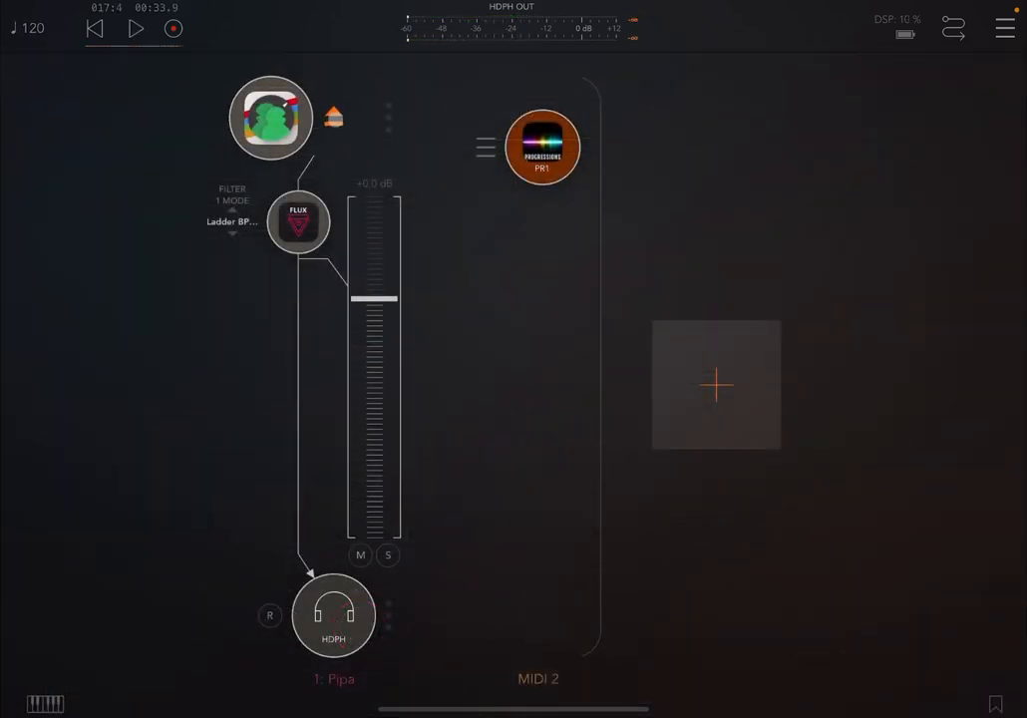
Swap channel 1's source to DigiStix2, add closed hat hits, and bring up Flux Pro.
left_click(267, 120)
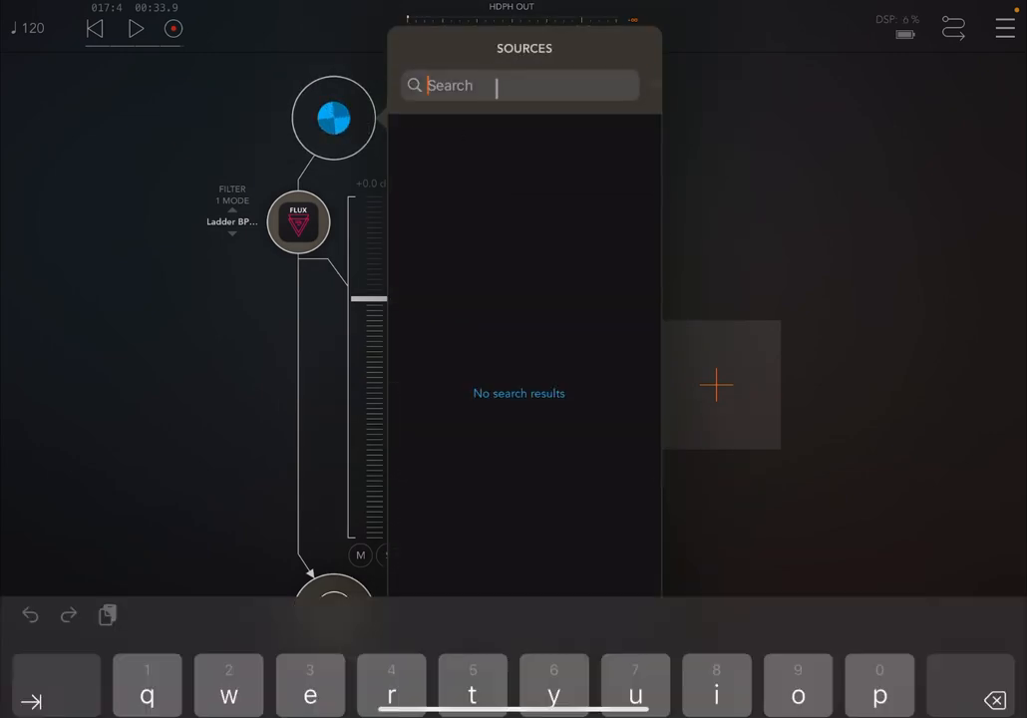
type("di")
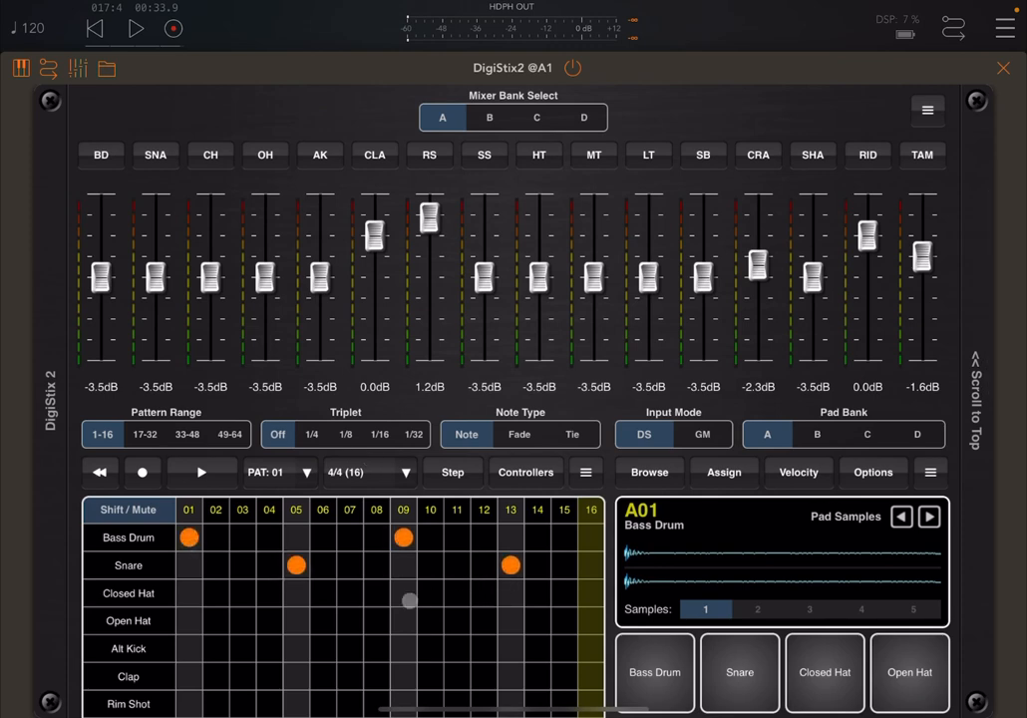
left_click(189, 594)
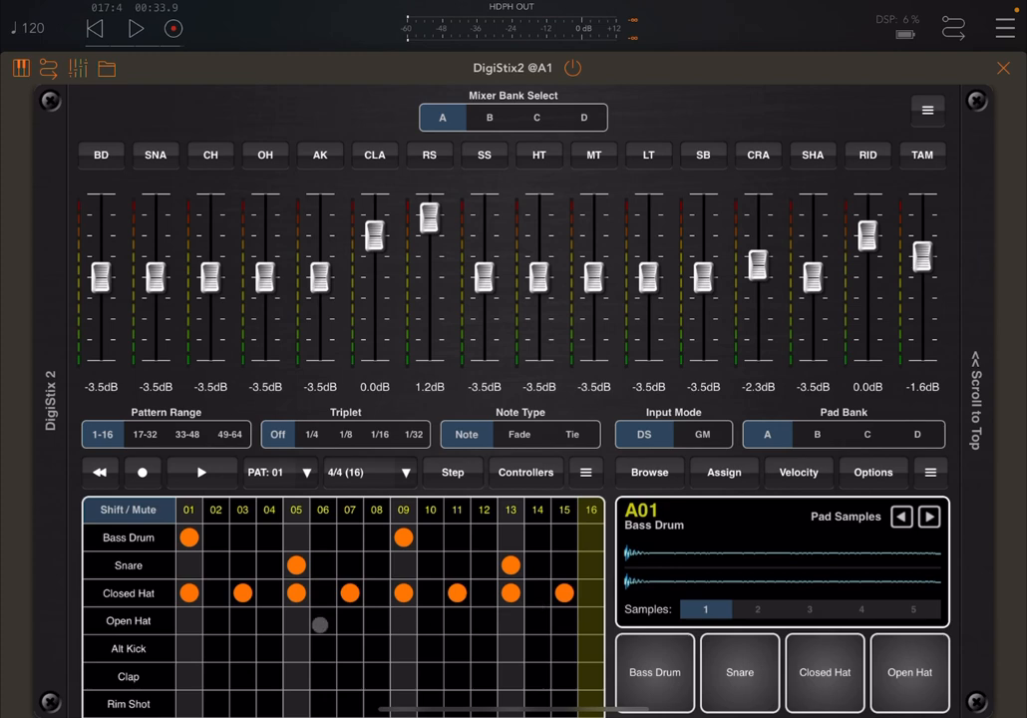
left_click(189, 620)
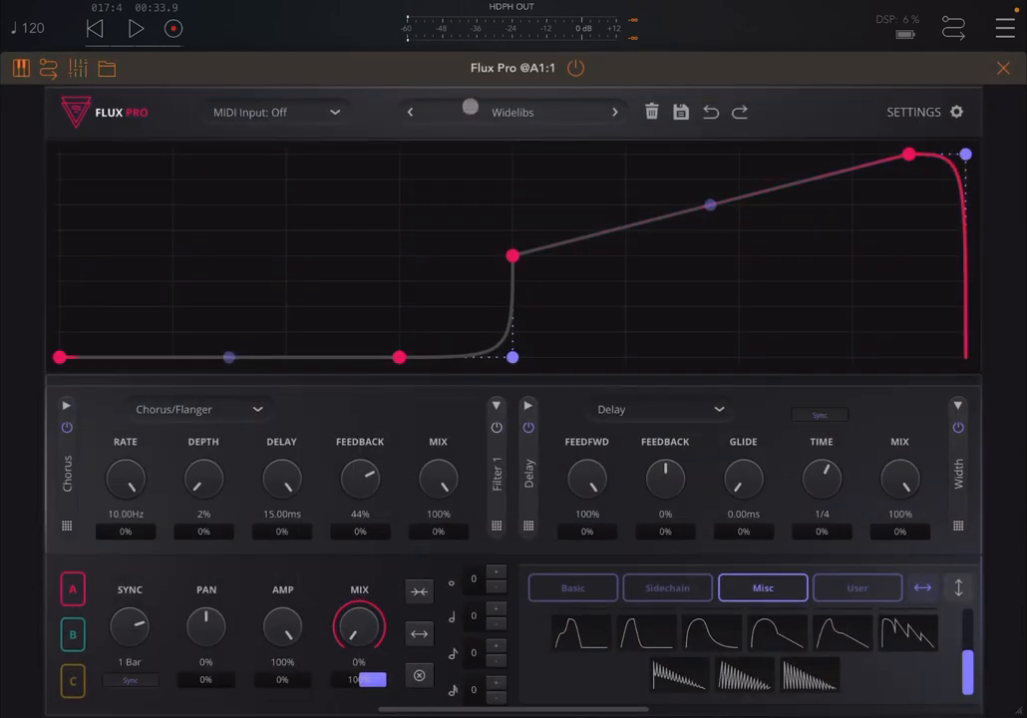
Select the Psyche Break preset in Flux Pro and play the DigiStix2 drum pattern.
left_click(513, 112)
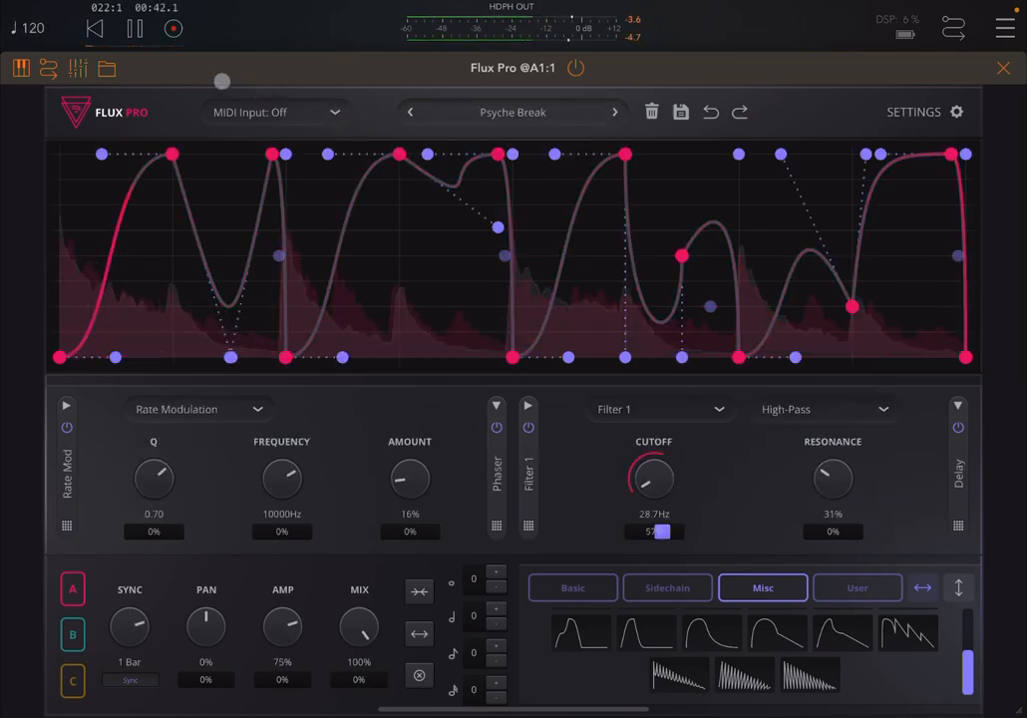
left_click(135, 27)
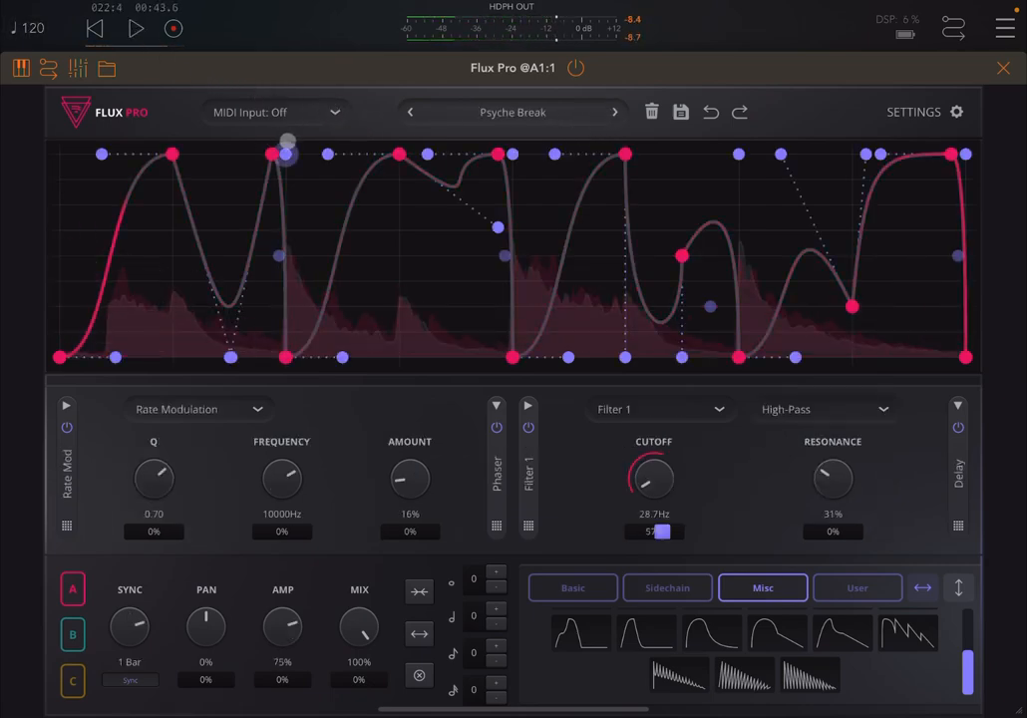